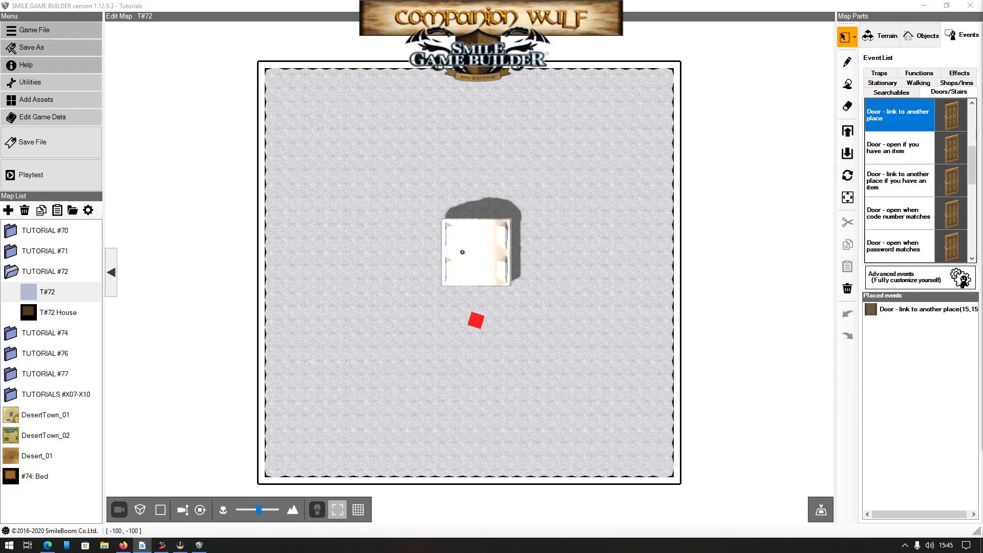
- Review the Cancel key assignment on SYSTEM: Variables' Constant Vars sheet, leaving it unchanged
click(38, 117)
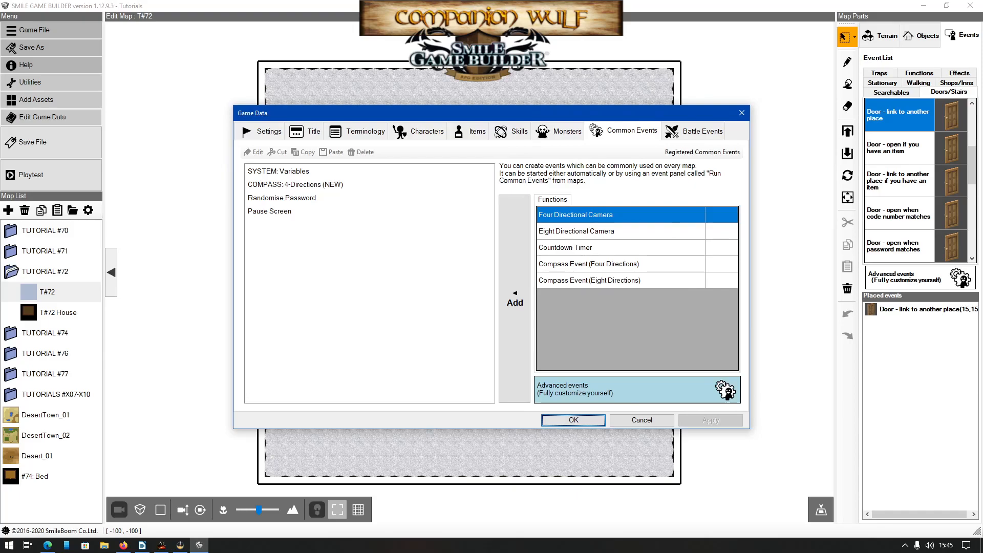
mouse_move(348, 184)
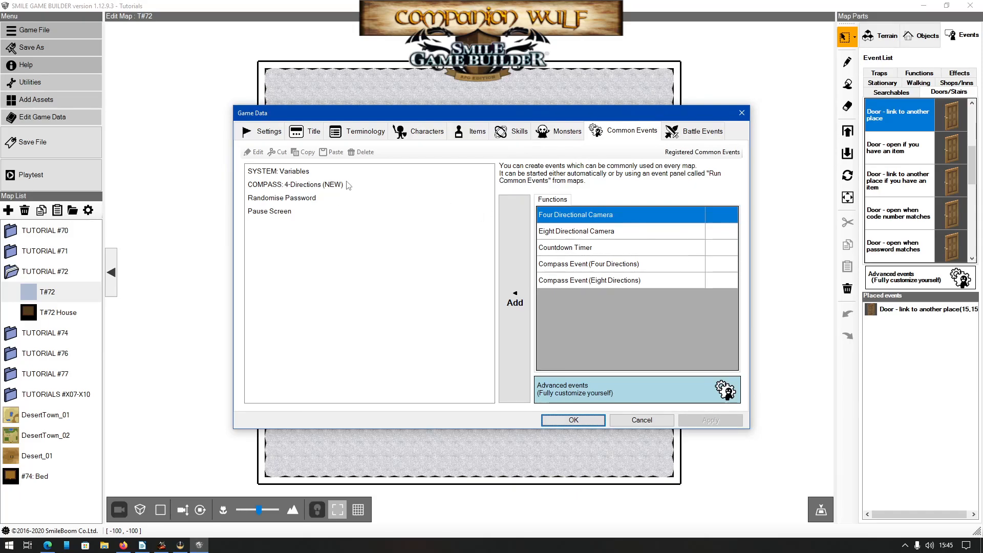
click(277, 170)
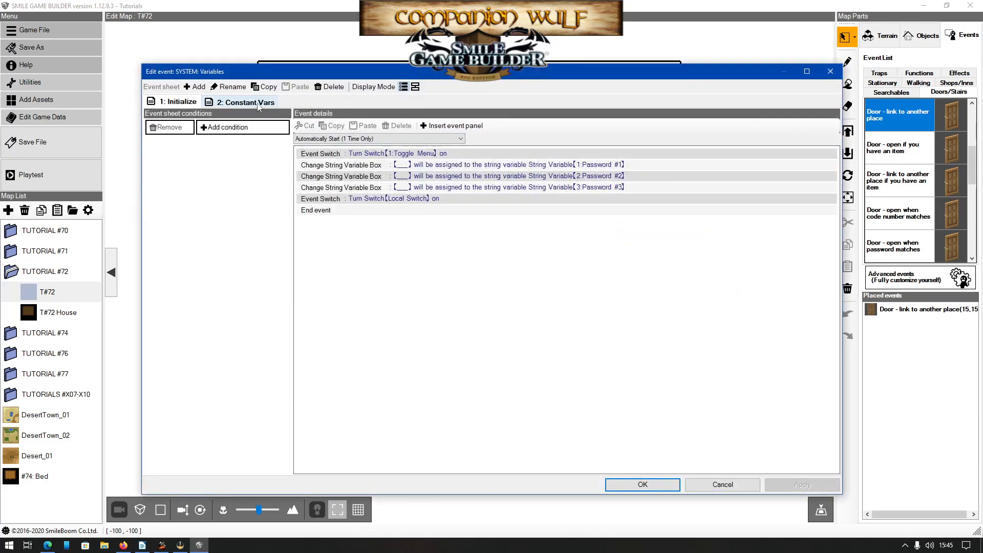
click(244, 101)
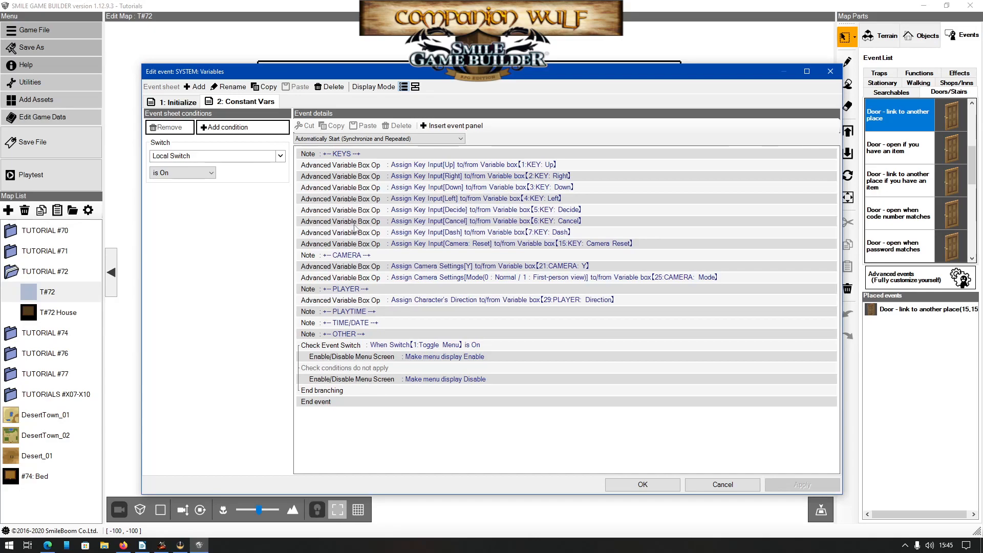
mouse_move(352, 234)
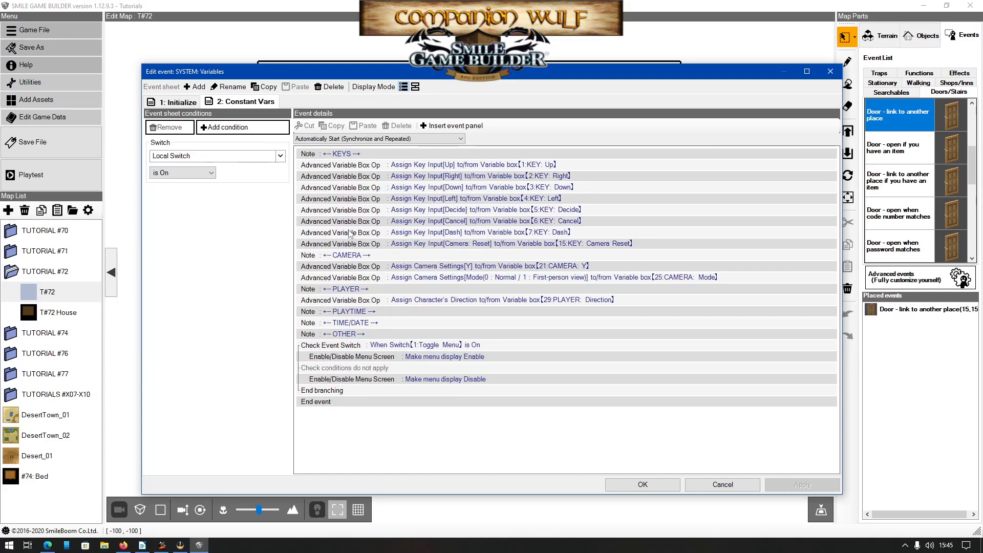
mouse_move(345, 235)
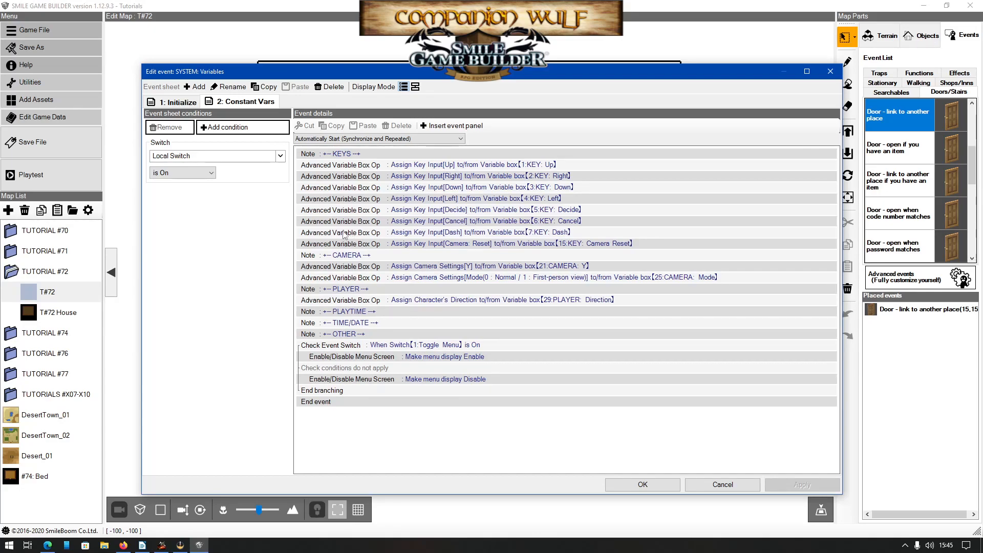
mouse_move(418, 226)
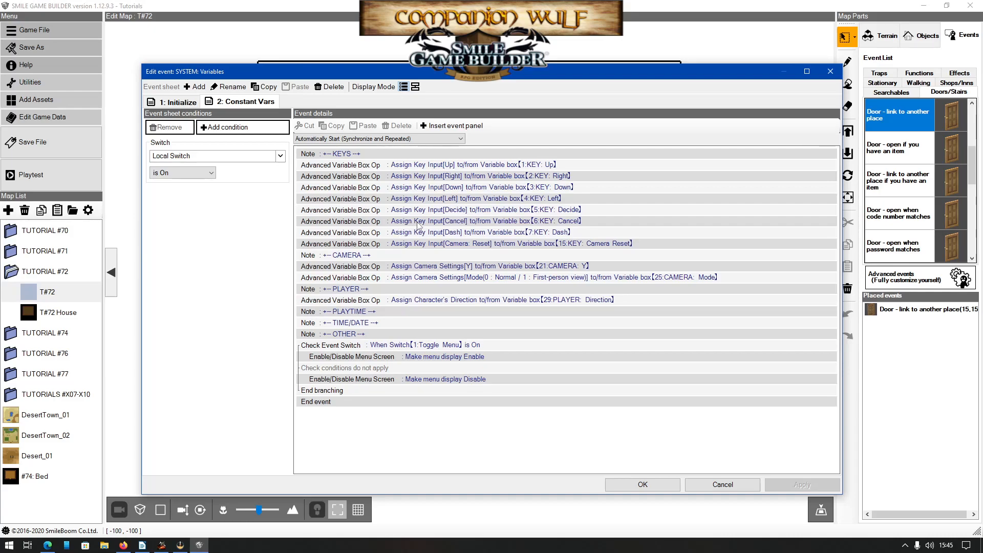
click(438, 220)
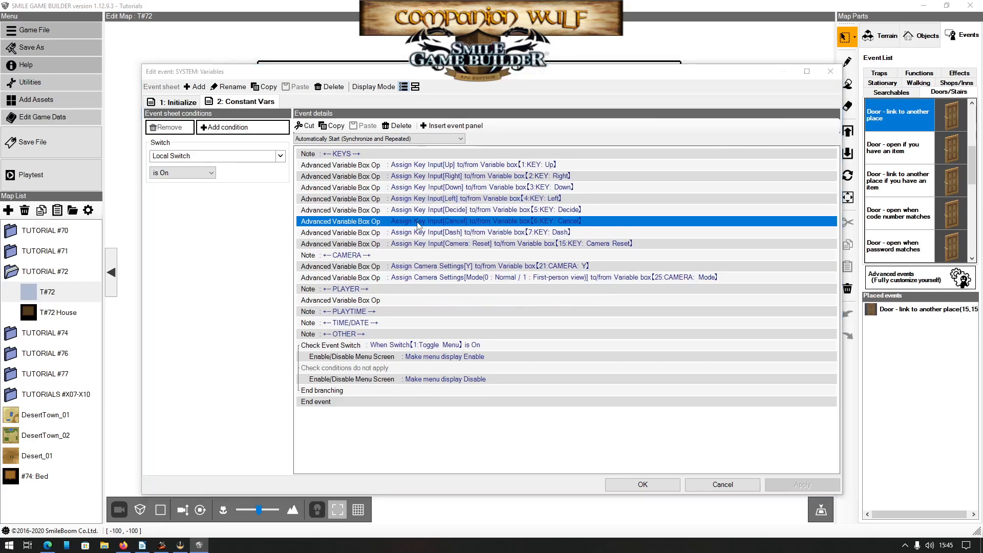
double_click(340, 220)
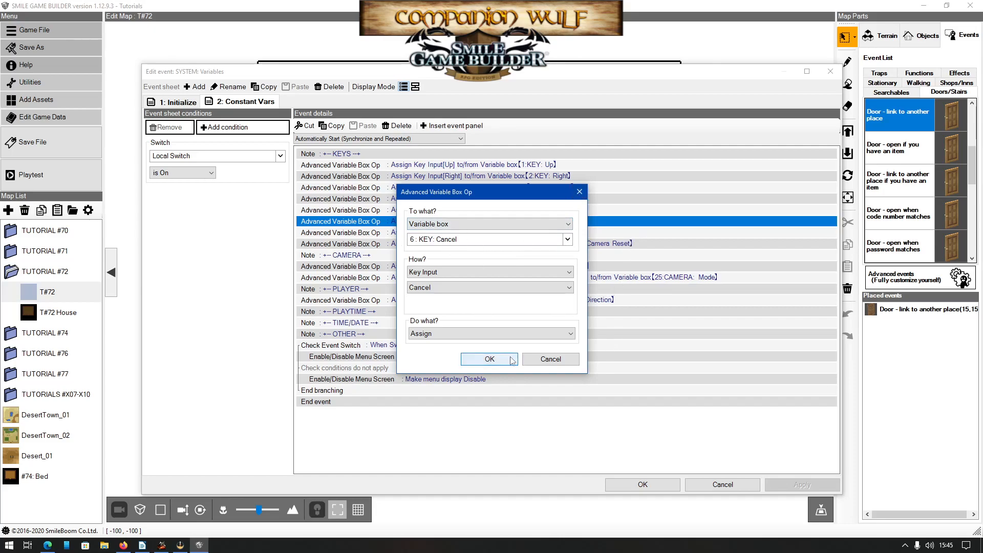
click(488, 358)
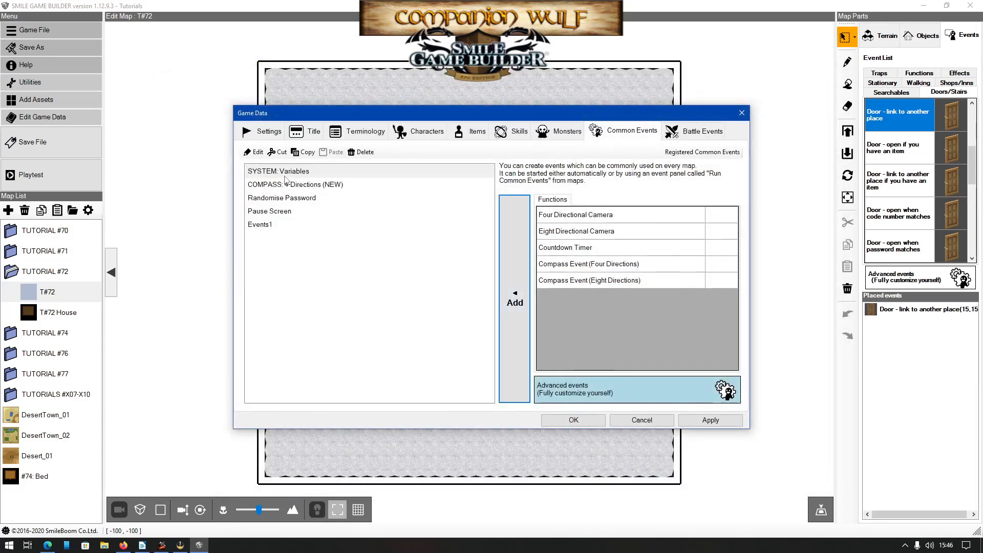
- Rename the Events1 common event to 'SYSTEM: Call BG Menu'
click(260, 224)
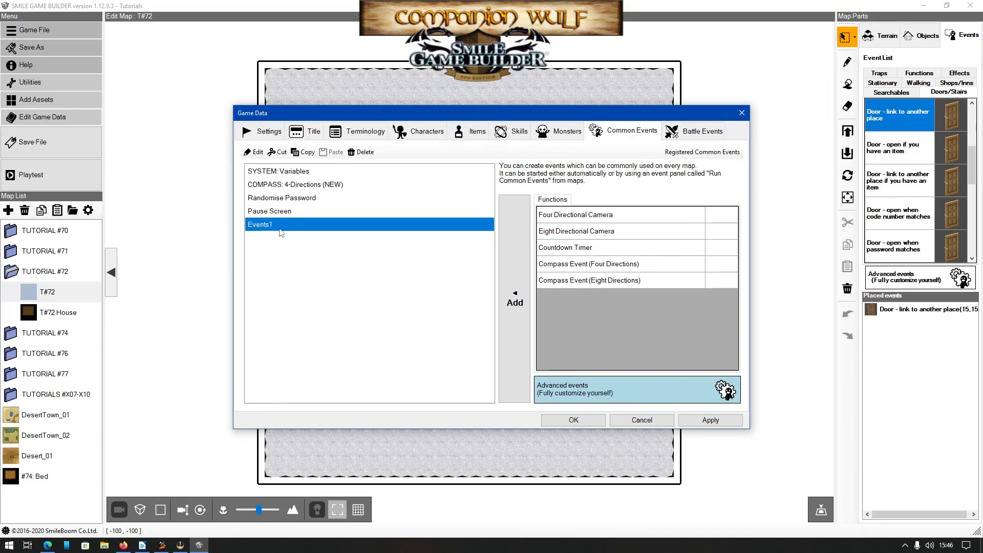
double_click(259, 224)
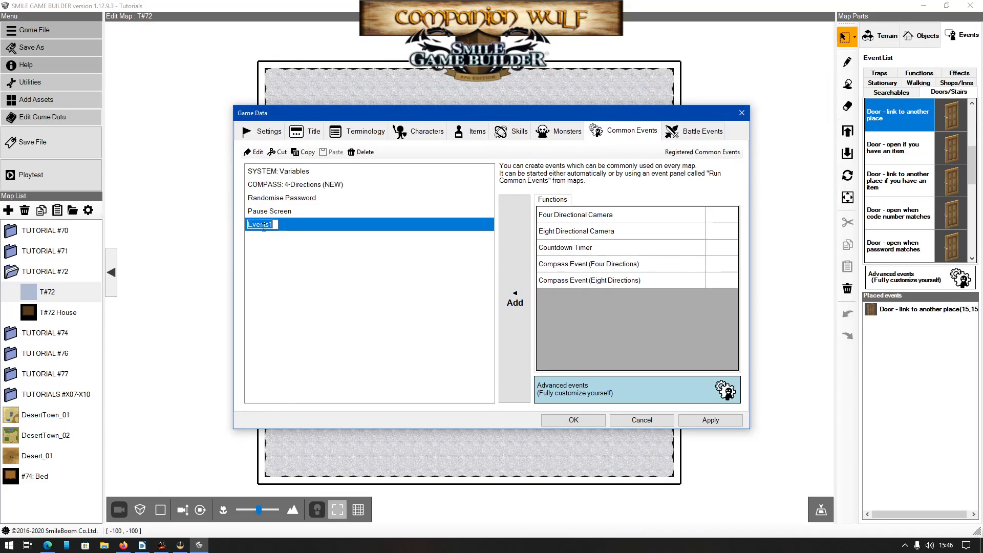
text(SYSTEM)
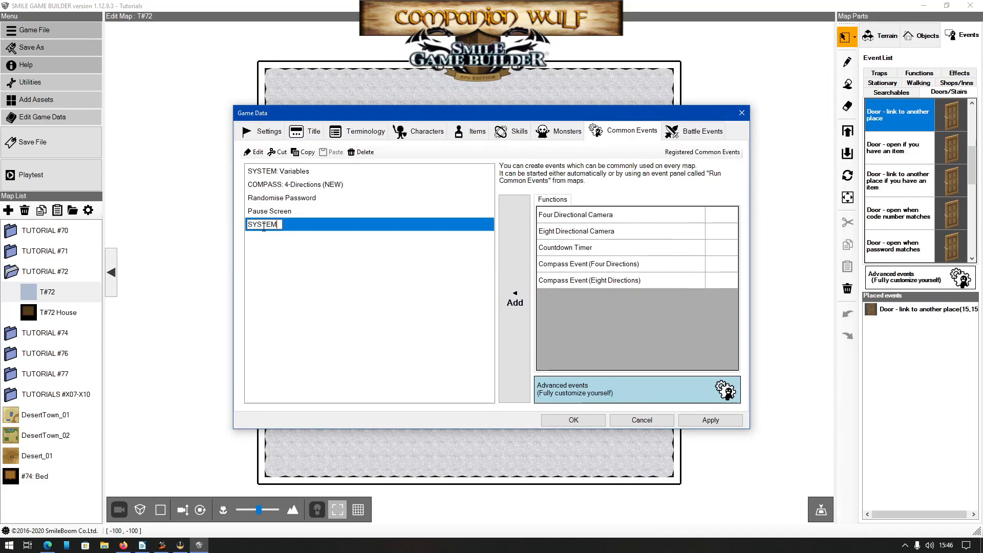
text(: C)
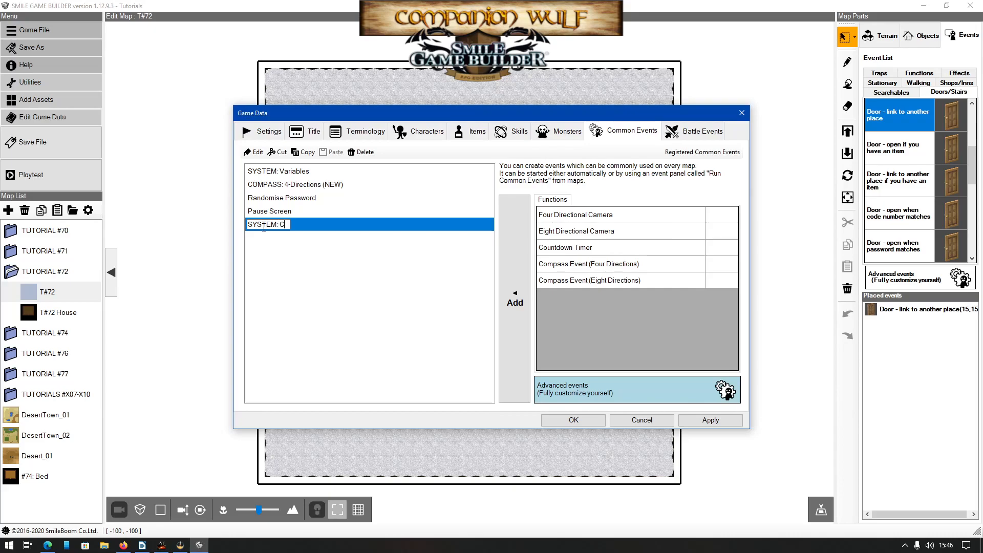
text(all BG)
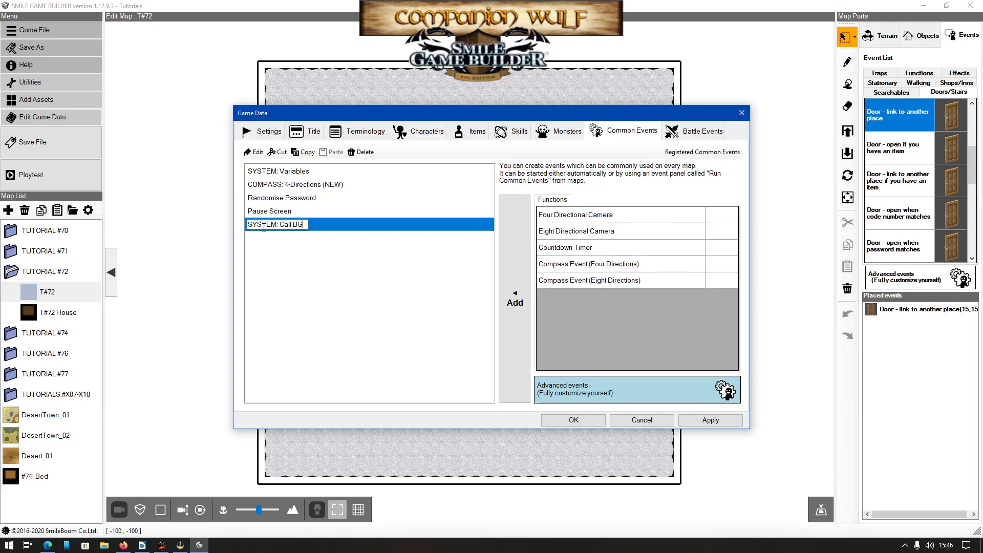
text(Menu)
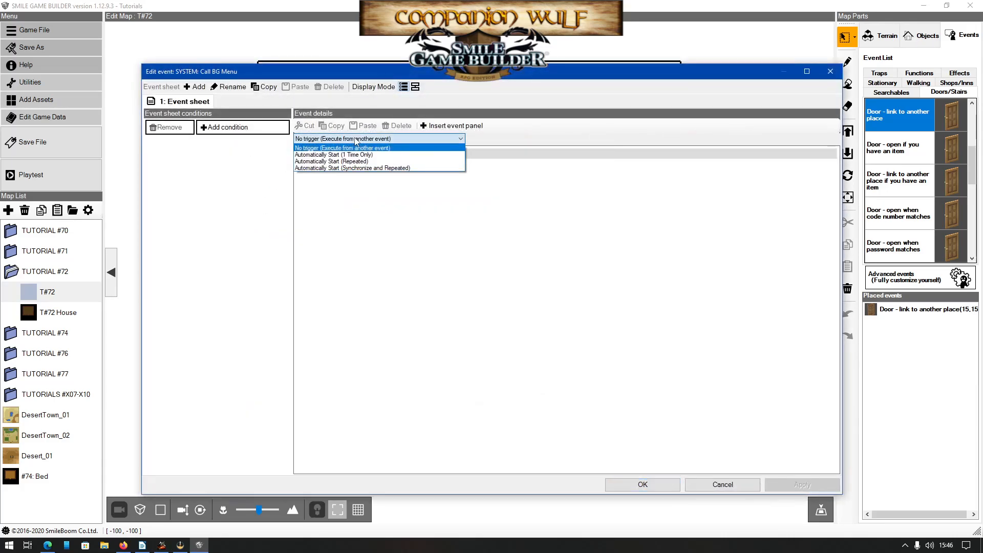
- Trigger the event with Automatically Start (Synchronize and Repeated) and branch on KEY: Cancel = 2
click(352, 167)
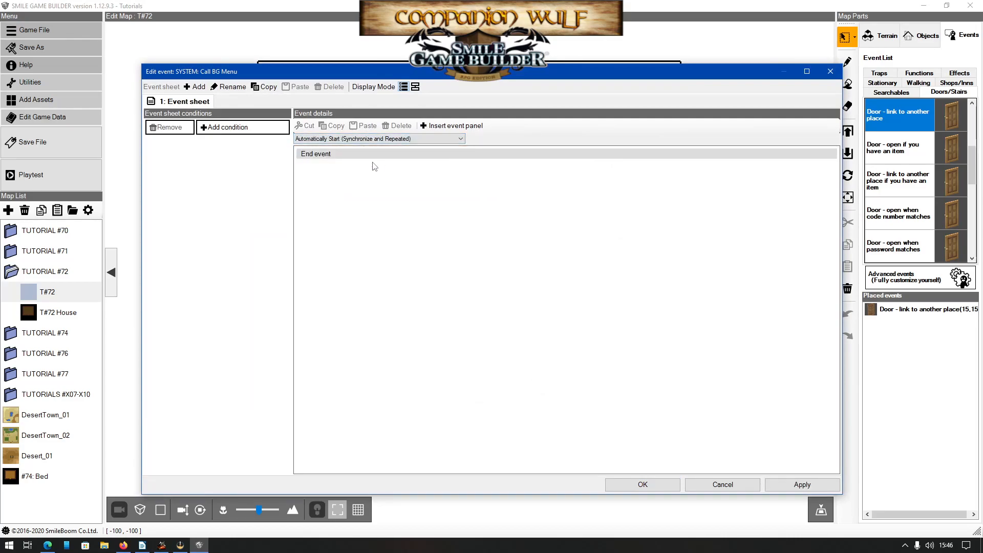
mouse_move(368, 159)
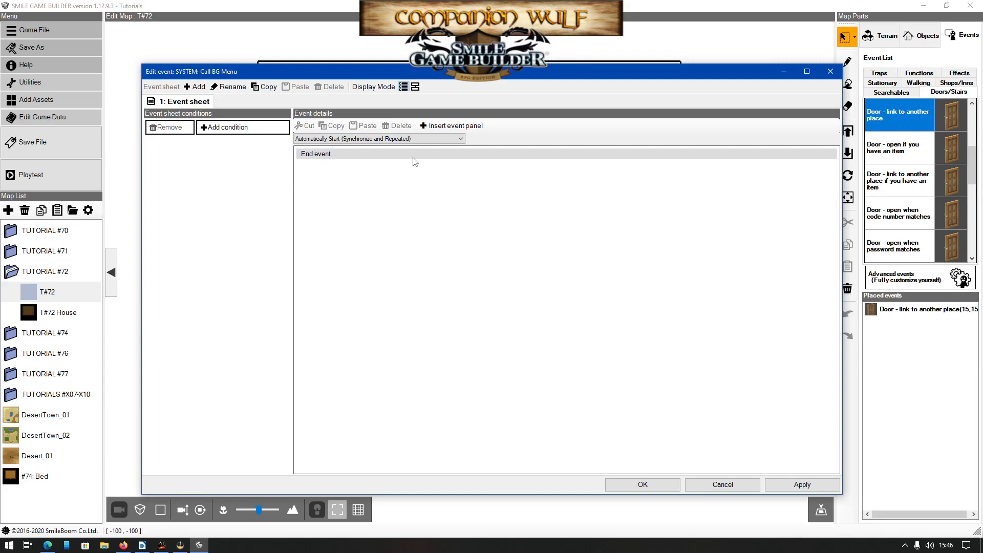
click(449, 125)
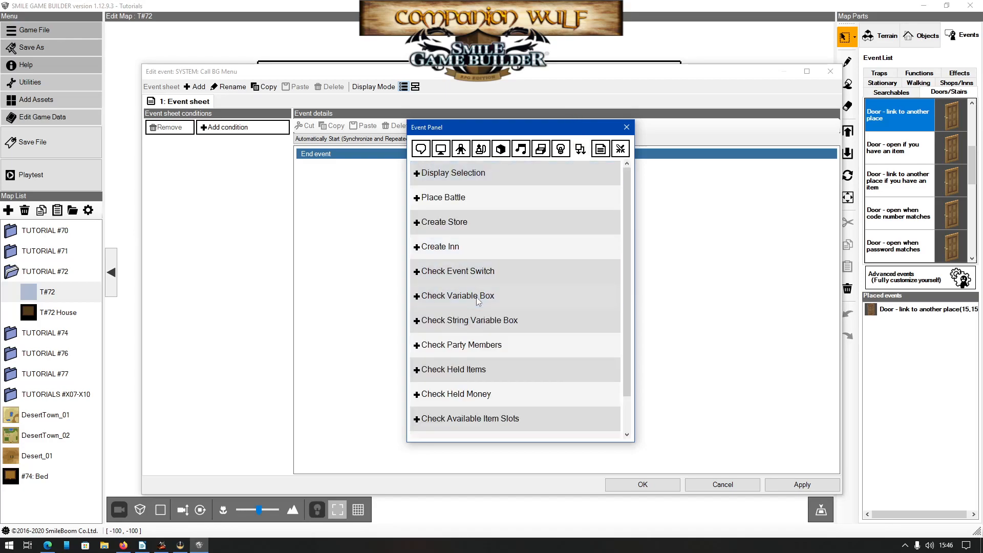
click(458, 295)
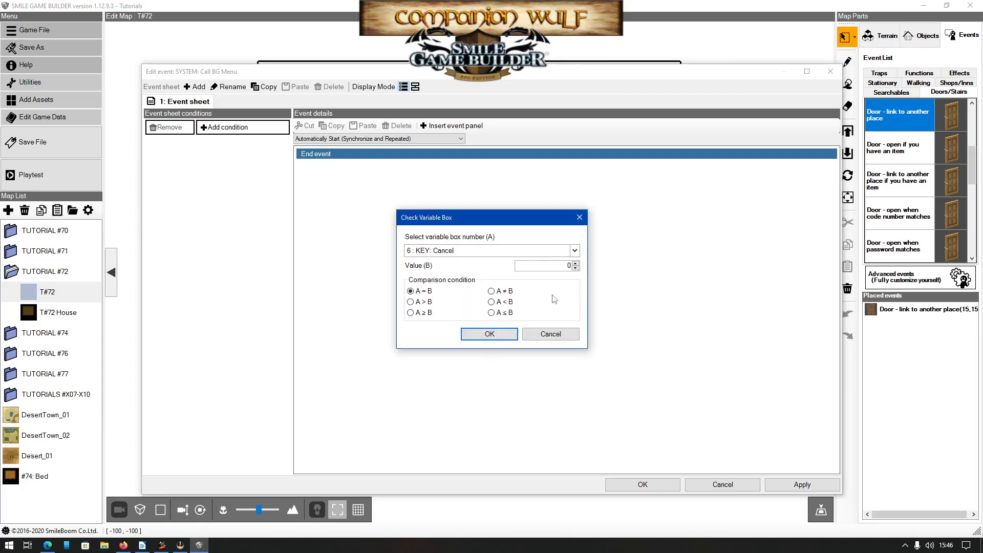
mouse_move(576, 266)
text(2)
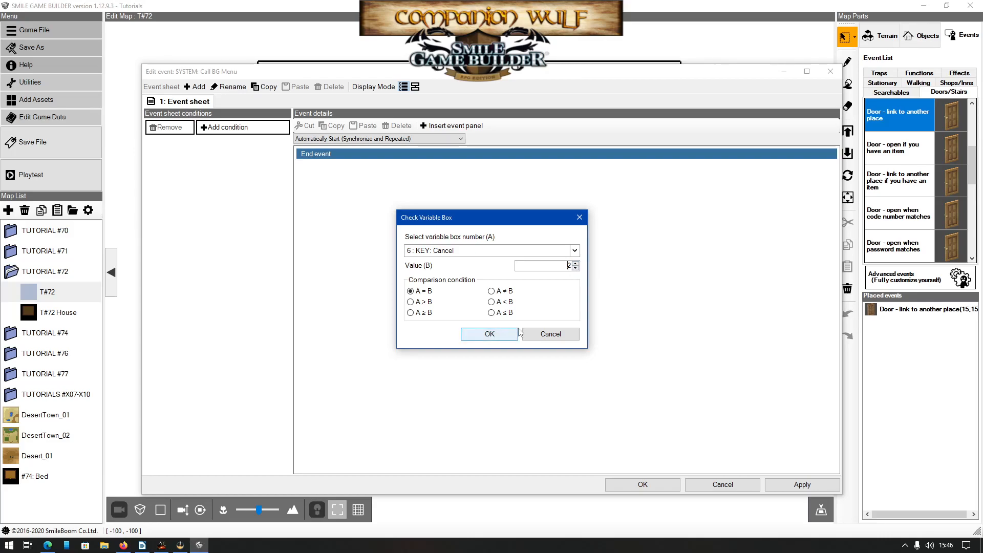
mouse_move(460, 350)
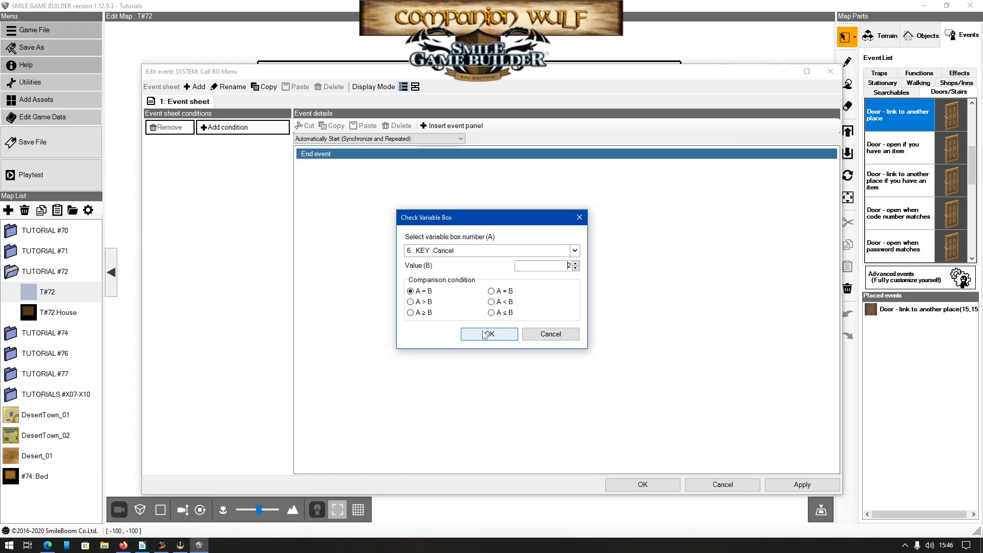
click(489, 333)
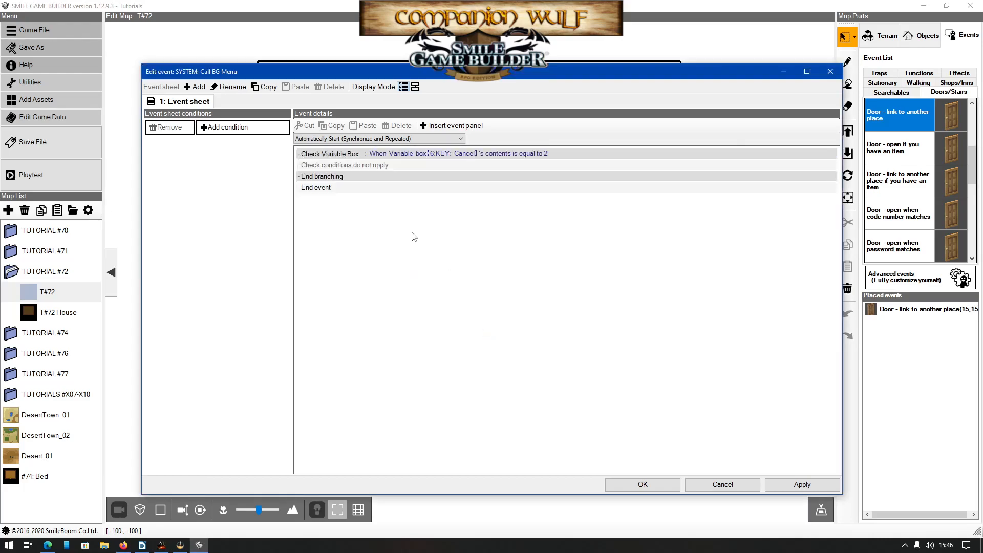
mouse_move(384, 115)
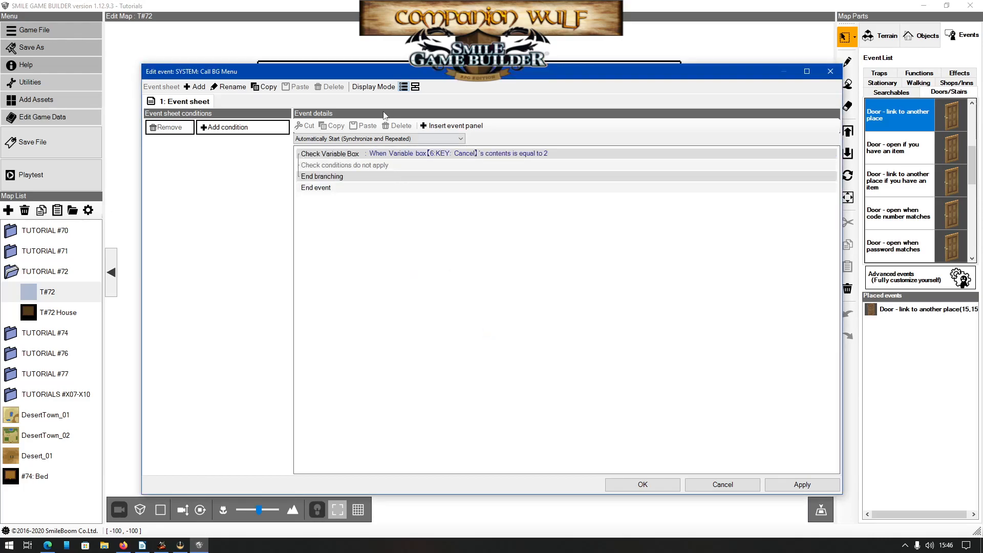
click(415, 87)
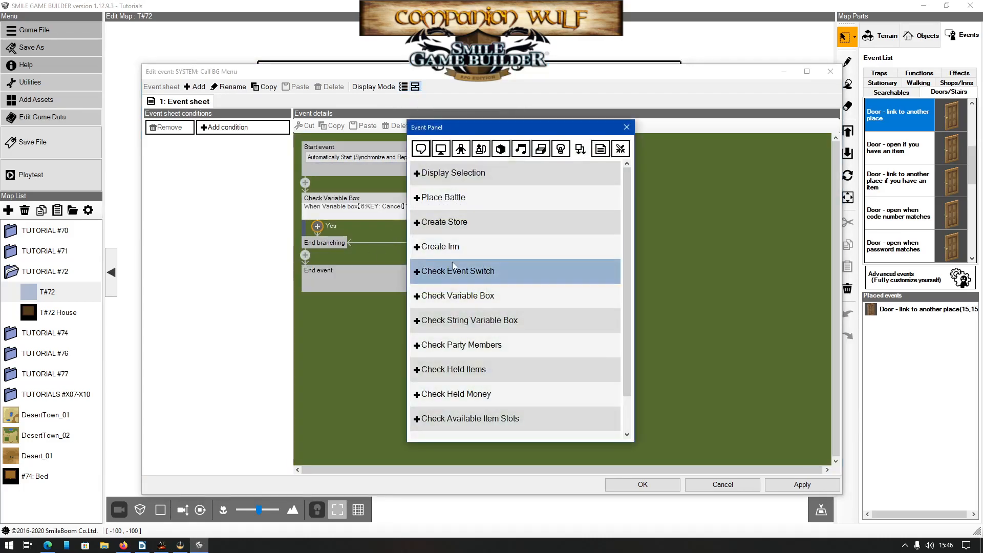
- Display title_mural when Cancel equals 2, otherwise delete the displayed image, and save
click(440, 148)
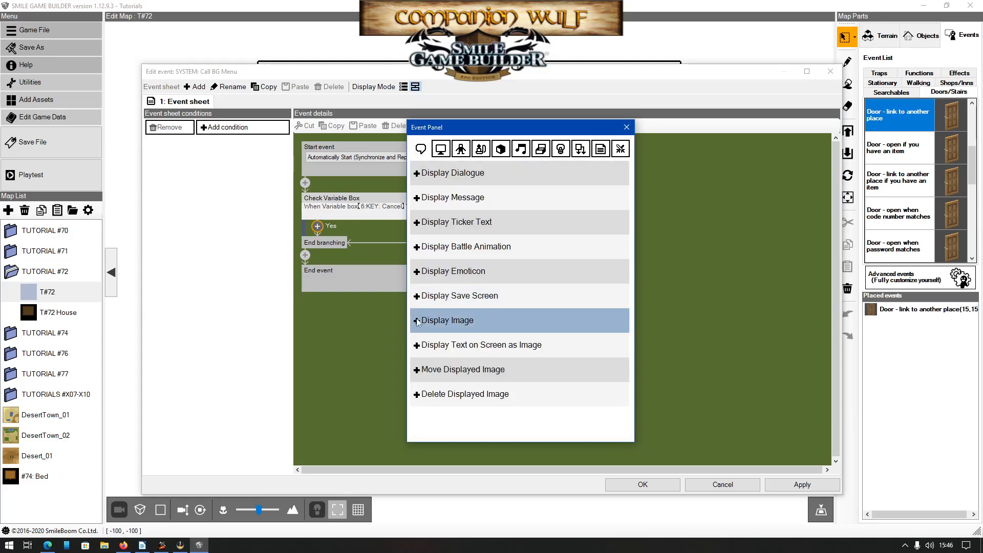
click(448, 319)
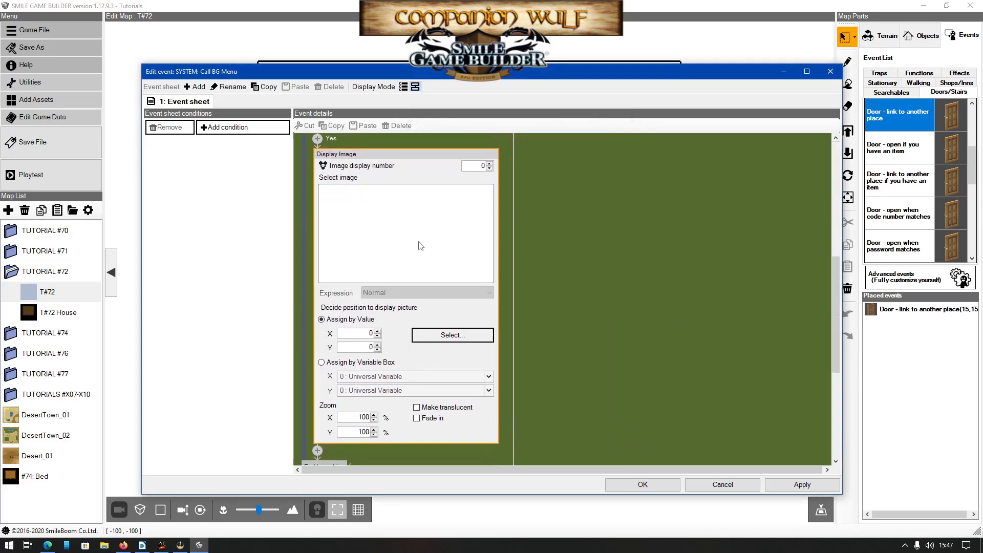
click(452, 335)
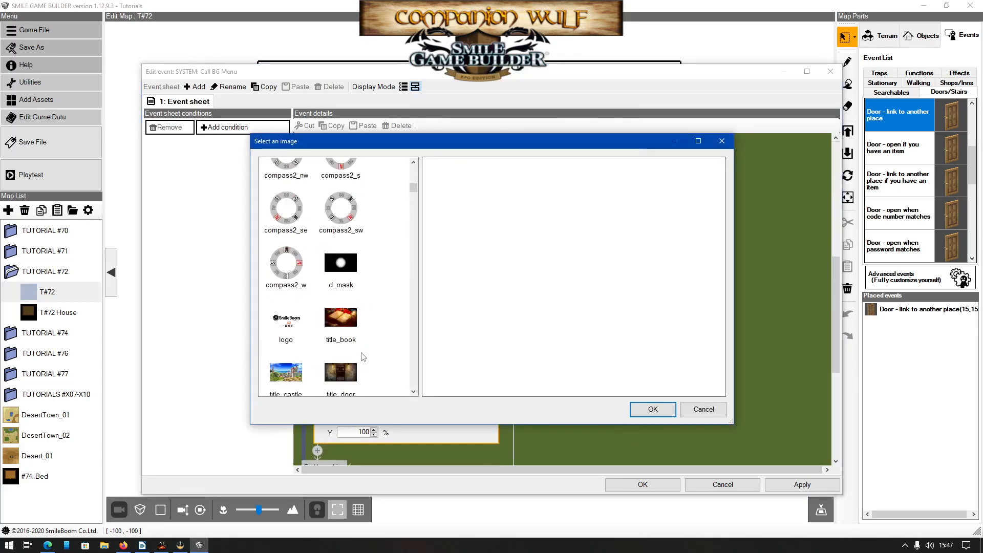
scroll(down, 3)
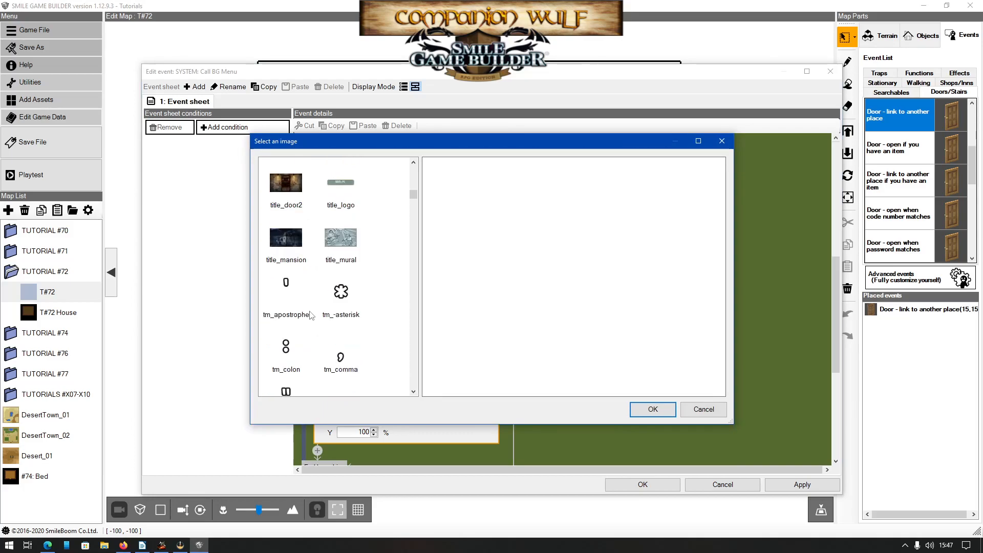
scroll(up, 3)
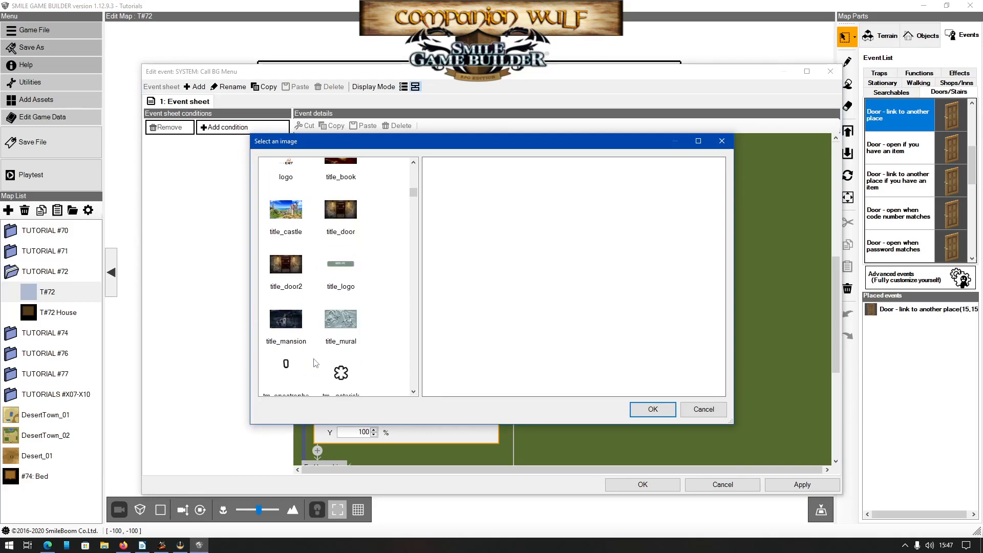
click(286, 318)
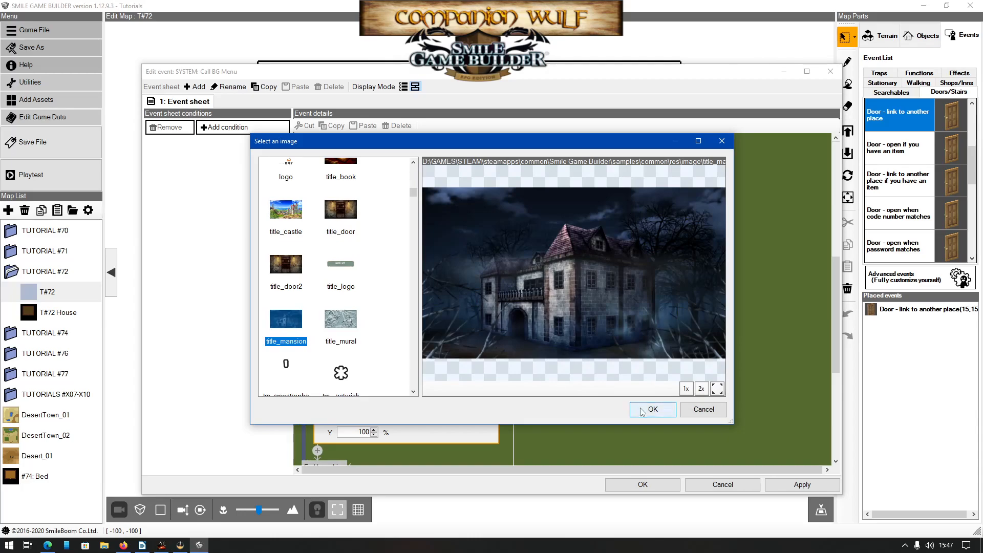
click(340, 317)
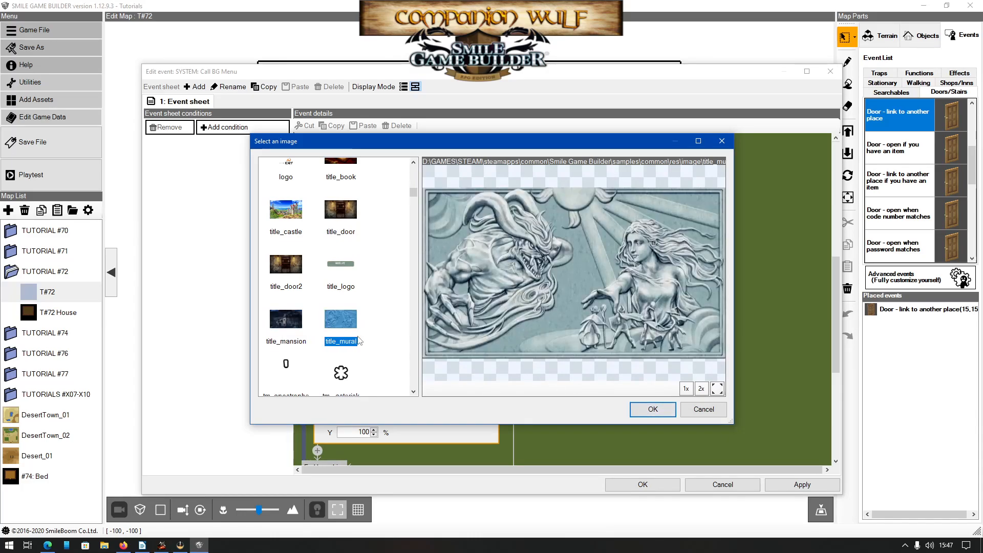
click(285, 319)
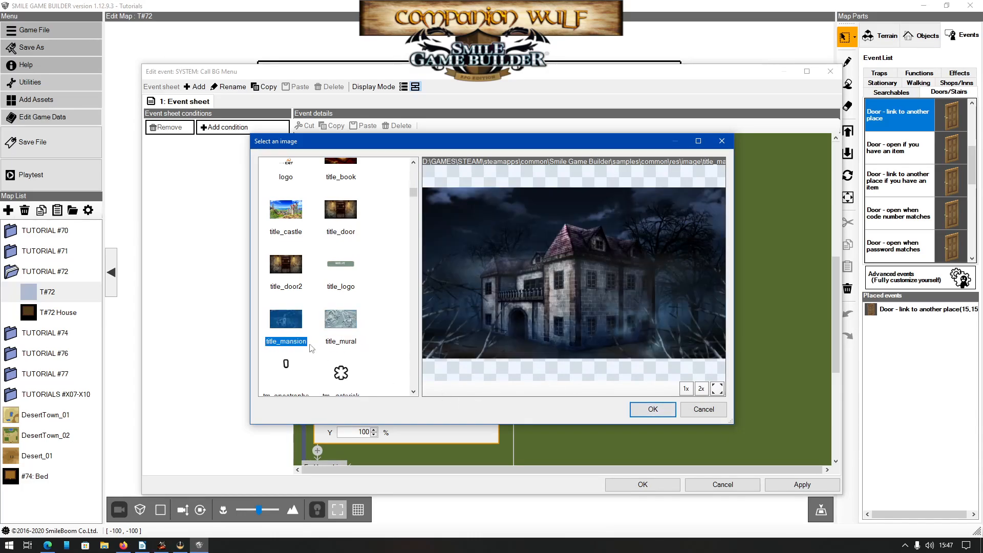
click(651, 409)
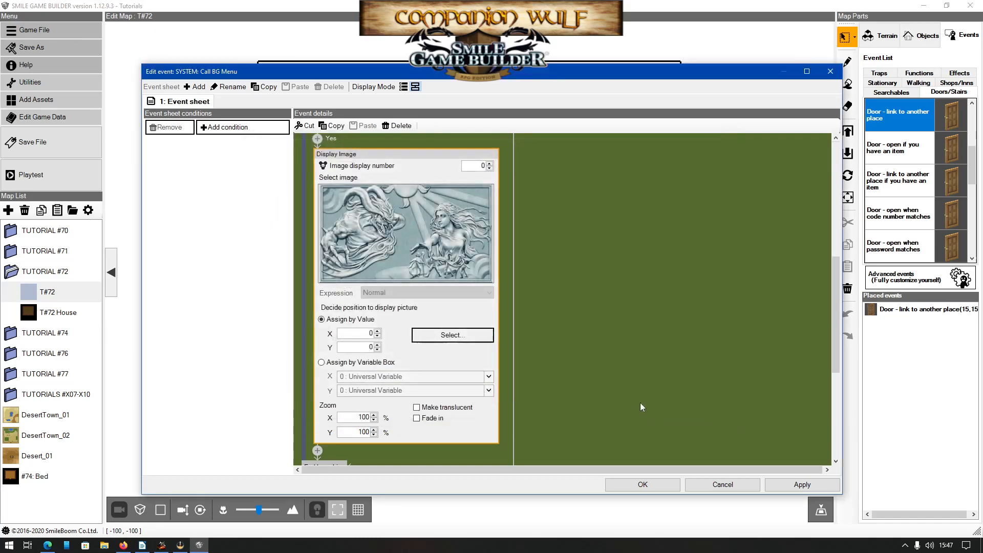
mouse_move(600, 306)
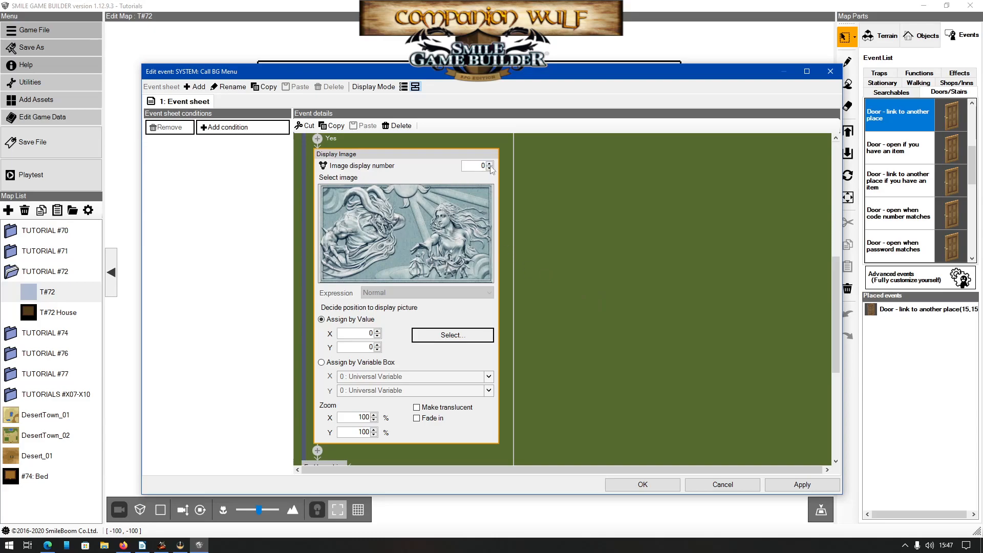
mouse_move(606, 221)
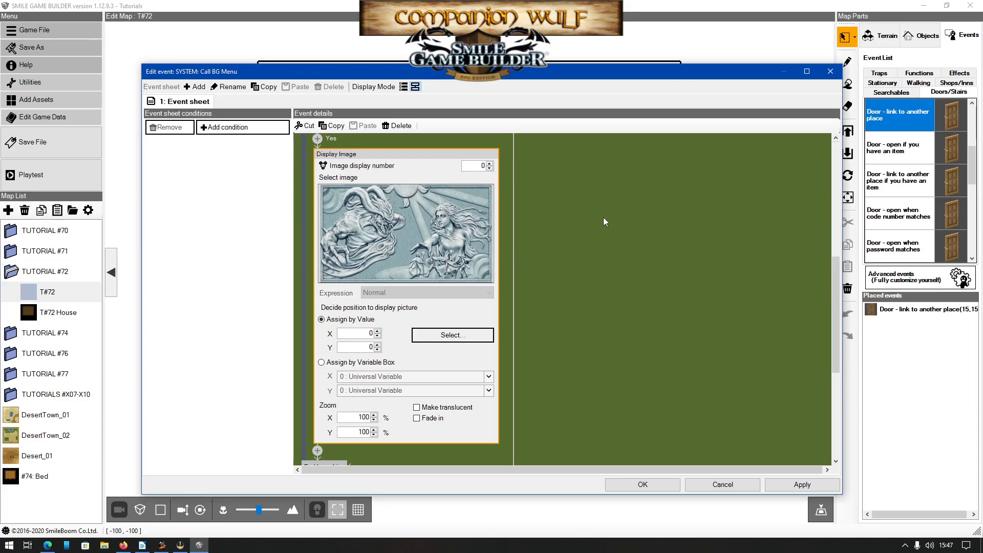
mouse_move(613, 236)
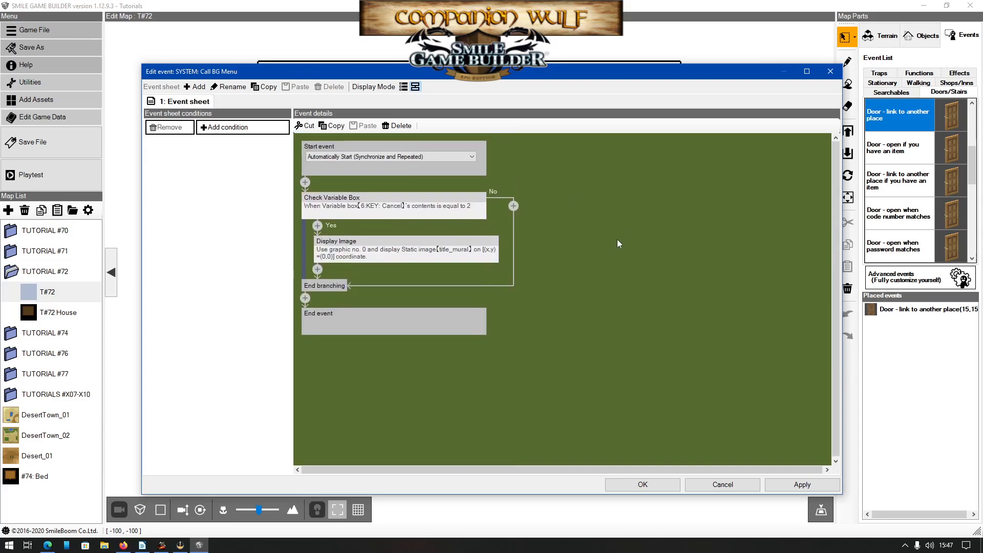
mouse_move(489, 237)
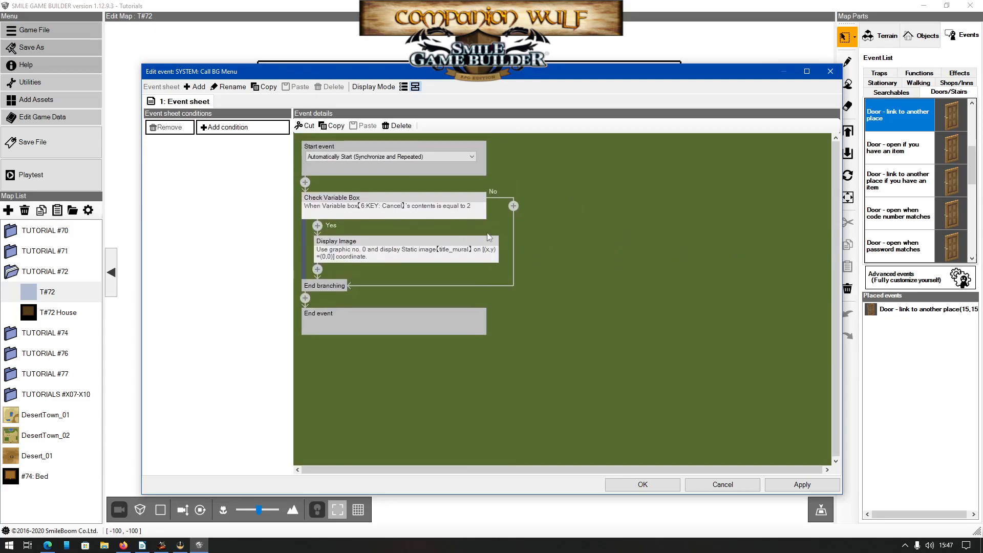
mouse_move(648, 249)
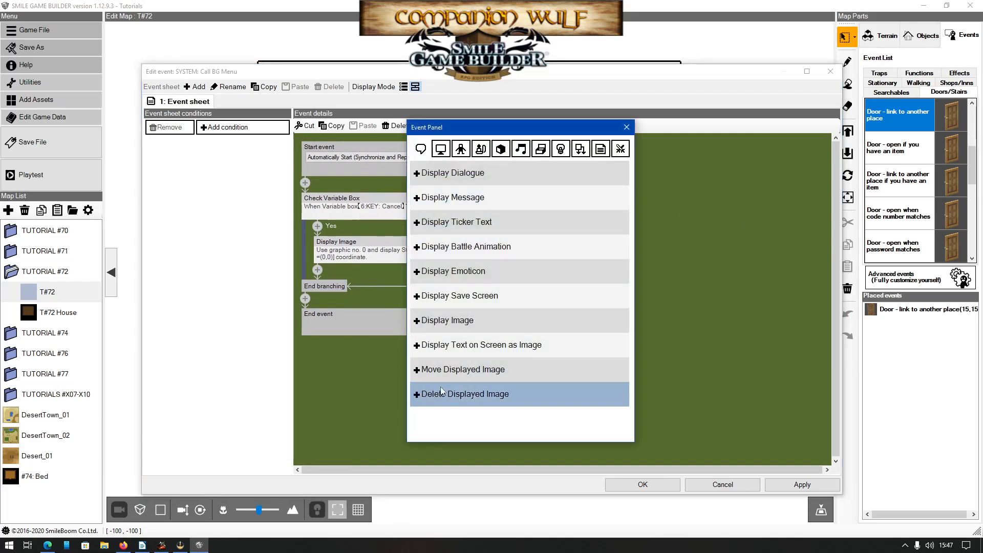
click(464, 394)
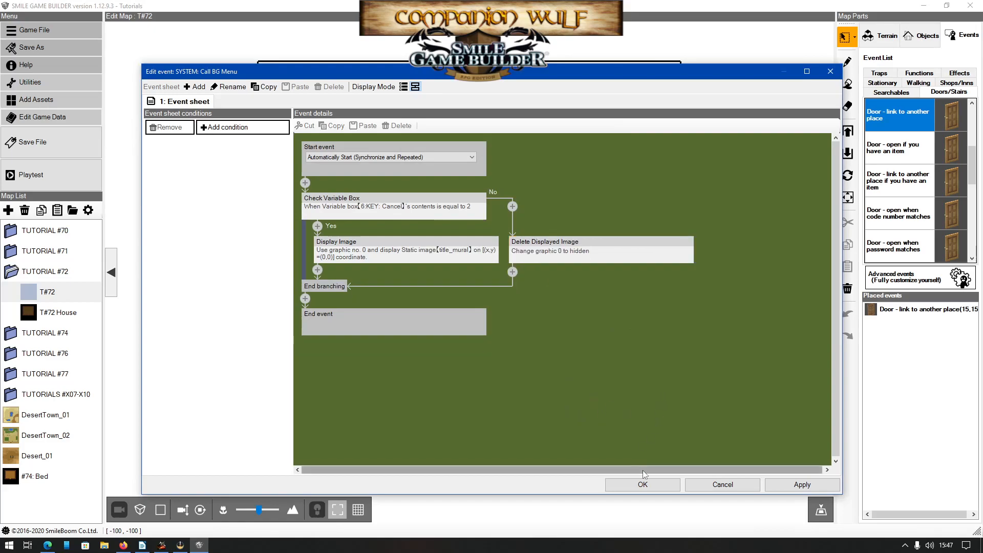
mouse_move(642, 484)
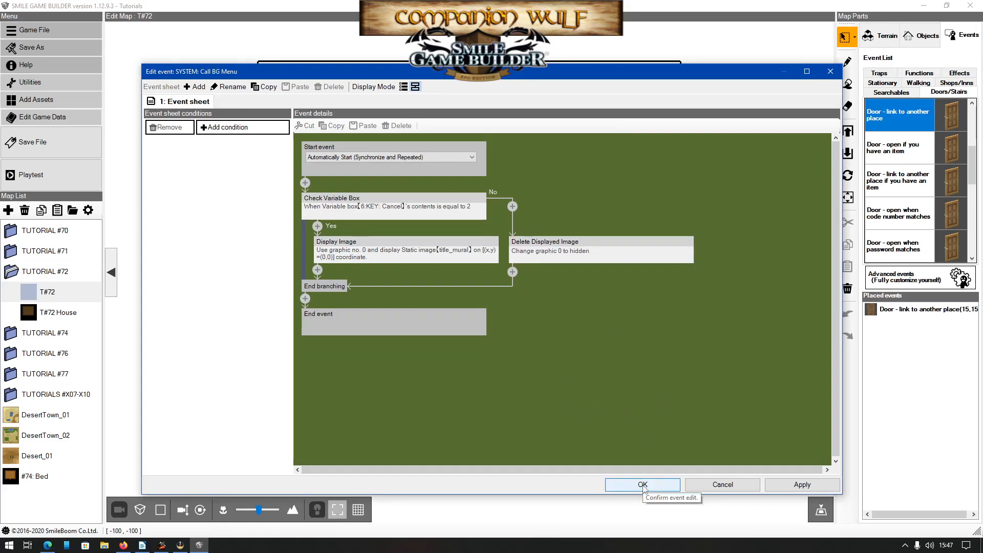
click(642, 483)
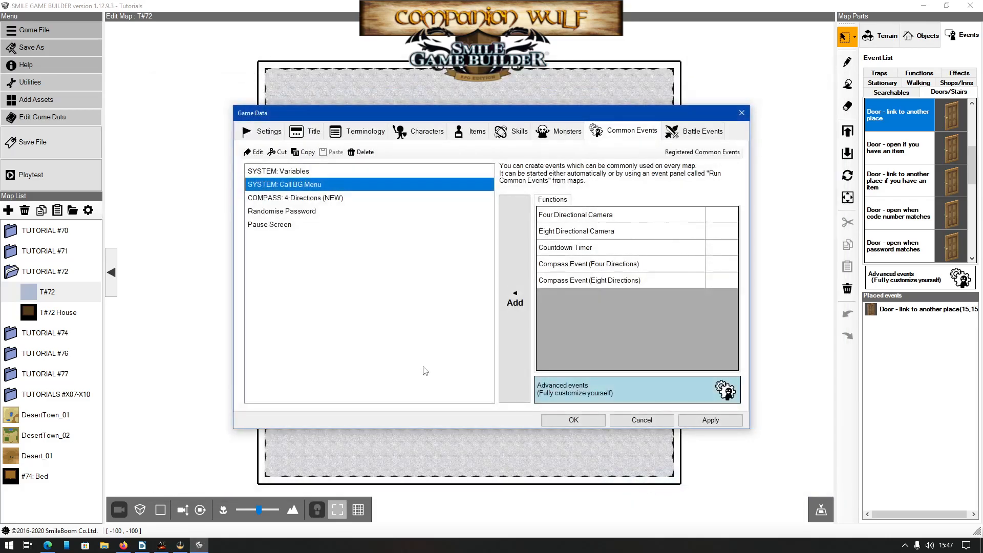
- Close game data, then run and end a playtest of the Tutorials game
click(640, 419)
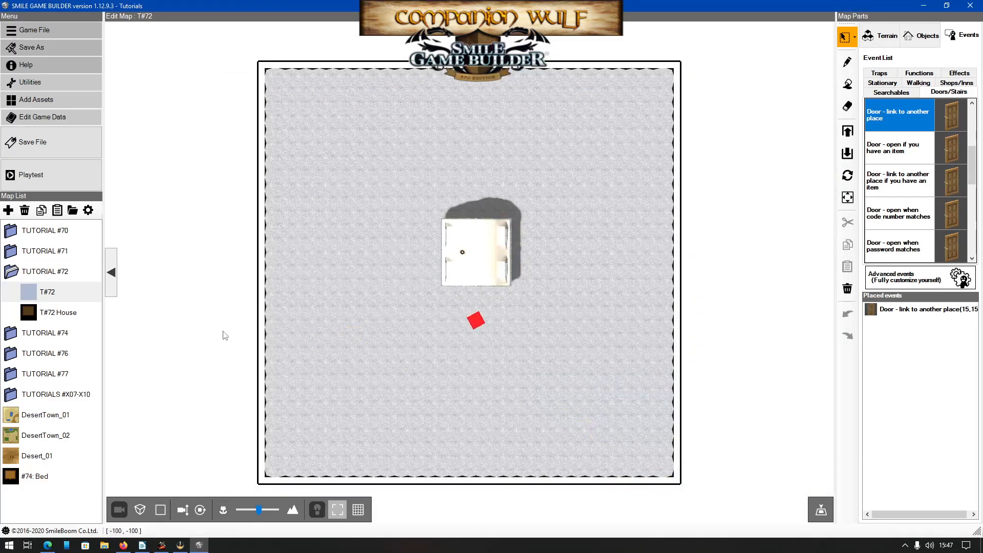
click(31, 142)
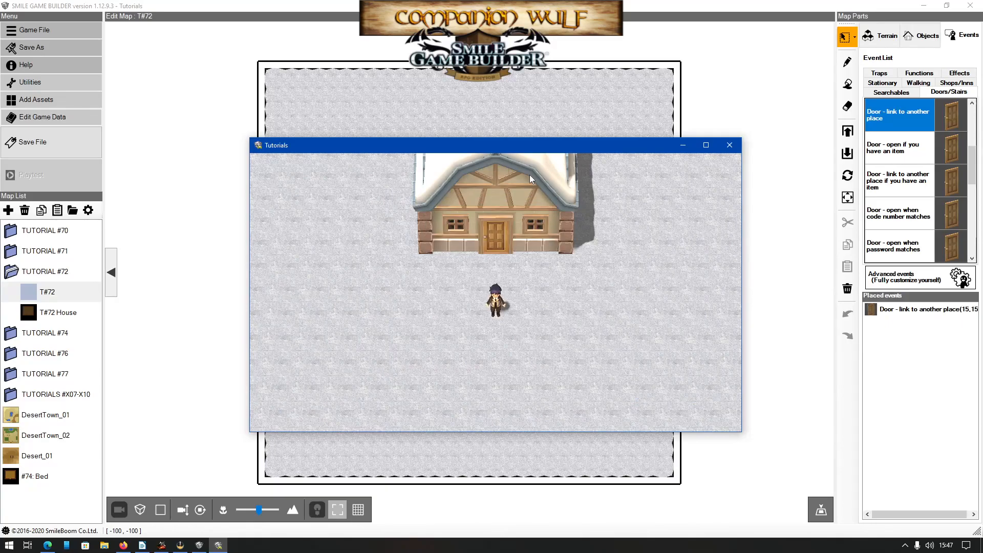
mouse_move(768, 181)
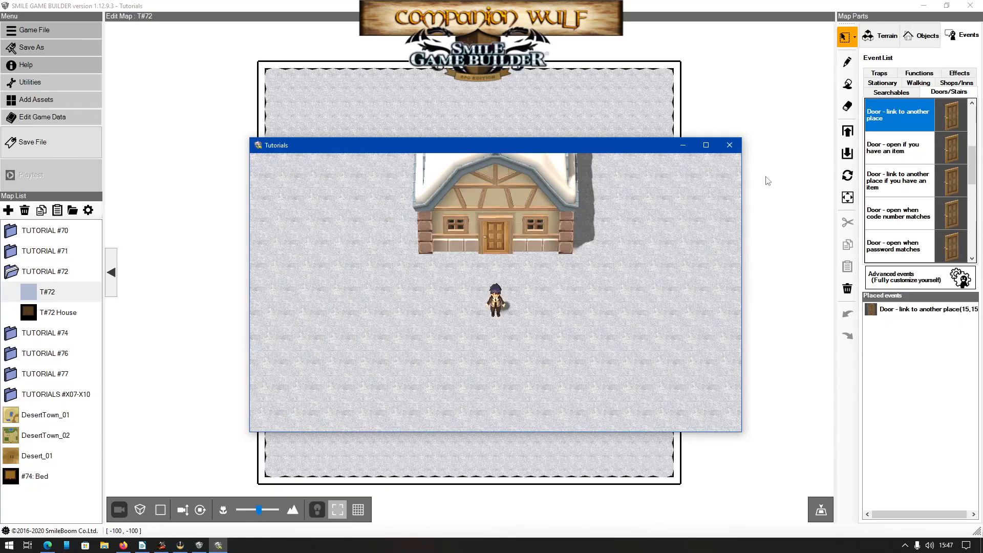
click(729, 145)
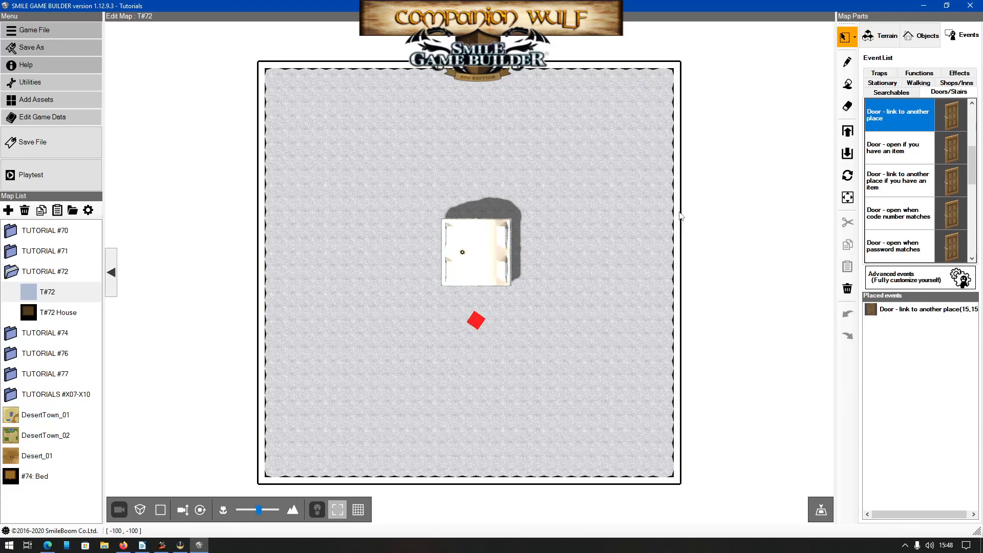
mouse_move(402, 224)
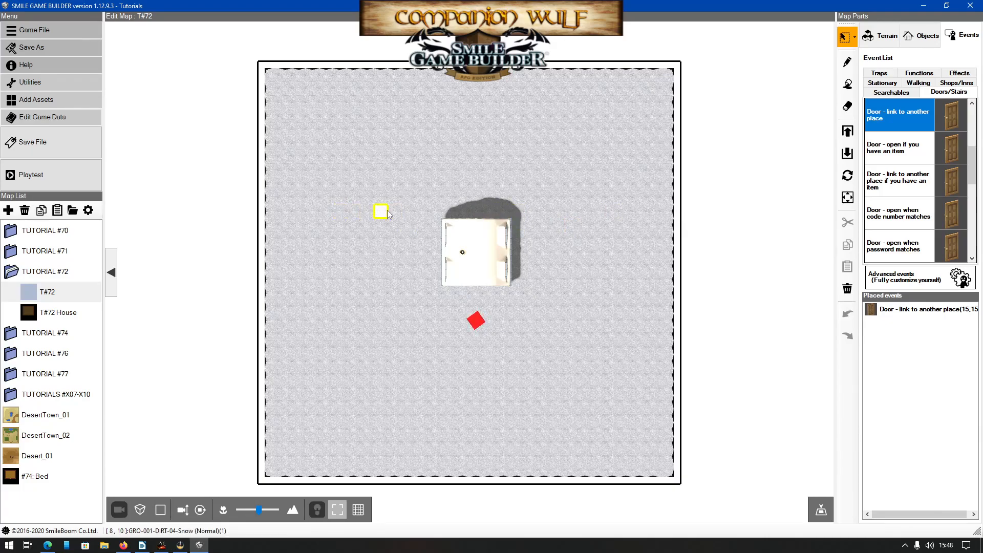
mouse_move(384, 213)
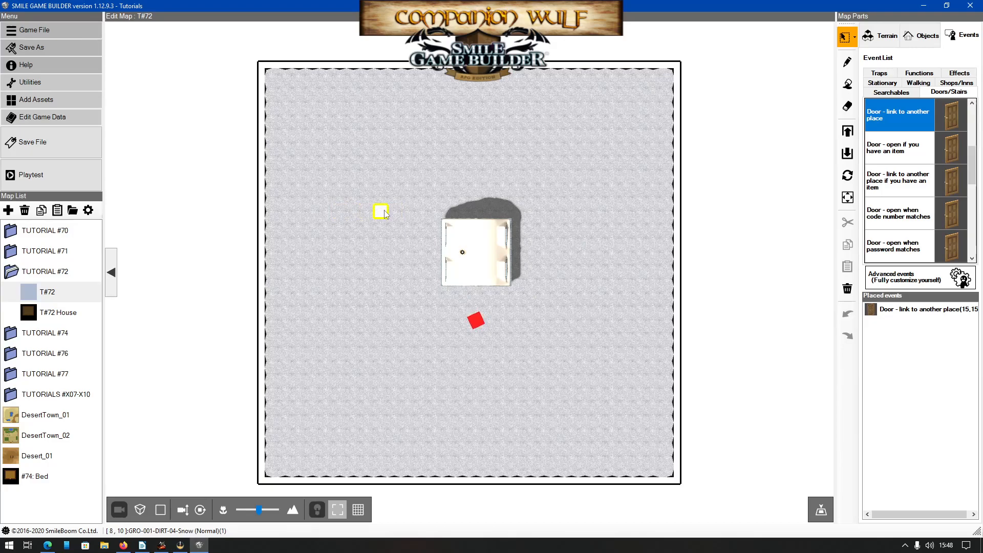
mouse_move(381, 211)
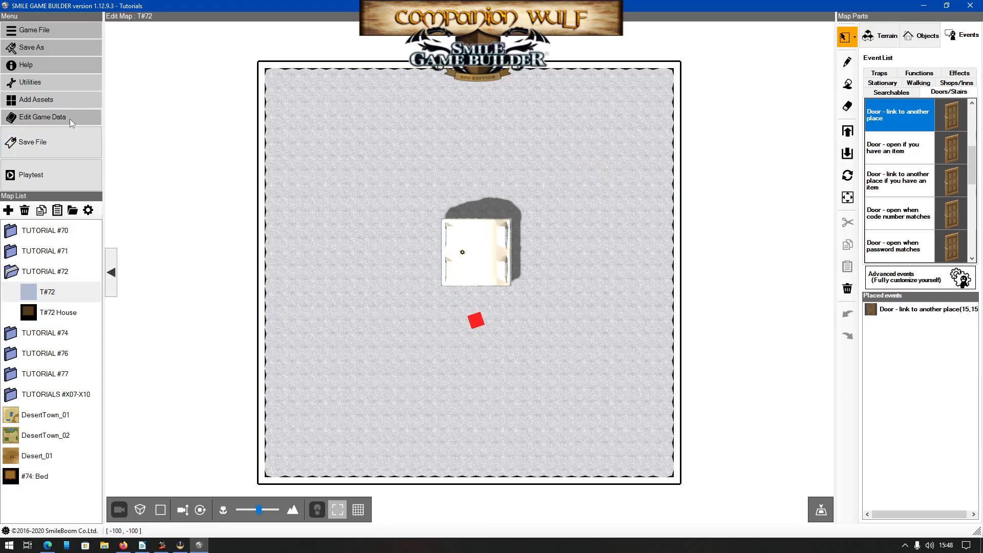
- Review SYSTEM: Variables' Constant Vars sheet in list display mode, then close the event
click(42, 116)
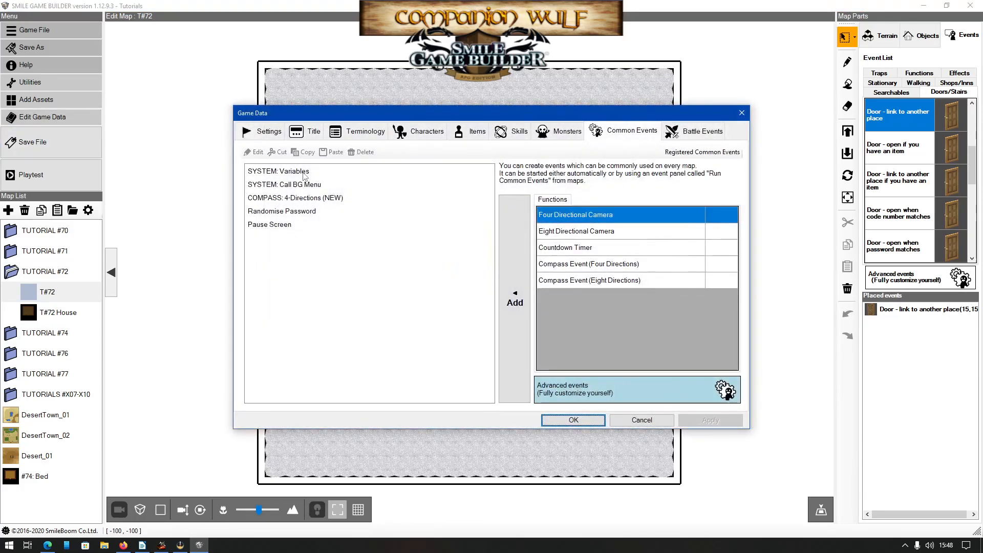
click(278, 170)
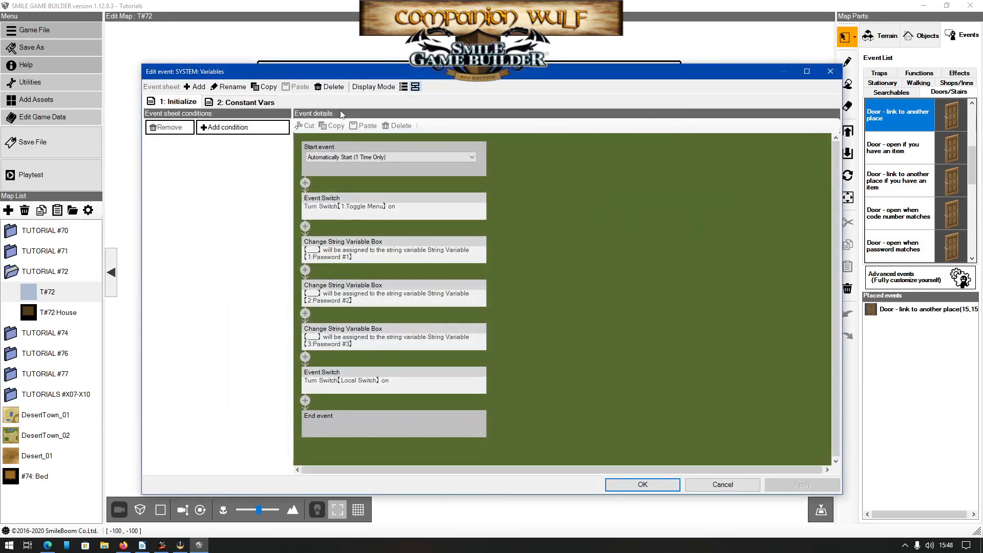
click(414, 87)
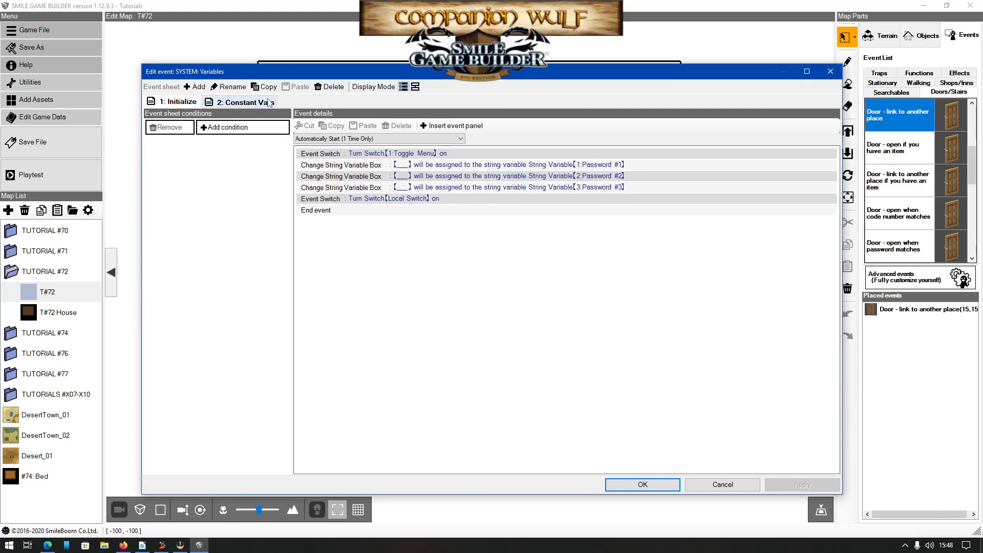
click(243, 102)
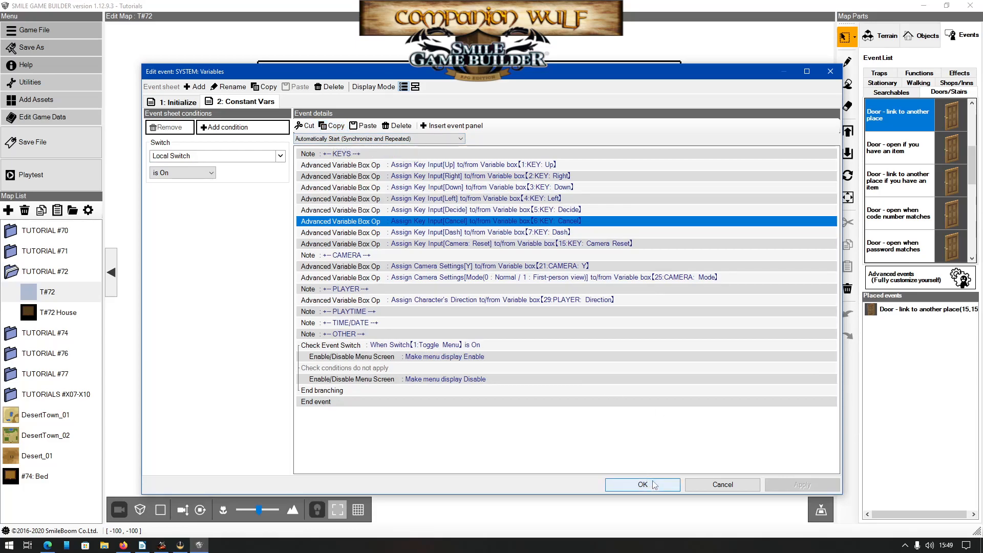
click(641, 485)
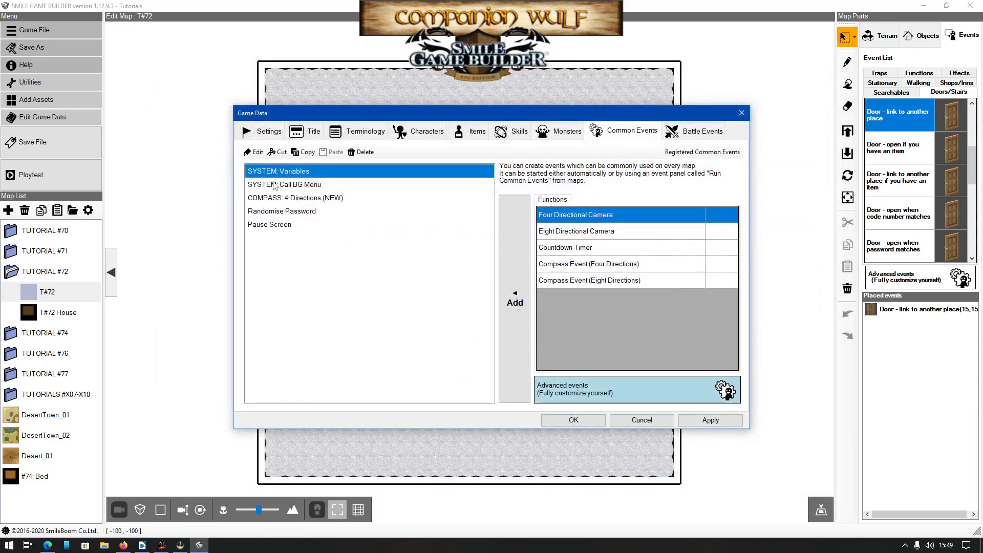
- Insert the copied Cancel key input step into SYSTEM: Call BG Menu, then start renaming it
double_click(284, 185)
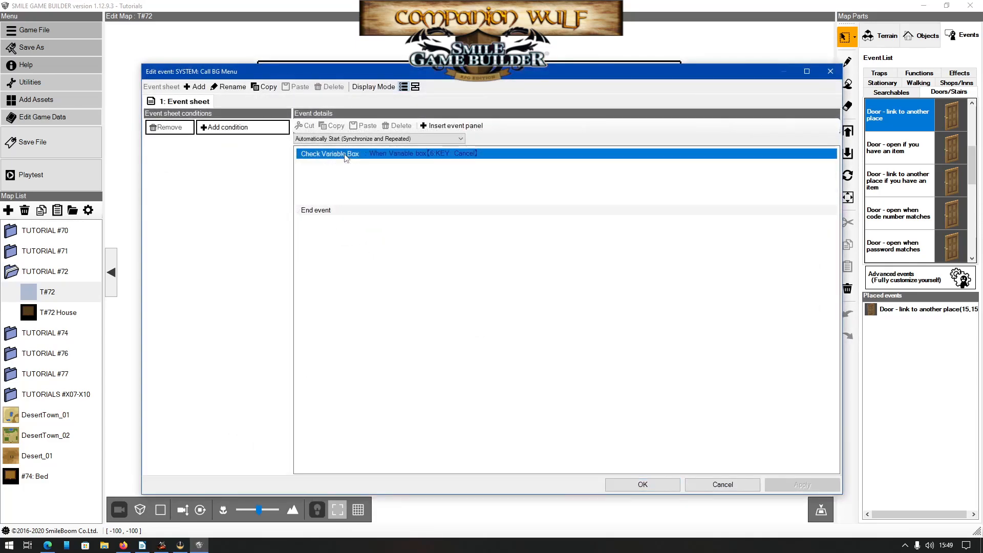
click(366, 126)
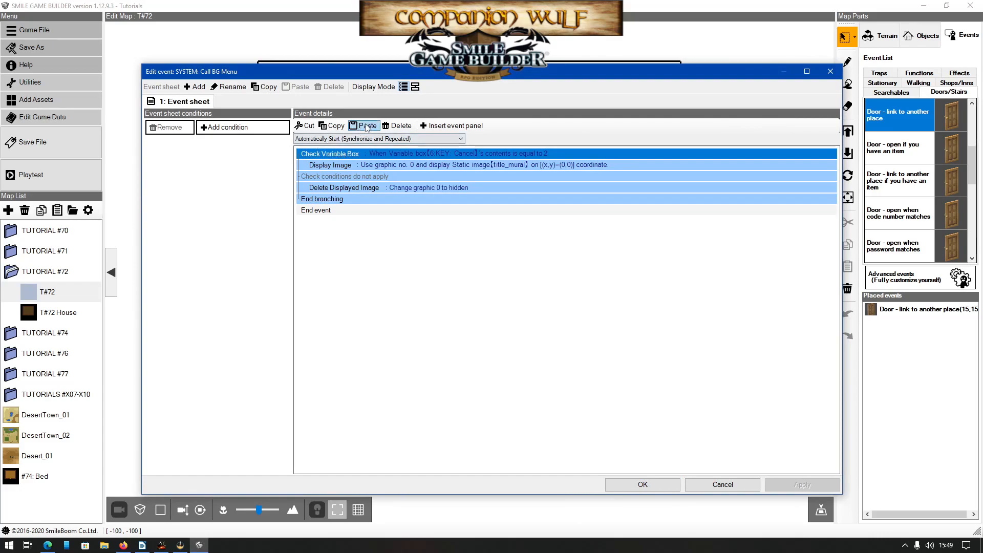
click(366, 126)
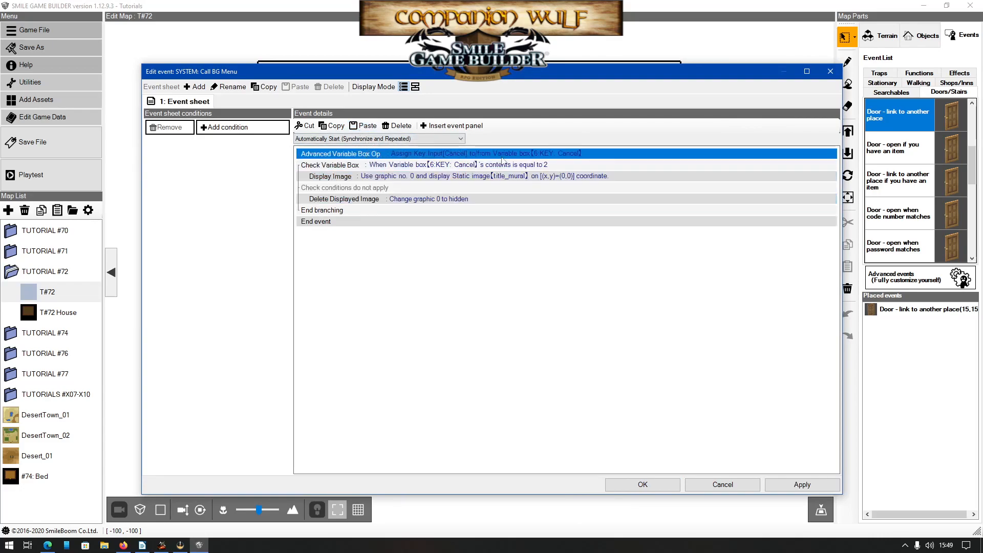
mouse_move(694, 410)
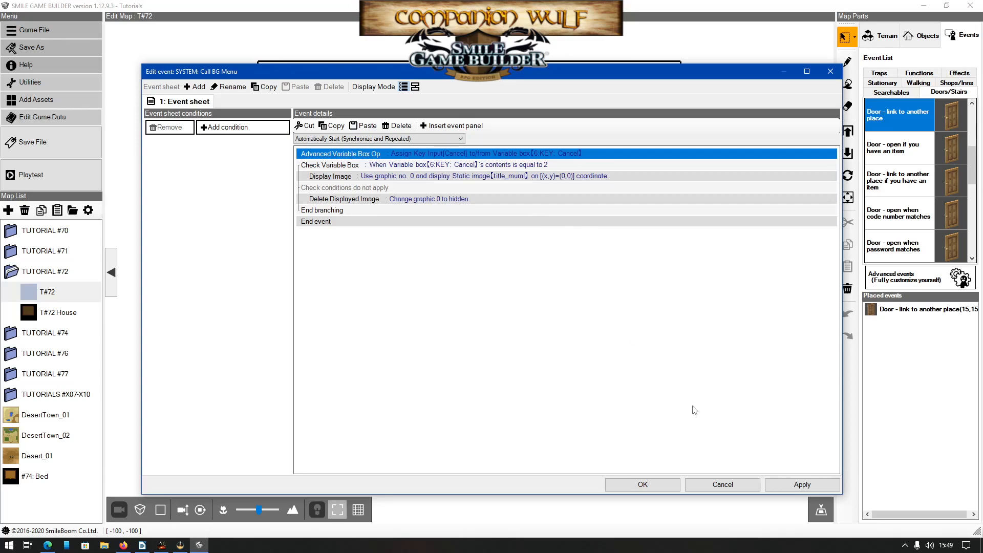
mouse_move(468, 266)
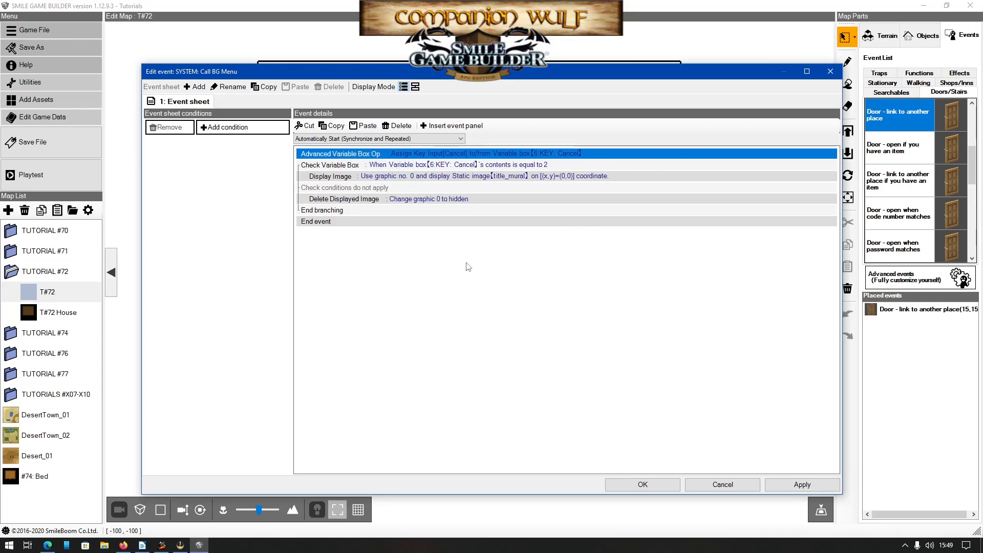
mouse_move(455, 278)
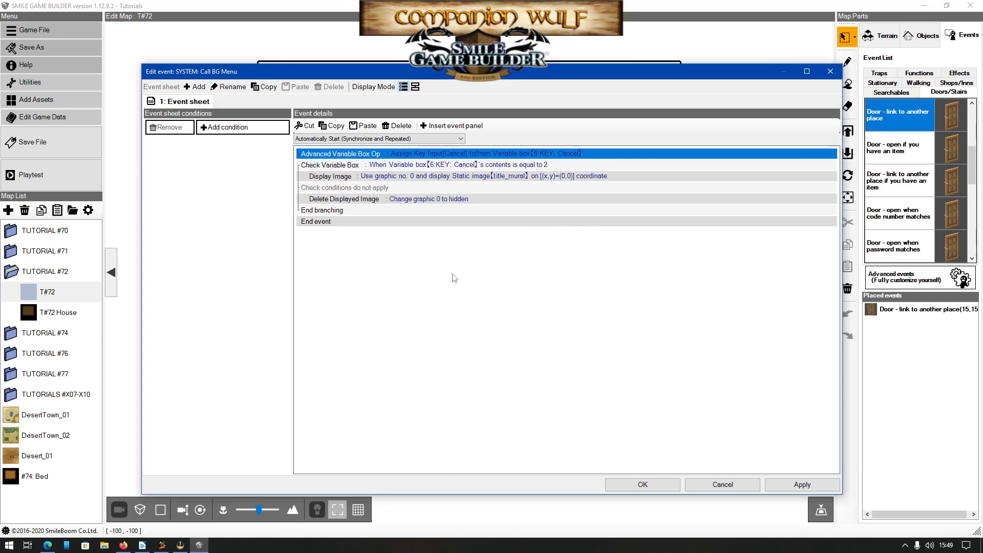
mouse_move(451, 252)
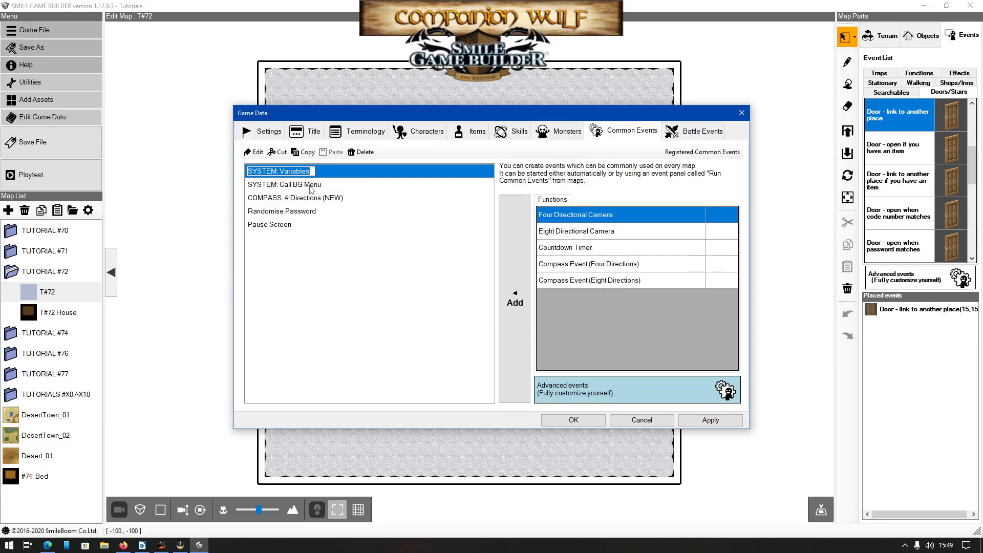
click(285, 184)
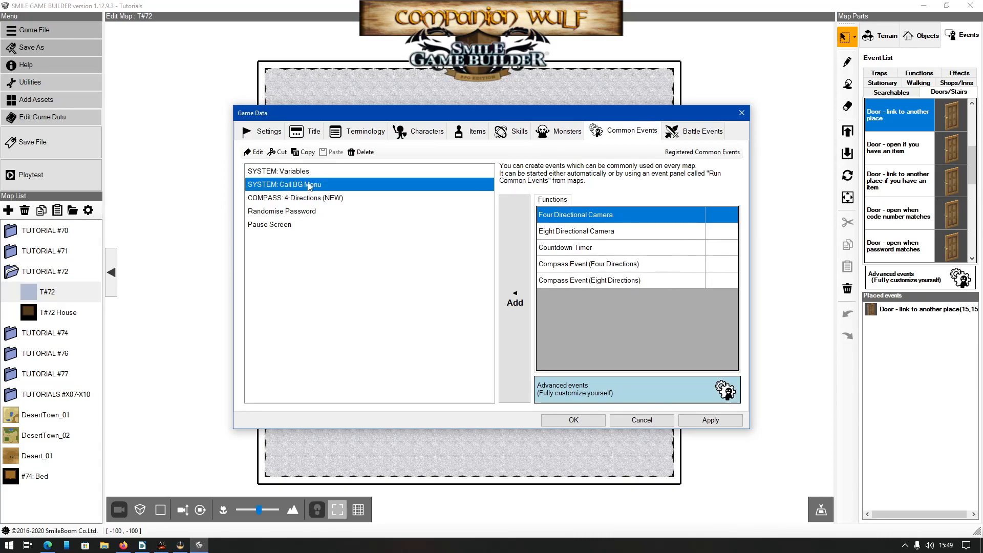
double_click(285, 184)
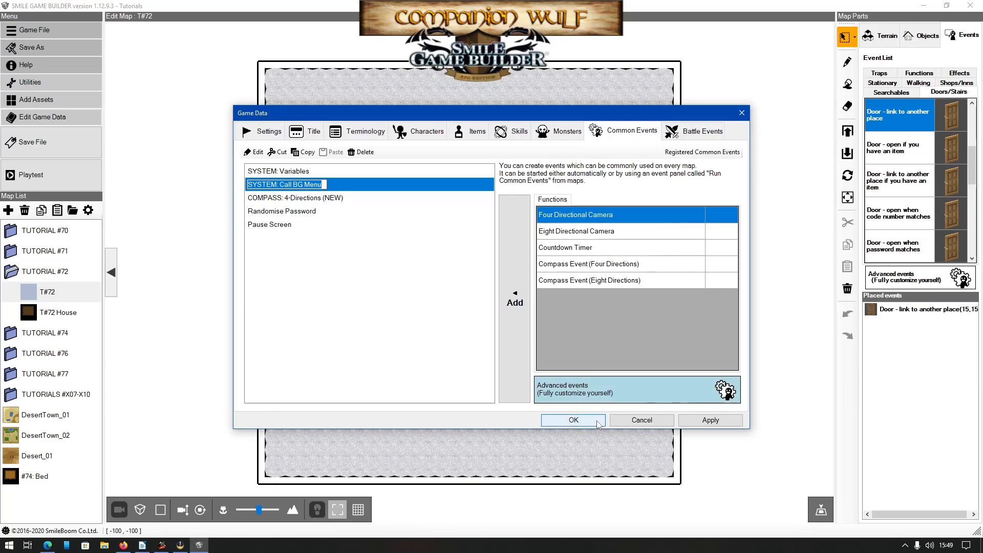
- Run a quick playtest on the snowy house map and return to game data
click(572, 419)
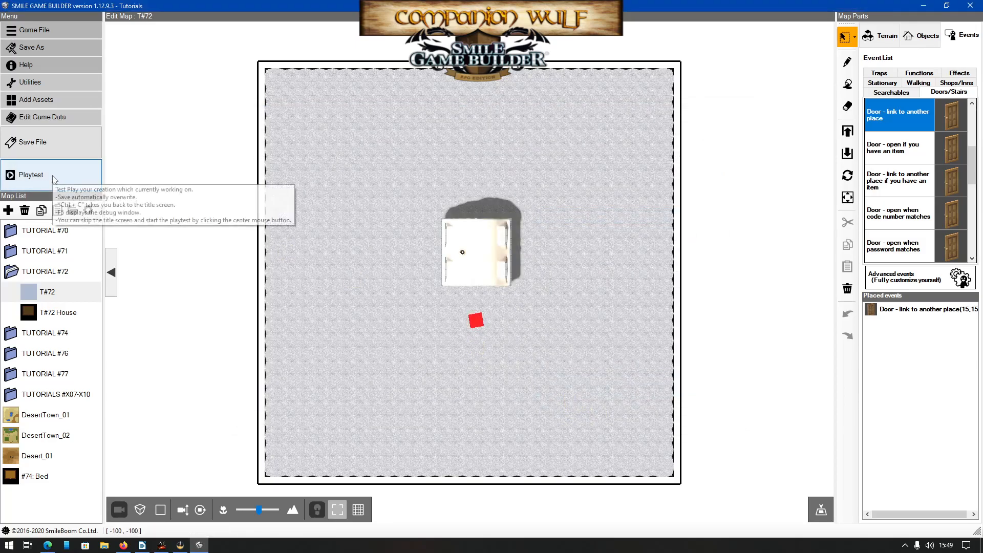
click(31, 174)
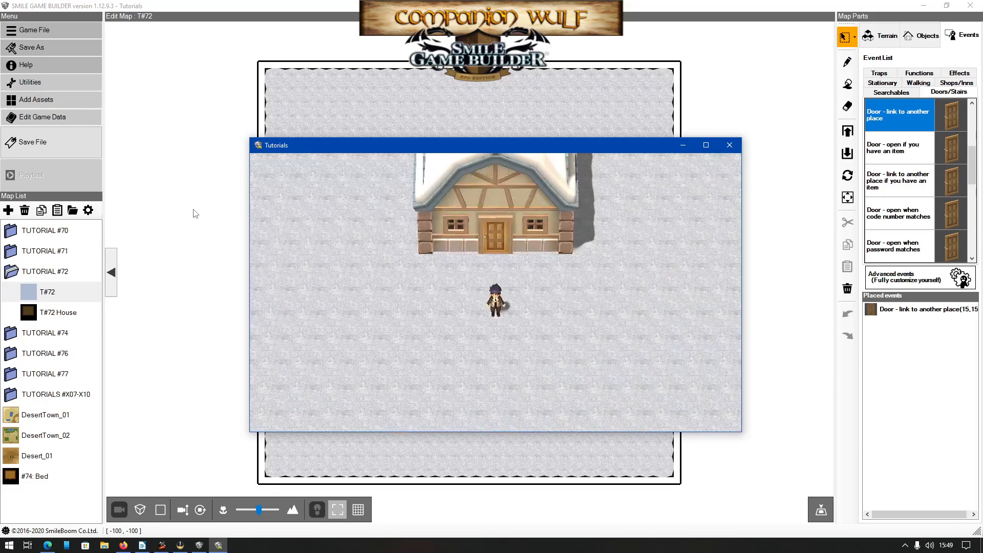
click(729, 145)
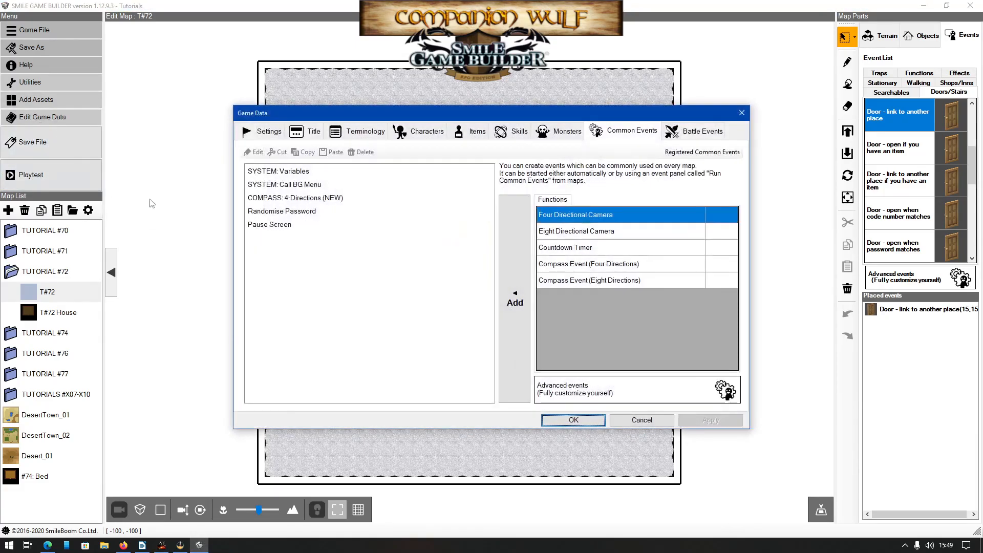
- Change Default BGM Volume from 61 to 40 in Settings and confirm
click(268, 131)
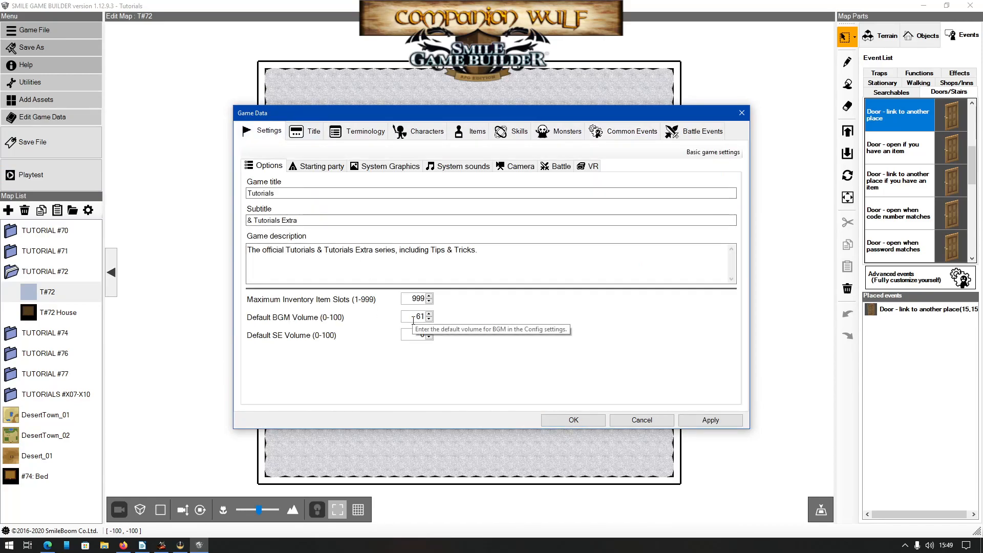
click(430, 318)
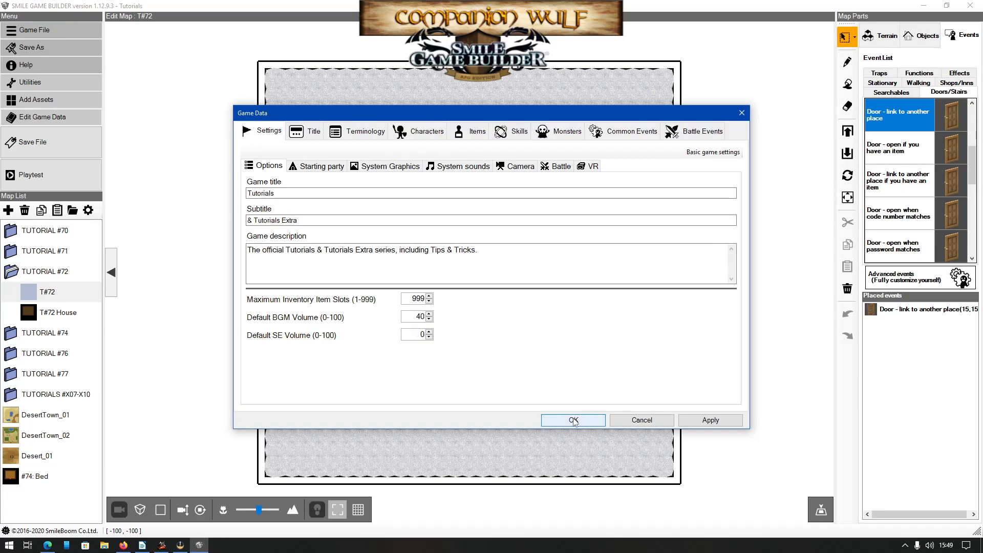
click(572, 419)
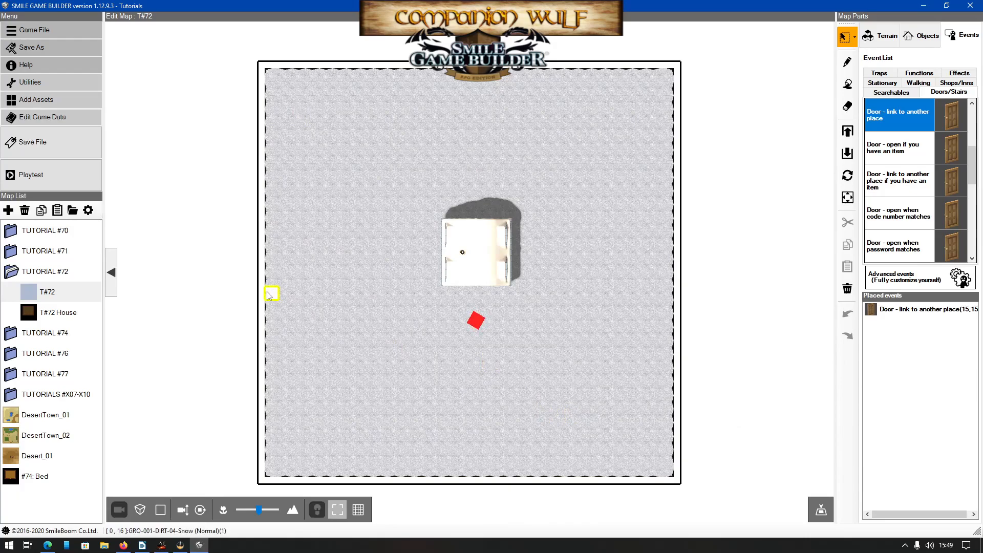
mouse_move(272, 279)
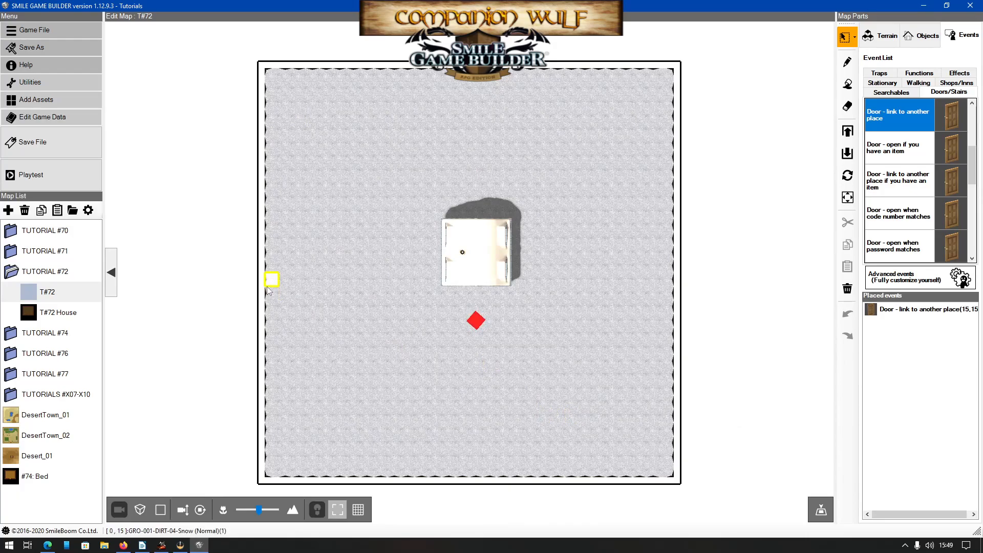
mouse_move(267, 281)
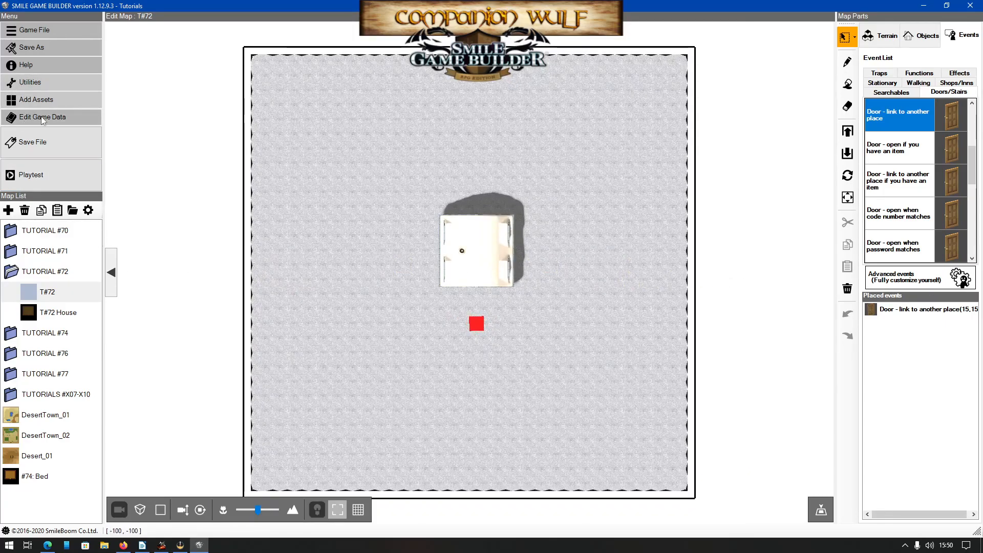
click(41, 117)
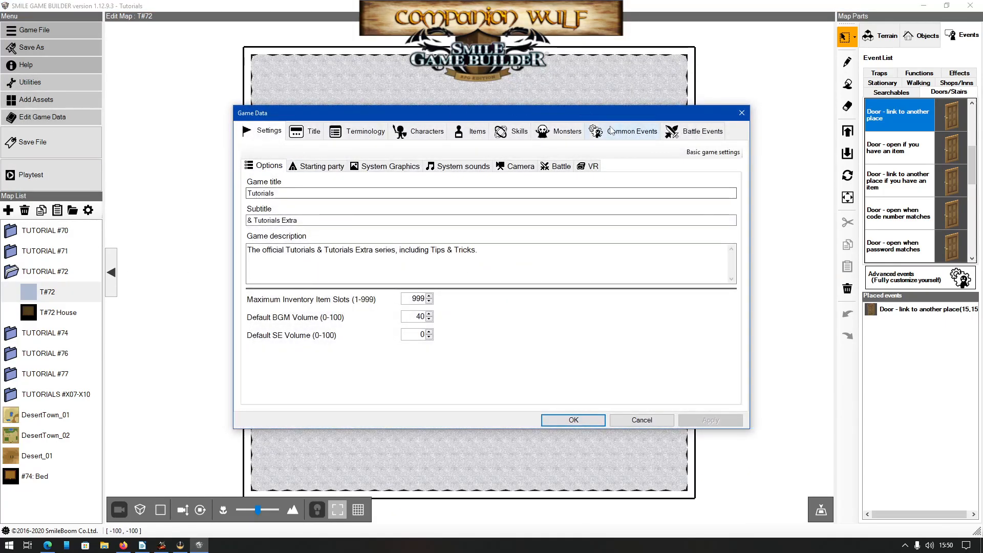
click(631, 131)
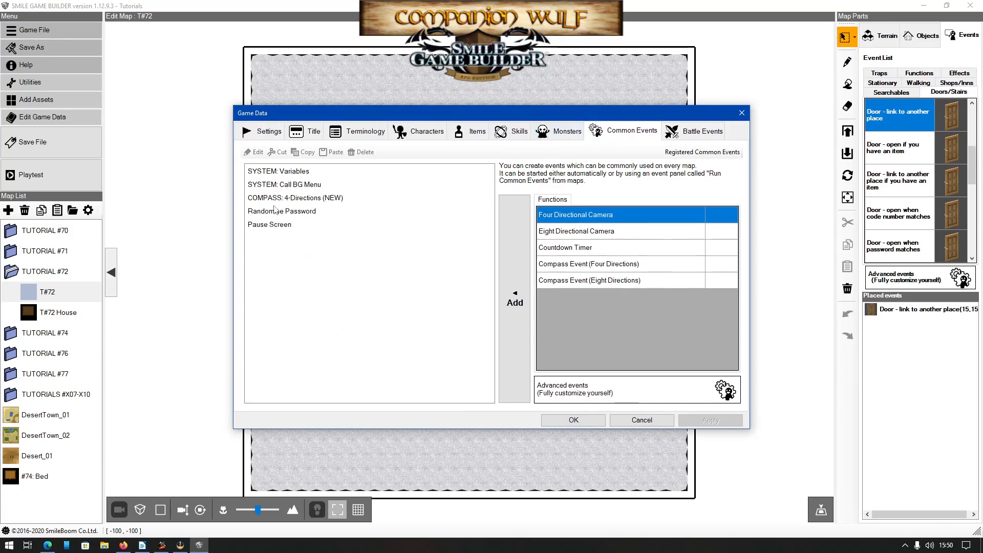
double_click(284, 184)
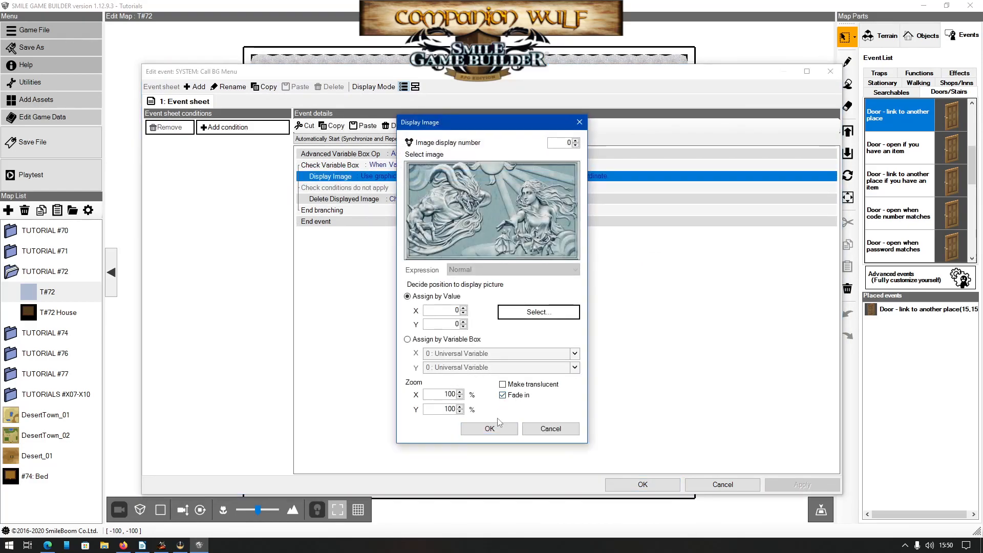
click(489, 428)
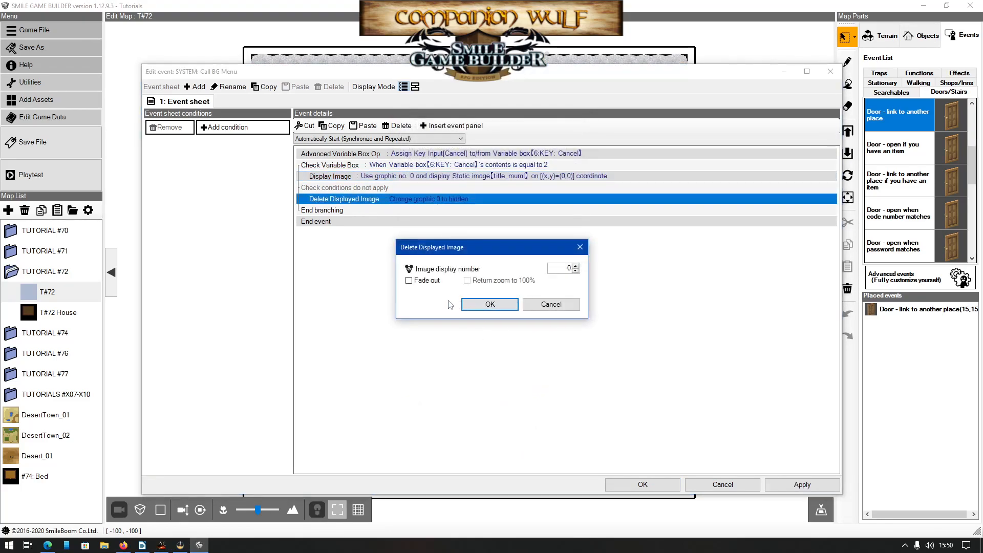
click(489, 304)
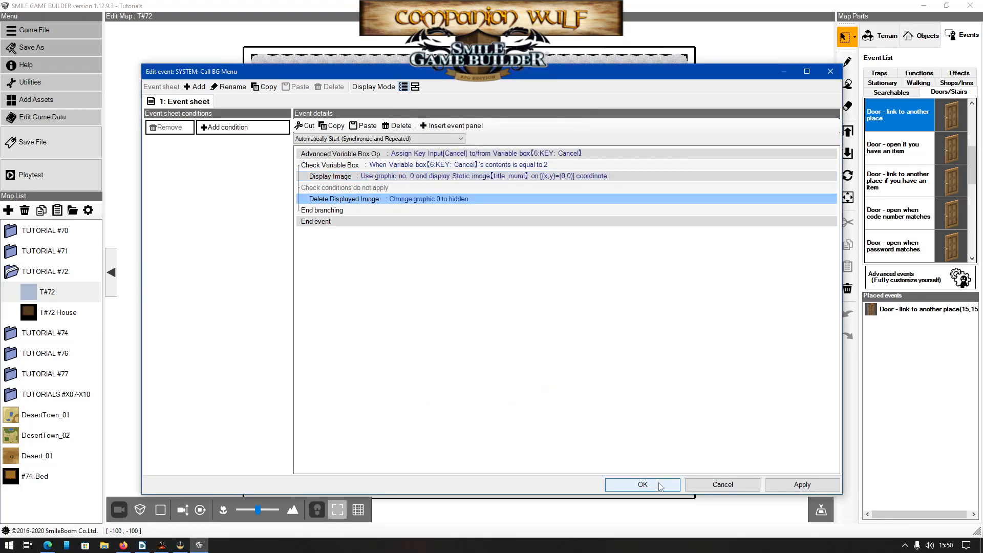
click(642, 484)
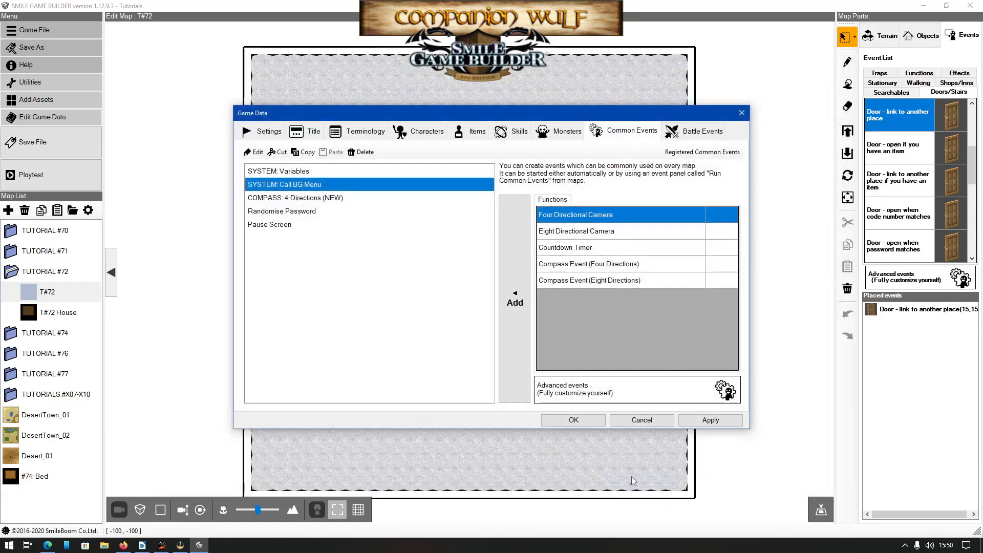
click(641, 419)
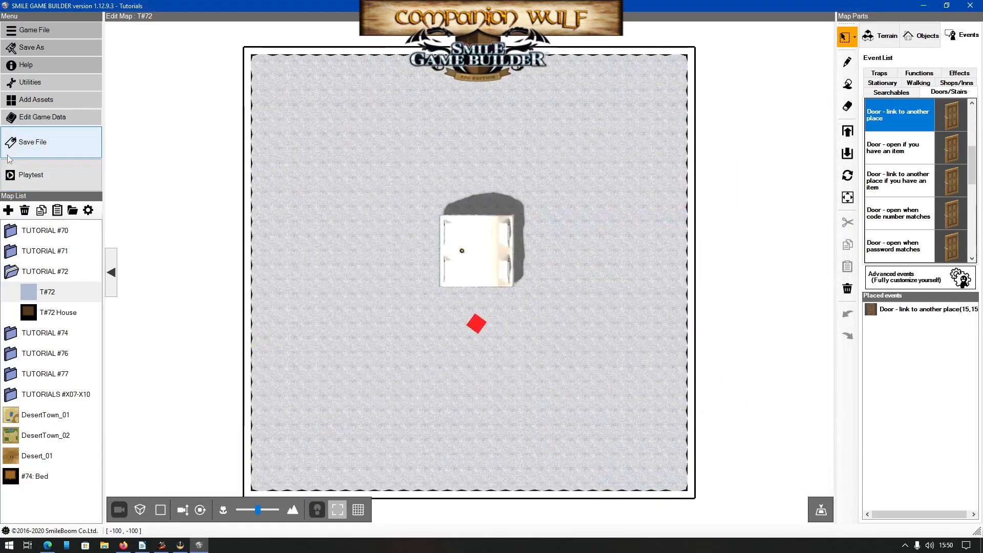
click(30, 174)
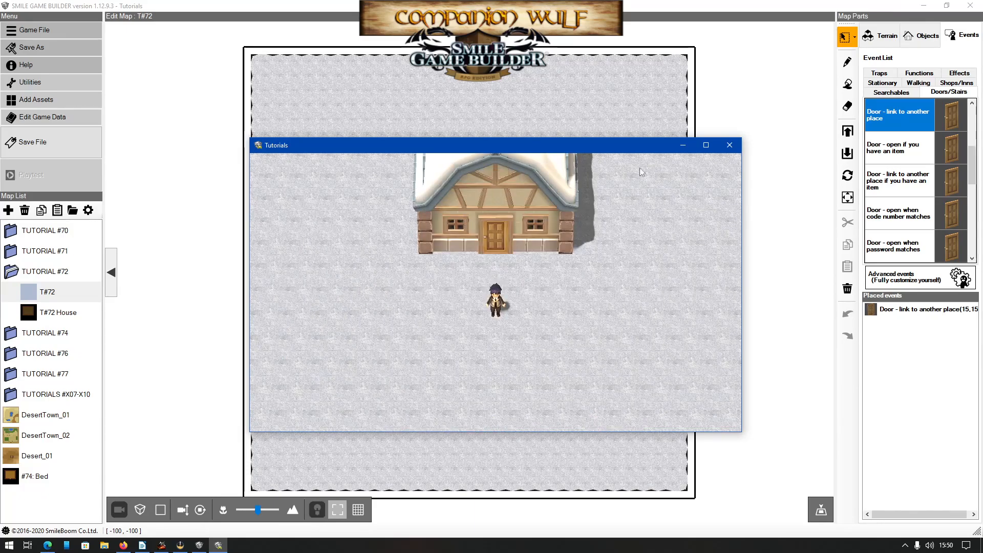
click(729, 145)
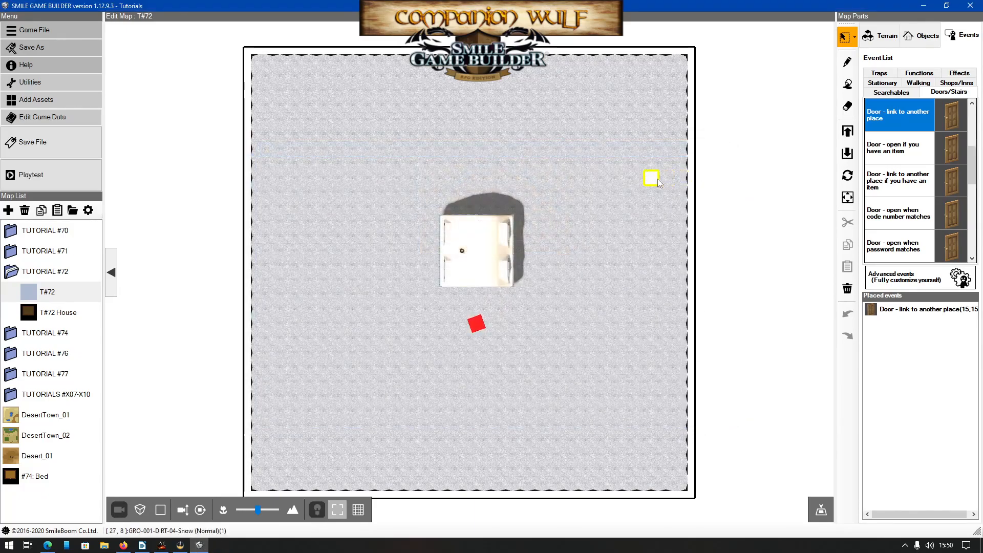
mouse_move(37, 112)
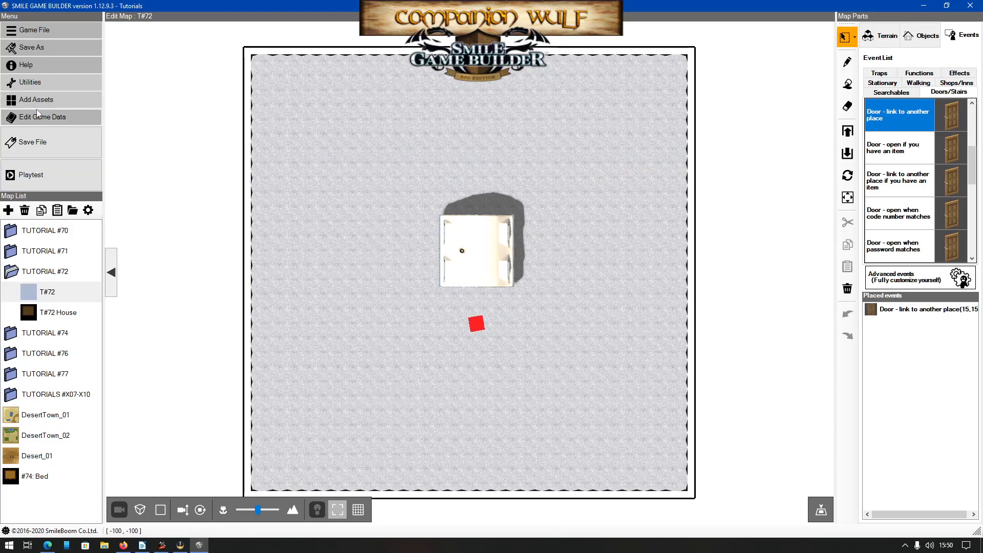
- Open game data and reopen the SYSTEM: Call BG Menu event in the editor
click(42, 117)
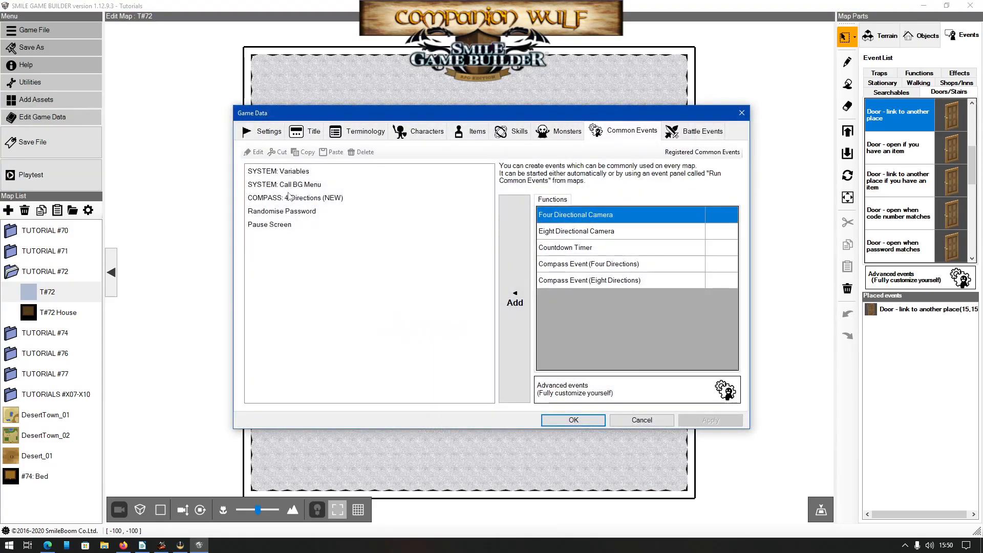
double_click(284, 184)
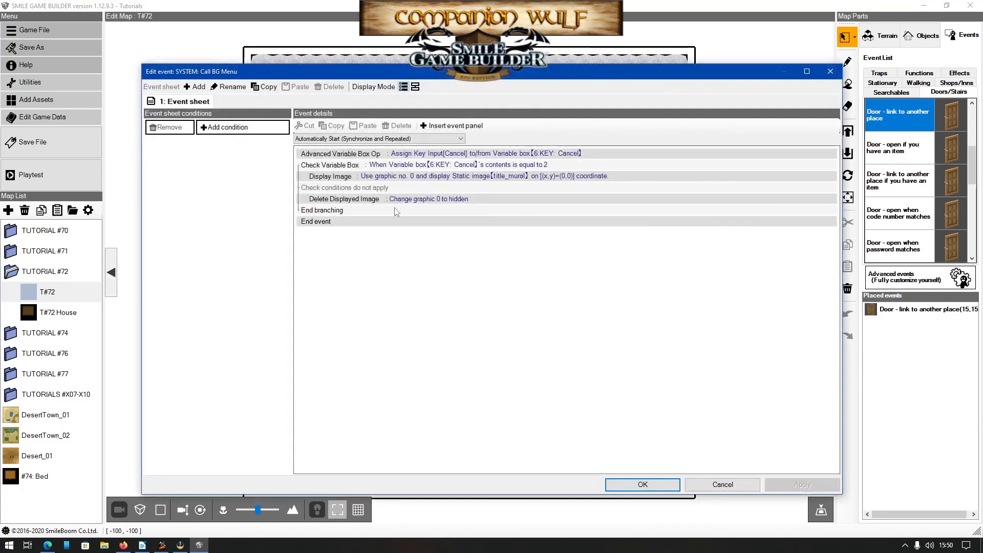
mouse_move(453, 226)
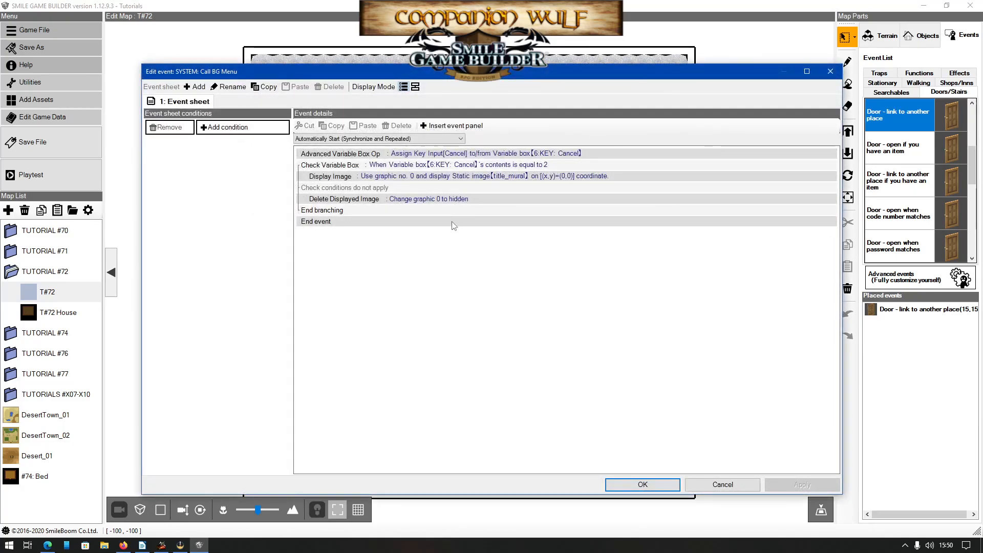
mouse_move(482, 212)
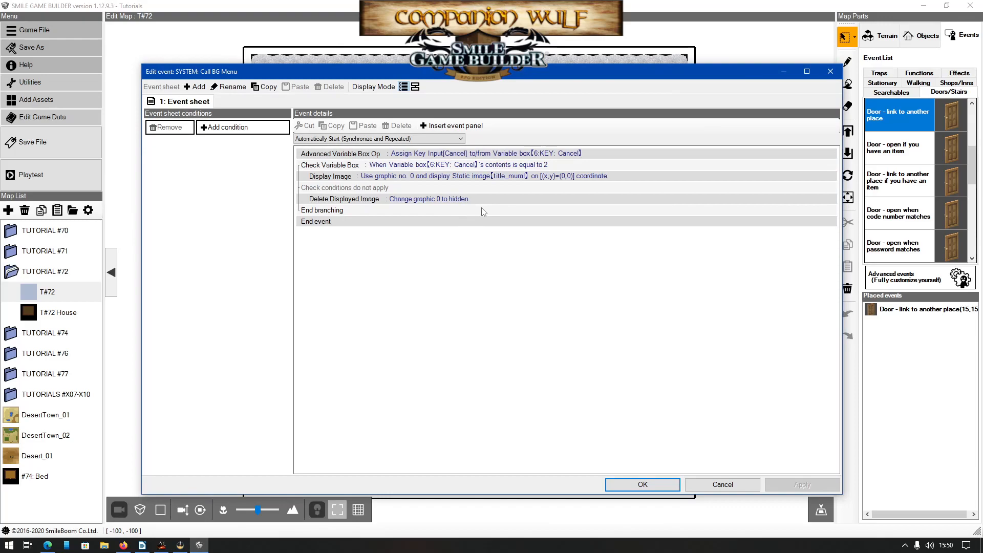
mouse_move(469, 210)
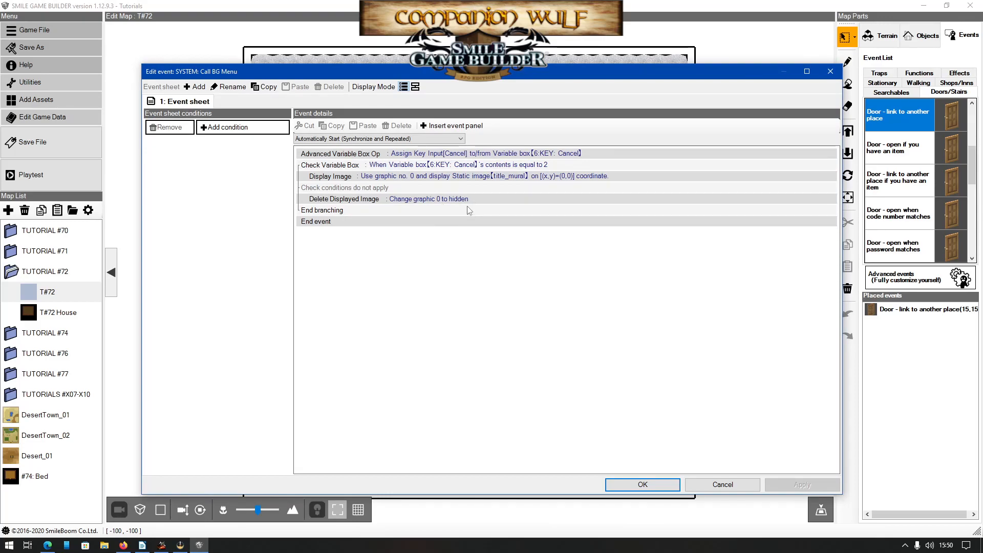
mouse_move(455, 218)
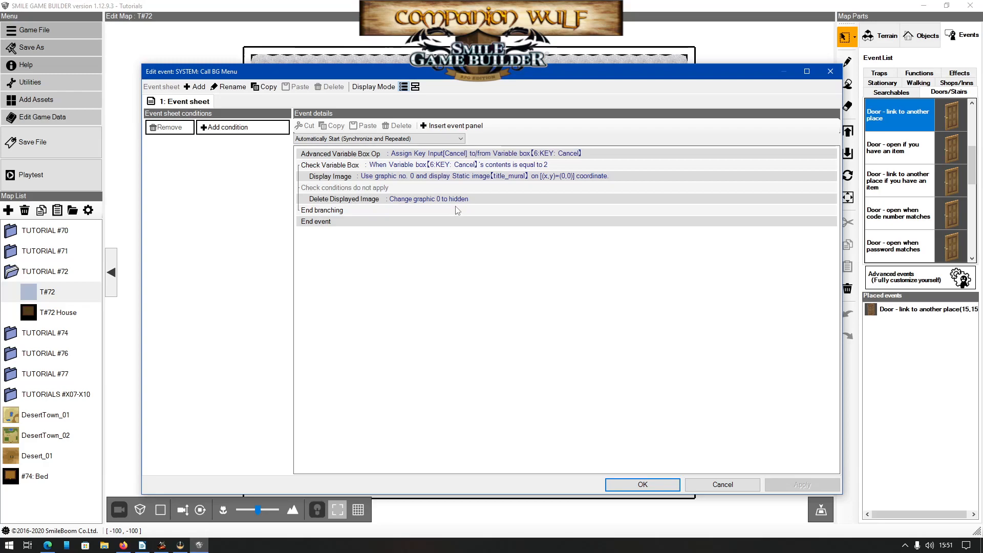
mouse_move(462, 202)
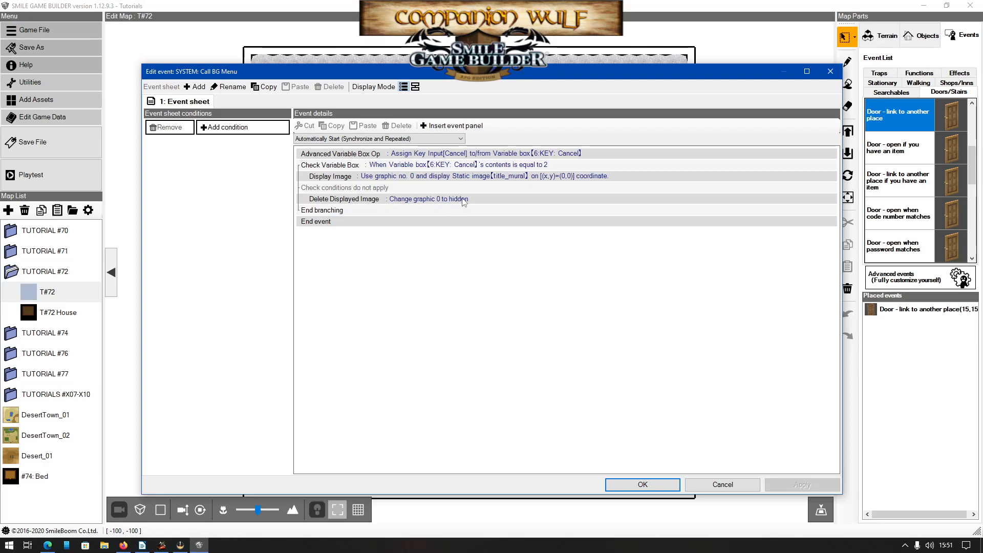
mouse_move(450, 215)
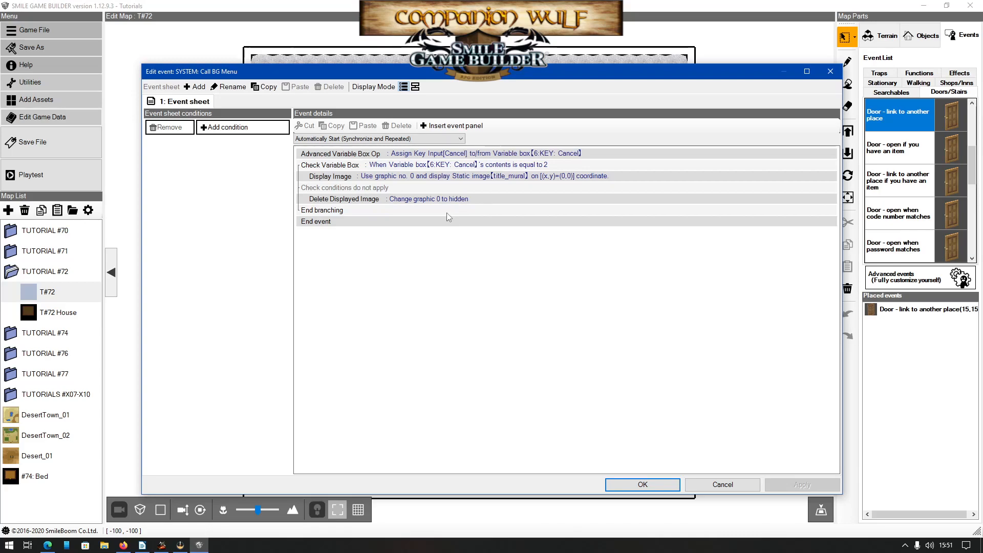
mouse_move(536, 203)
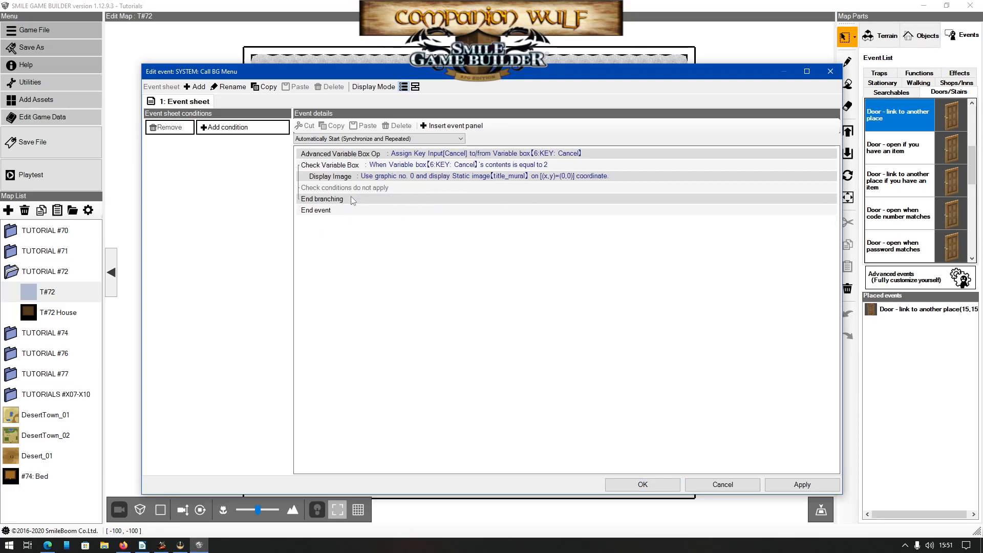
- Adjust the Delete Displayed Image step in the Cancel-key branch
click(321, 199)
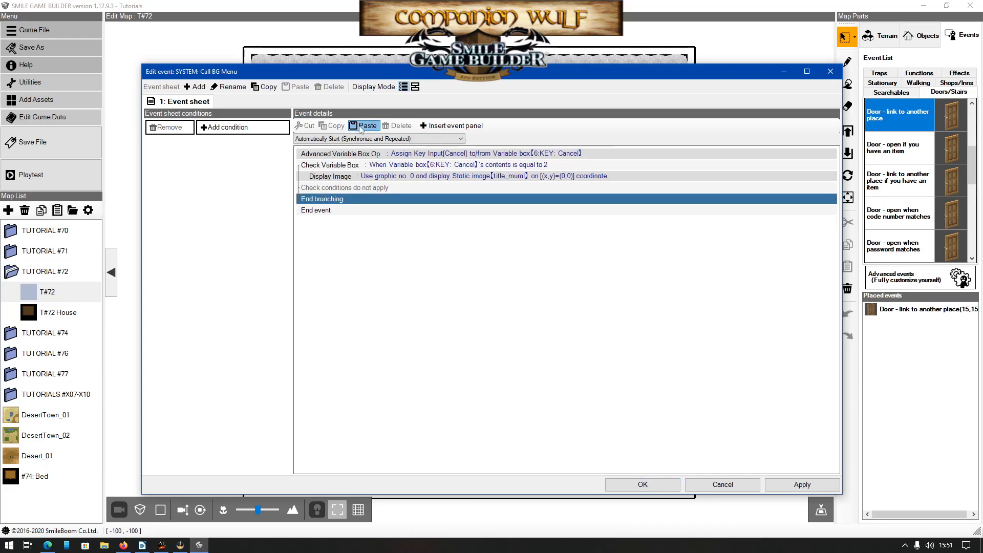
click(368, 126)
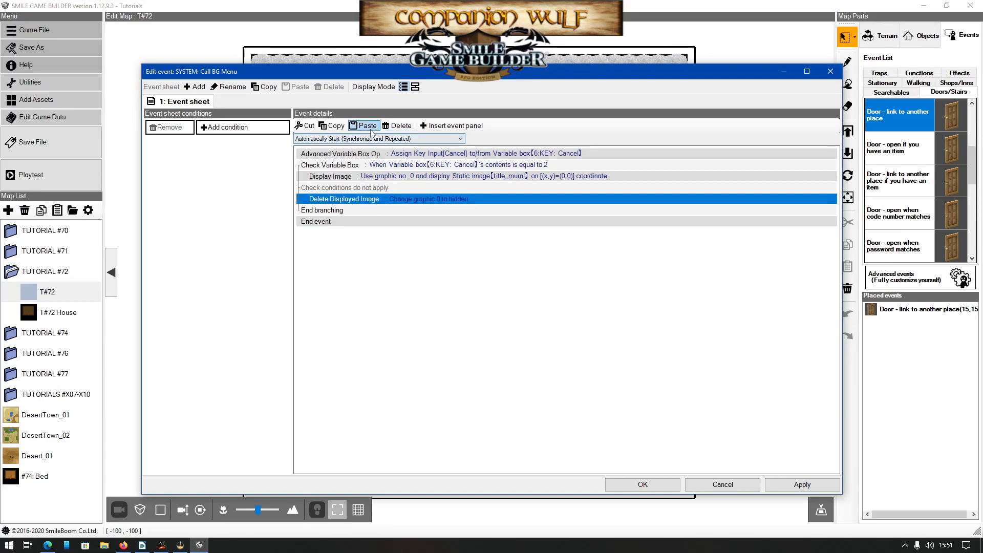
click(400, 126)
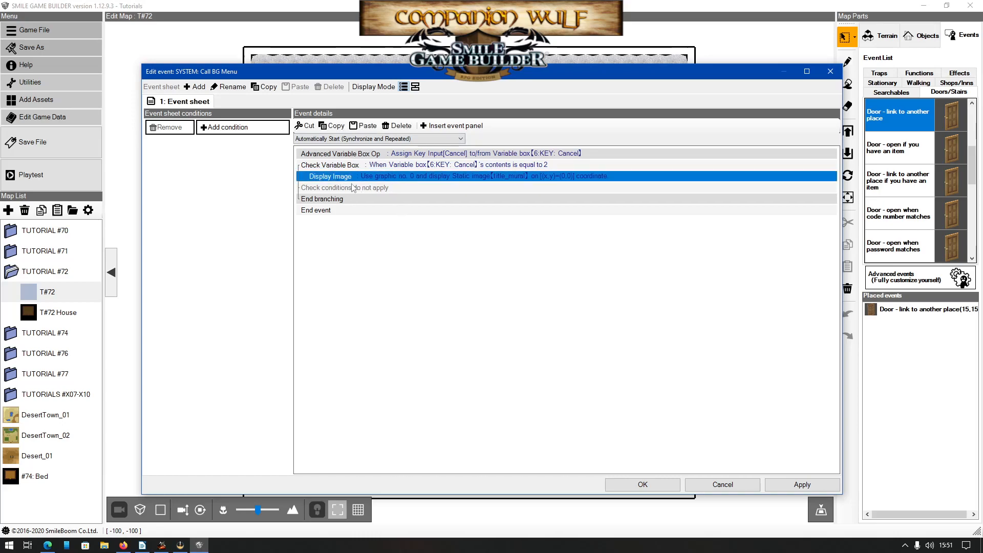
- Add a Loop right after Display Image and select a spot inside it
click(344, 187)
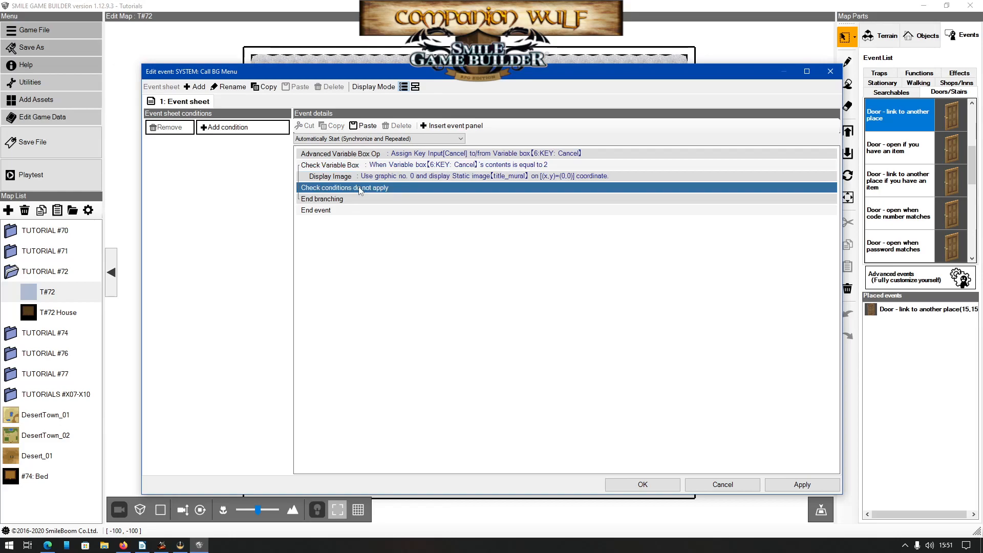
click(451, 125)
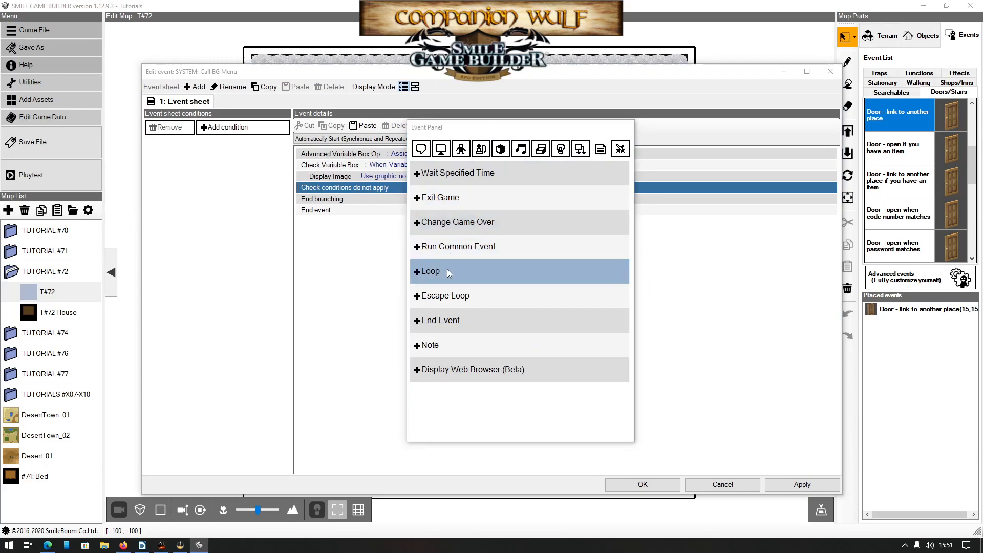
click(430, 271)
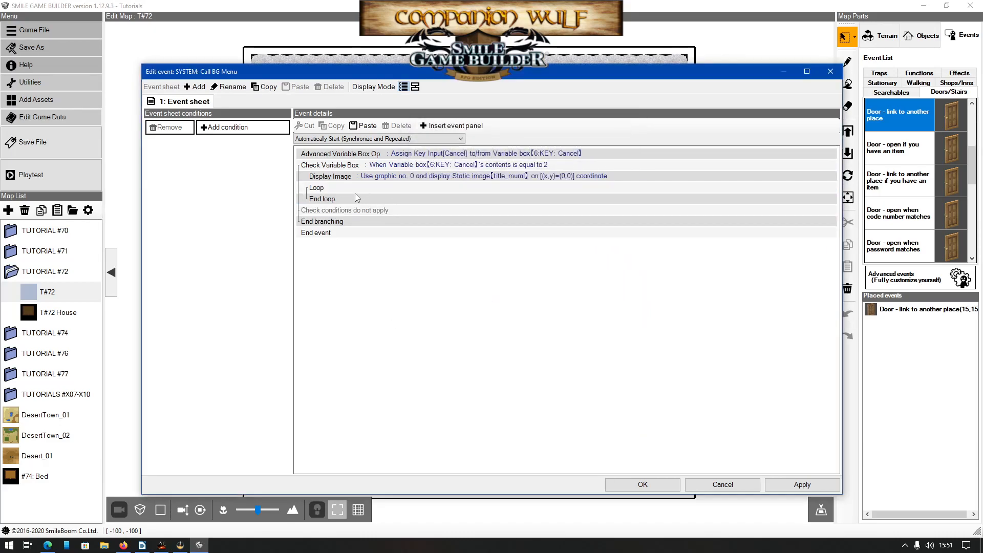
mouse_move(336, 201)
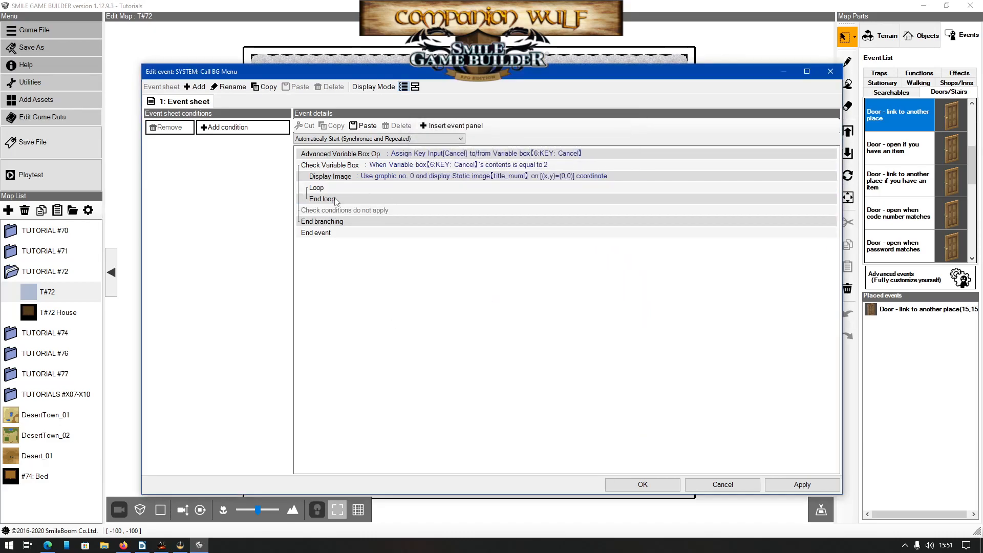
click(321, 199)
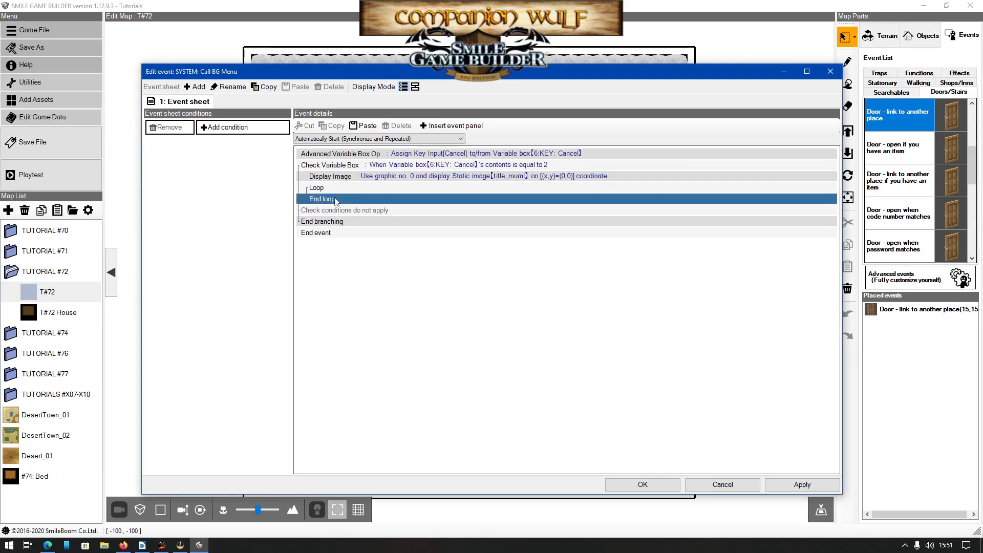
click(450, 125)
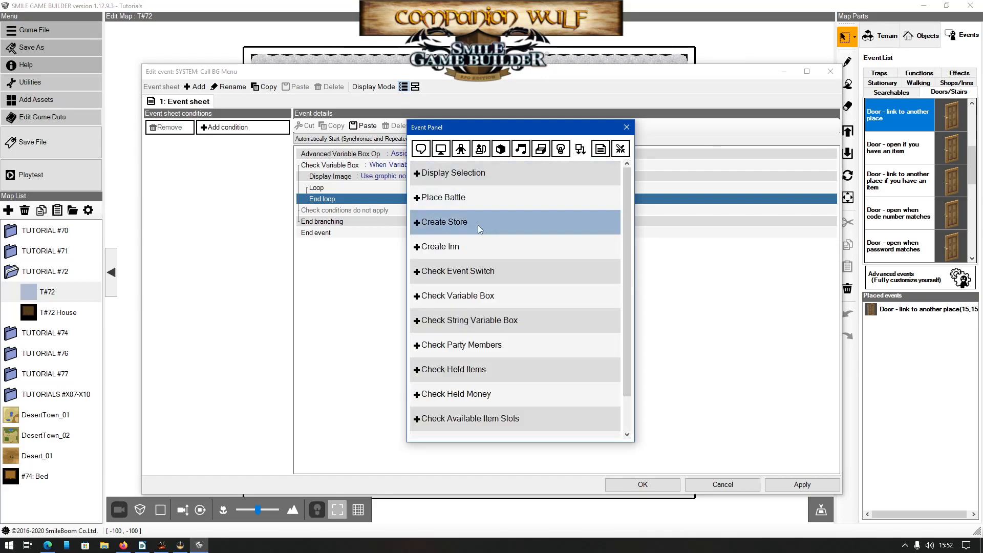
- Add a Check Variable Box inside the loop testing 6: KEY: Cancel equals 2
click(457, 296)
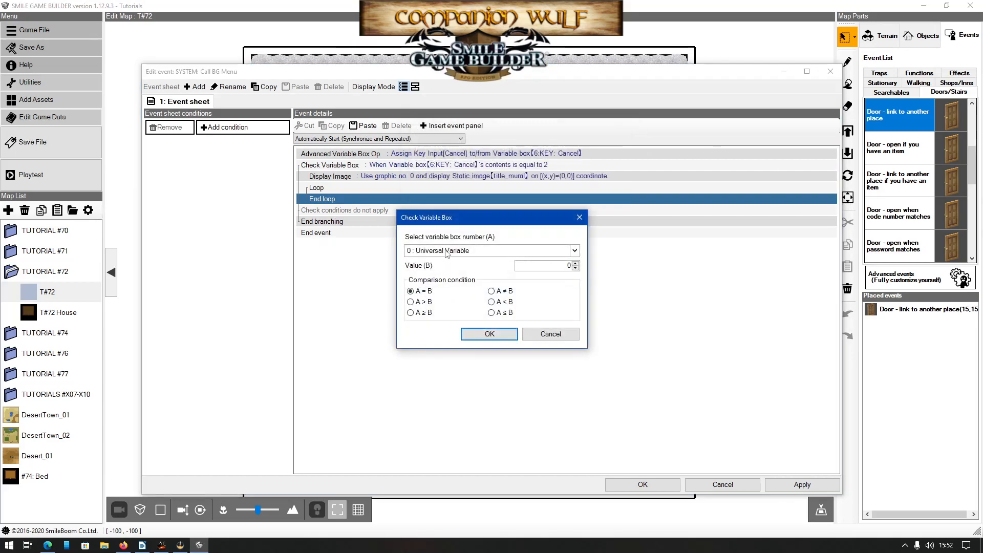
click(572, 250)
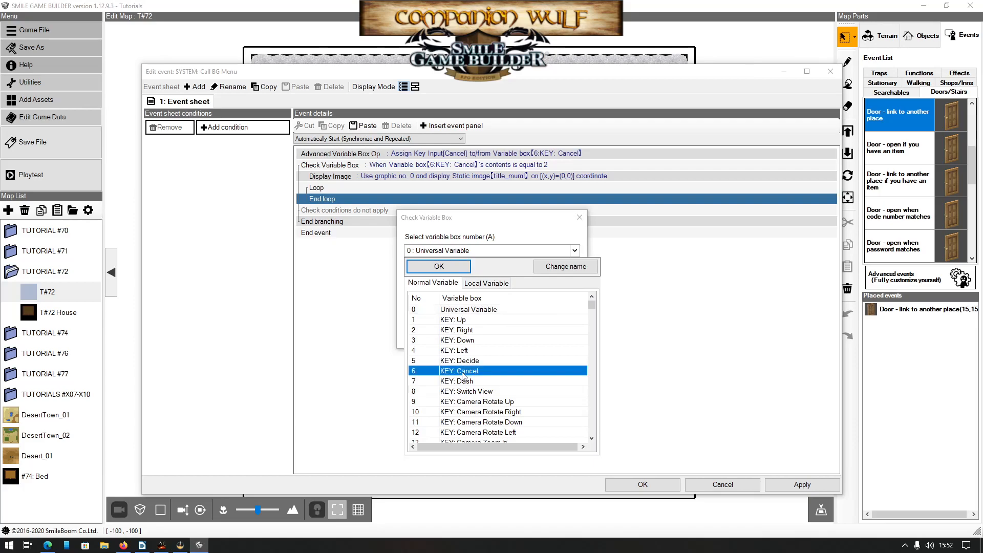
click(437, 265)
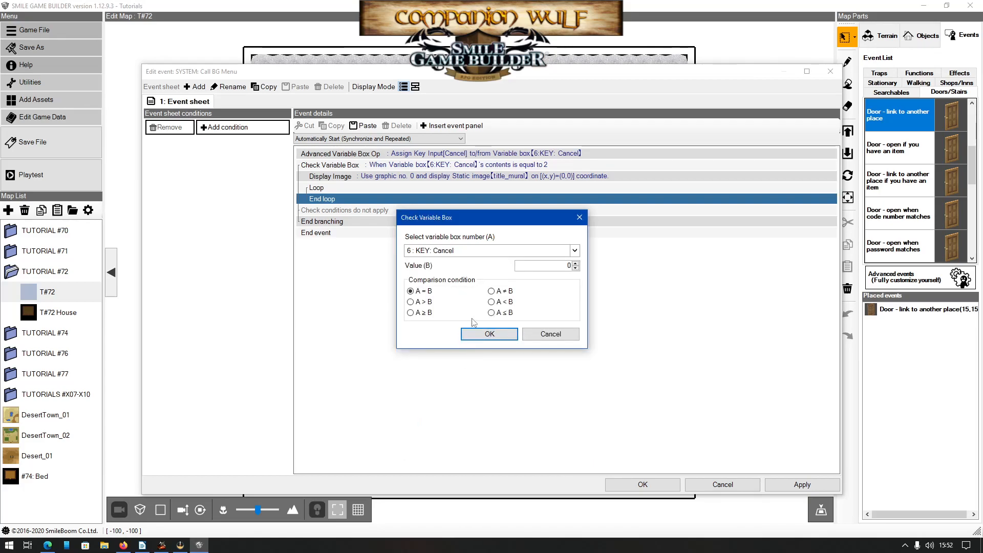
click(574, 262)
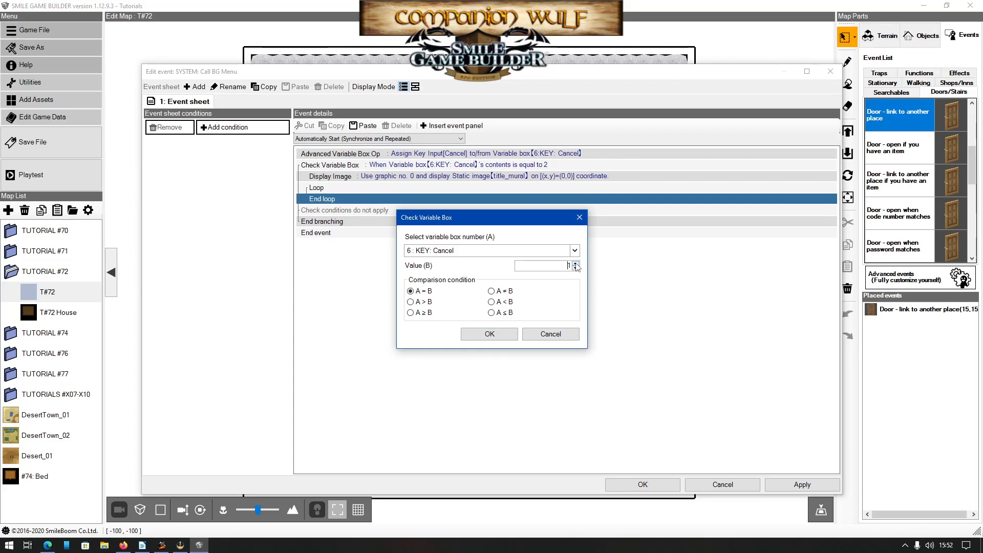
click(575, 262)
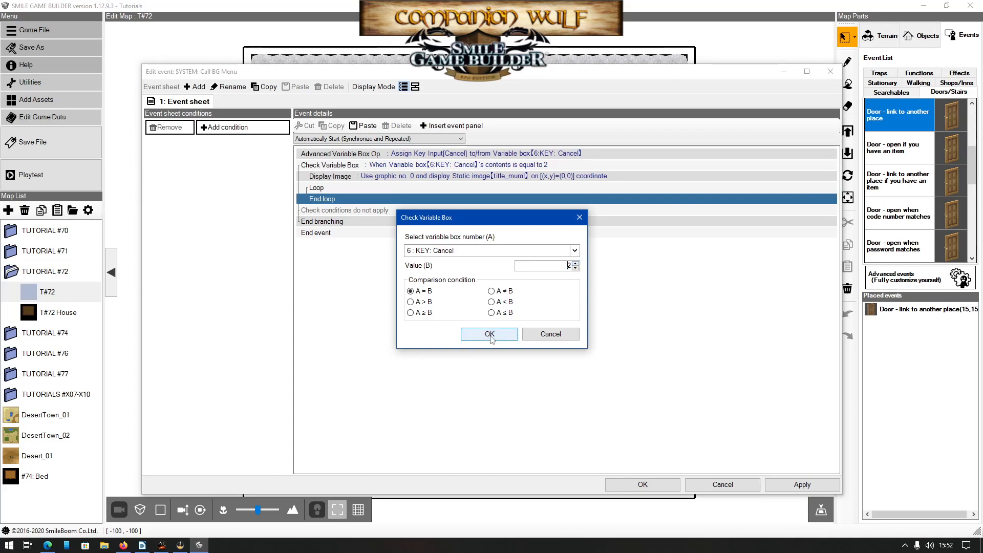
click(489, 334)
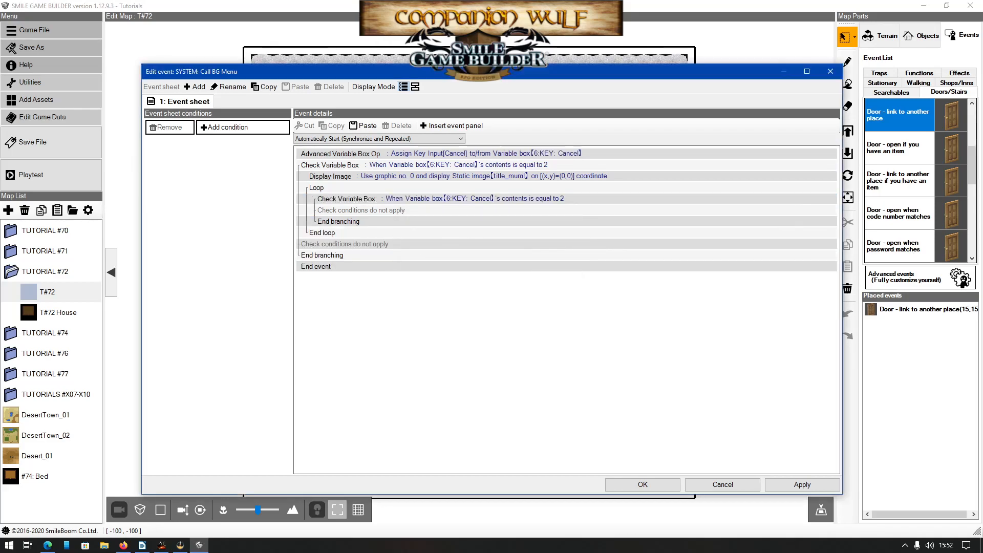
- Insert Delete Displayed Image inside the check and add Escape Loop after it
click(408, 198)
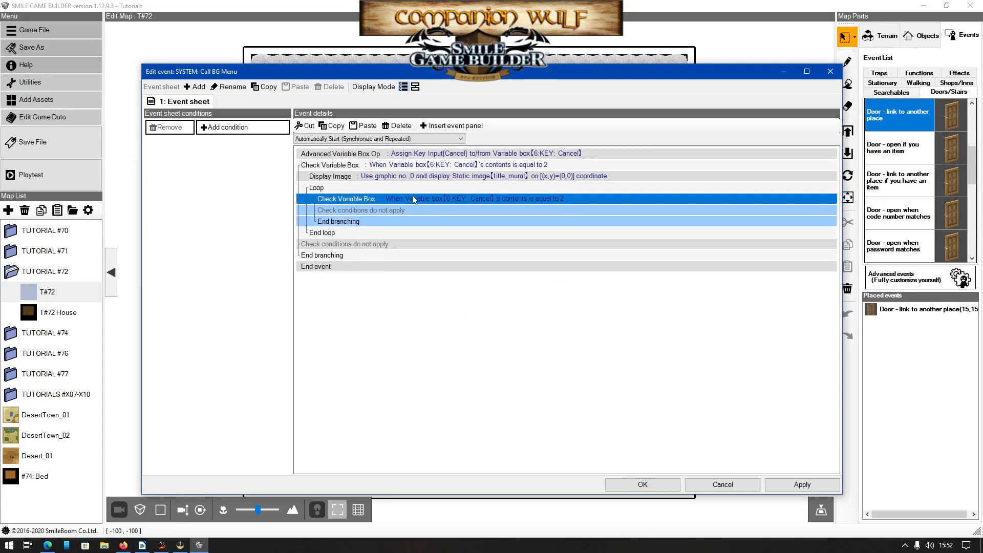
click(361, 210)
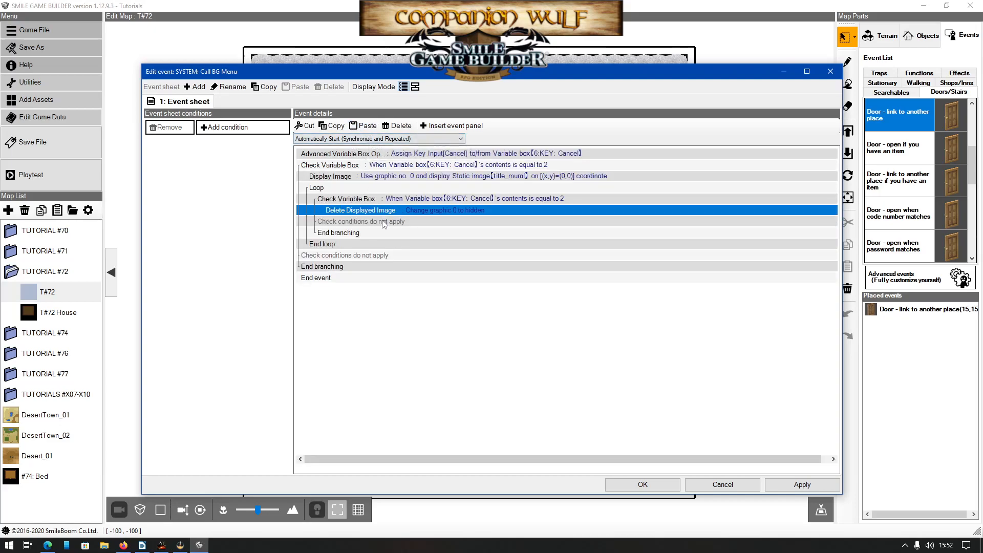
click(450, 126)
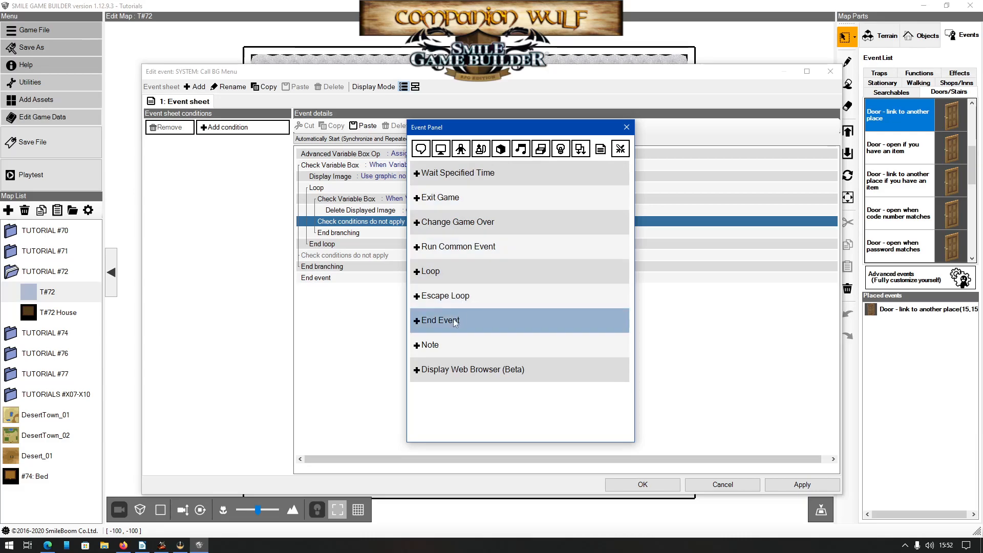
click(443, 295)
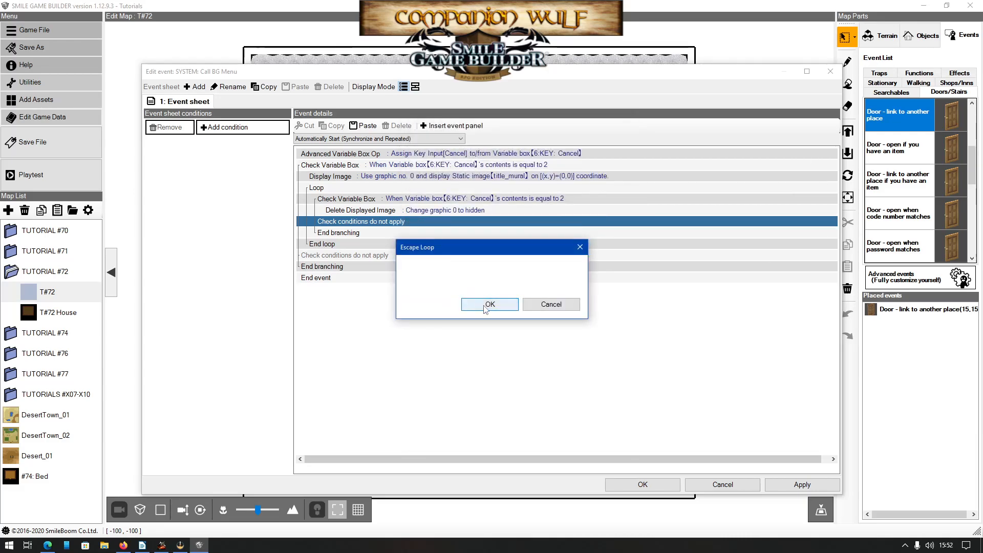
- Confirm Escape Loop, close Game Data, and playtest the game menu
click(489, 304)
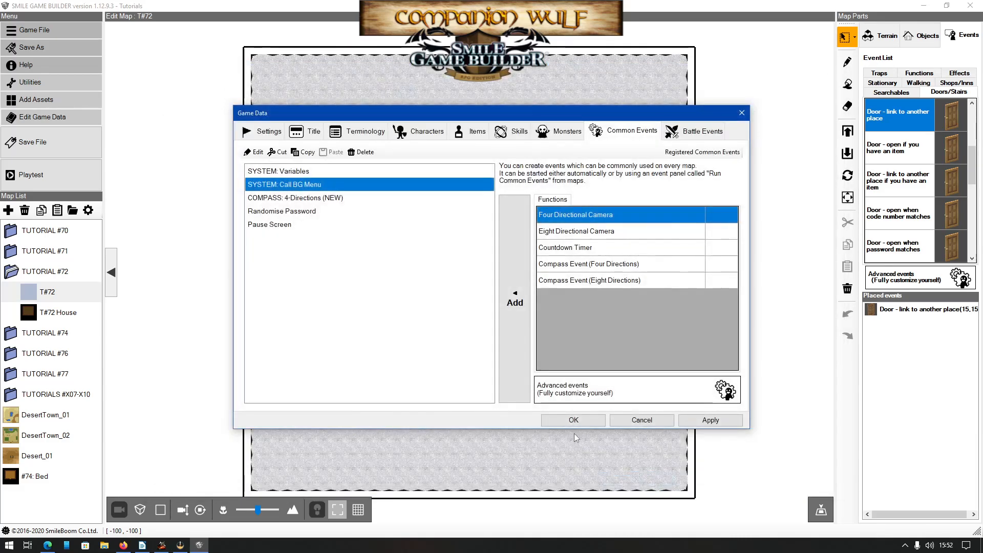
click(571, 419)
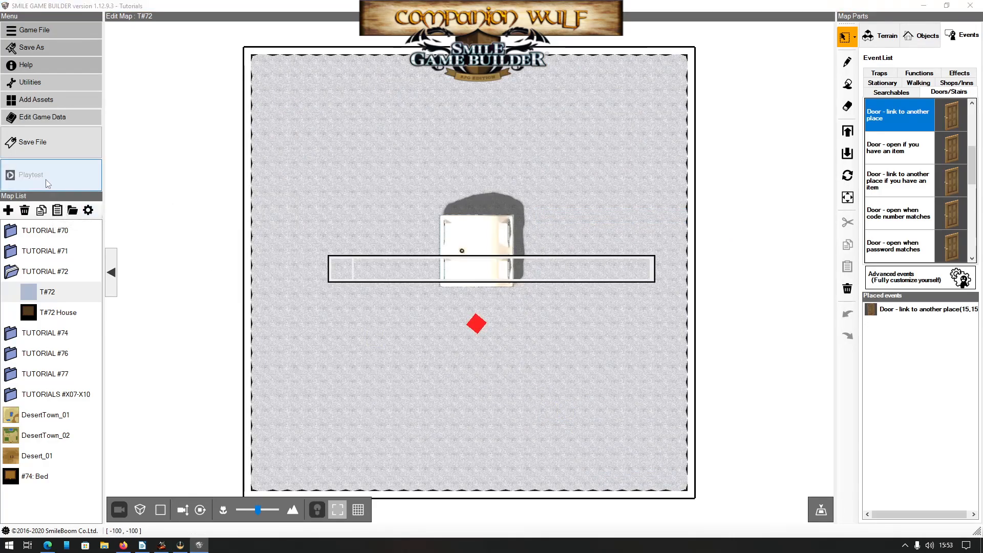
click(31, 174)
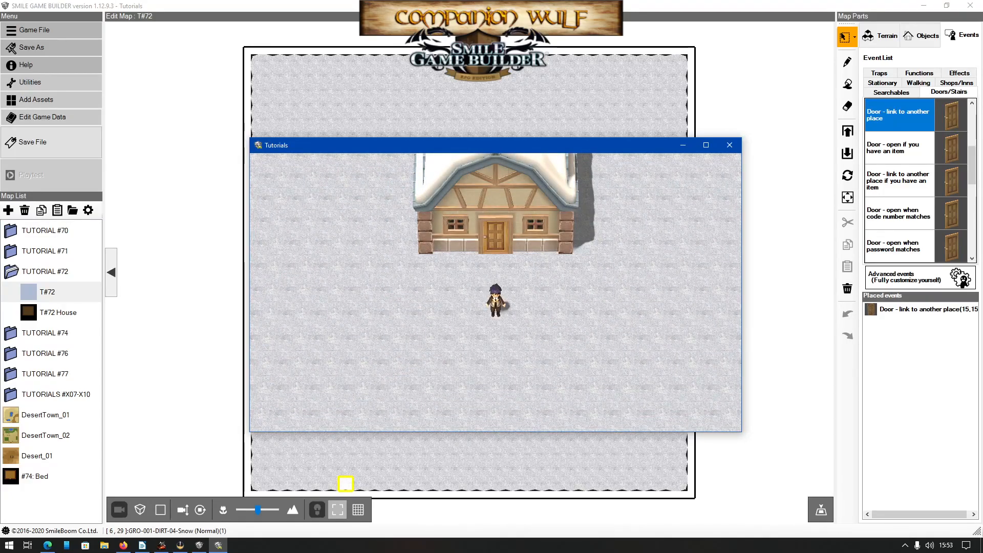
mouse_move(660, 335)
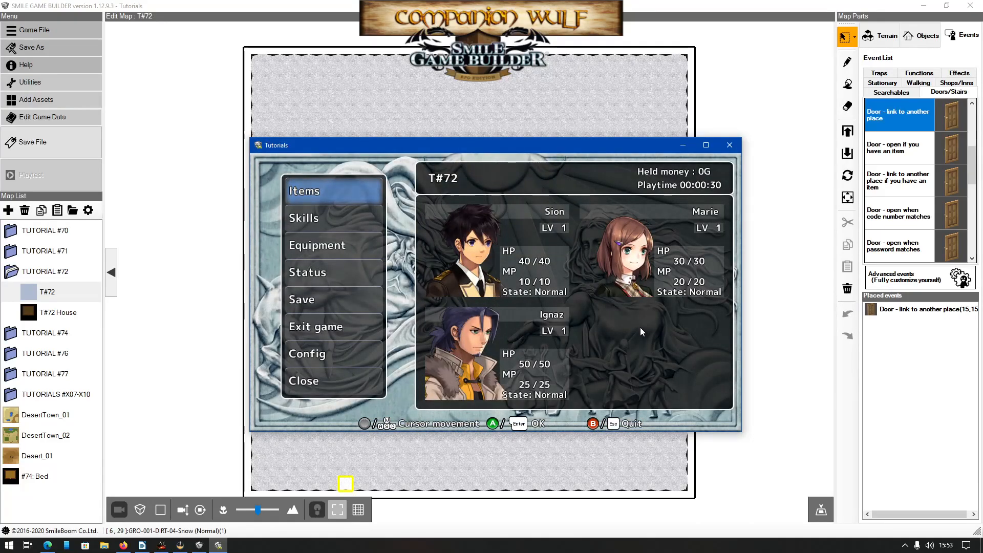
mouse_move(705, 325)
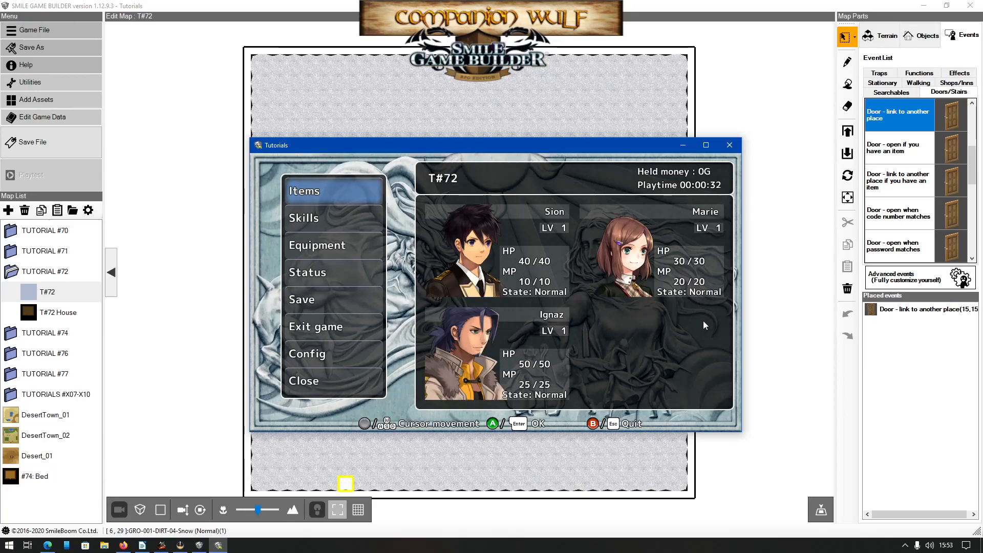
click(730, 145)
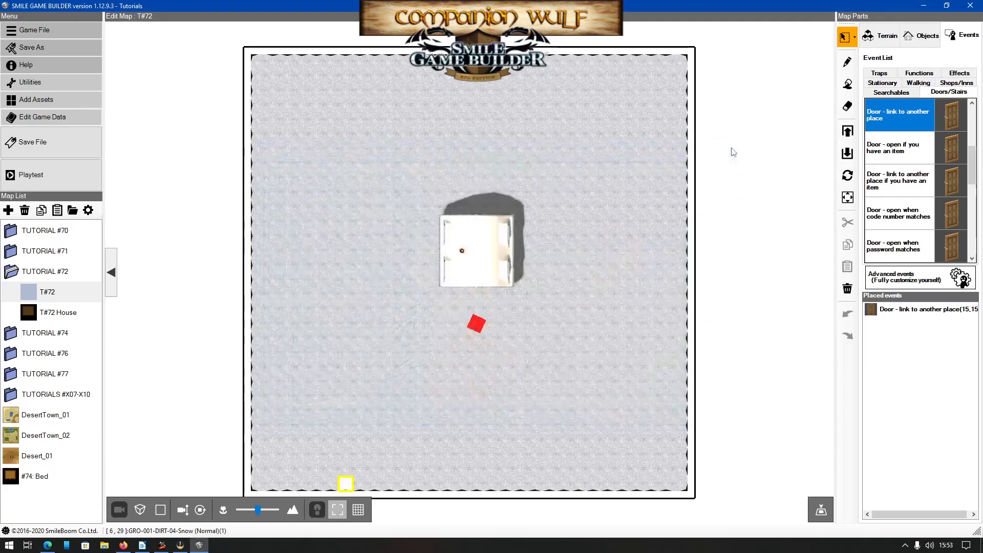
mouse_move(732, 179)
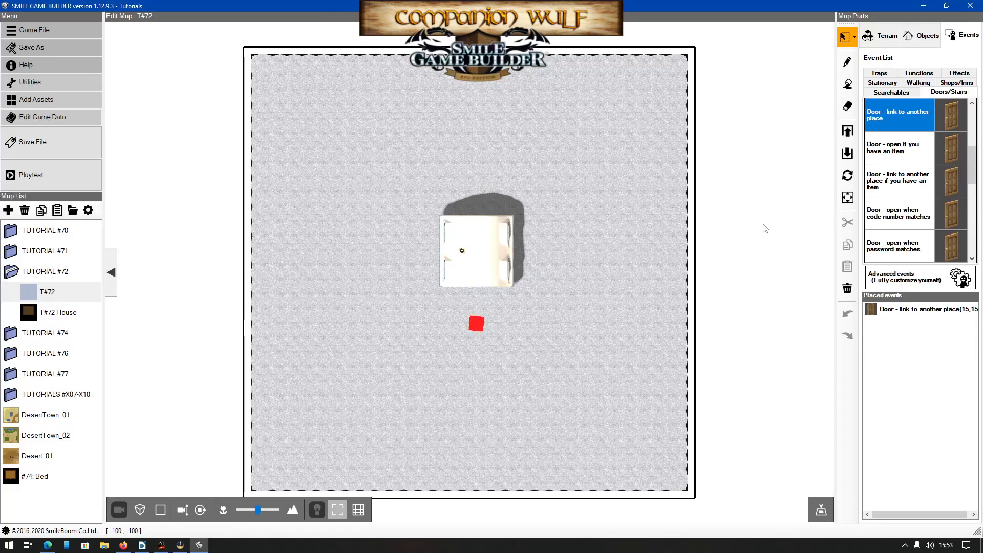
- Reopen SYSTEM: Call BG Menu from Common Events with the Loop row selected for insertion
click(36, 116)
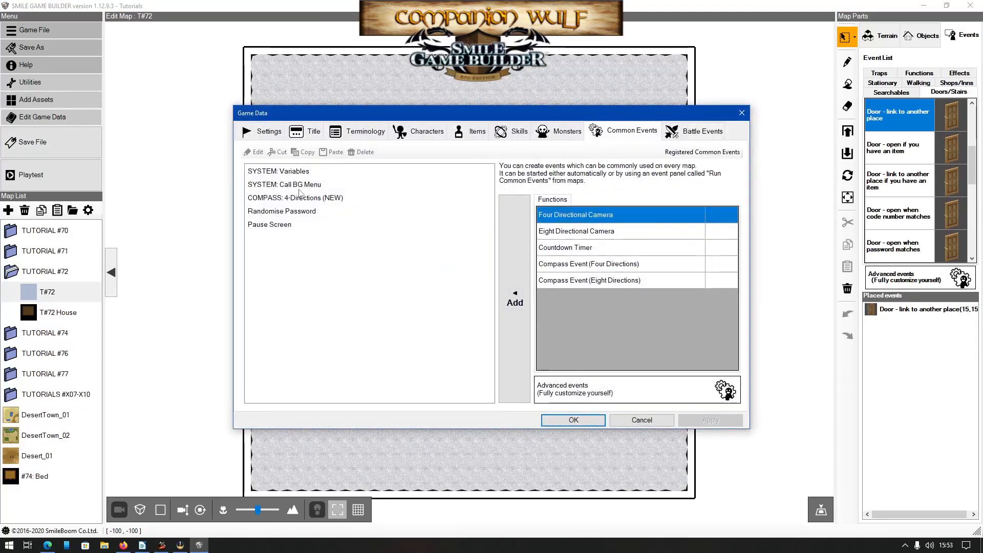
double_click(284, 184)
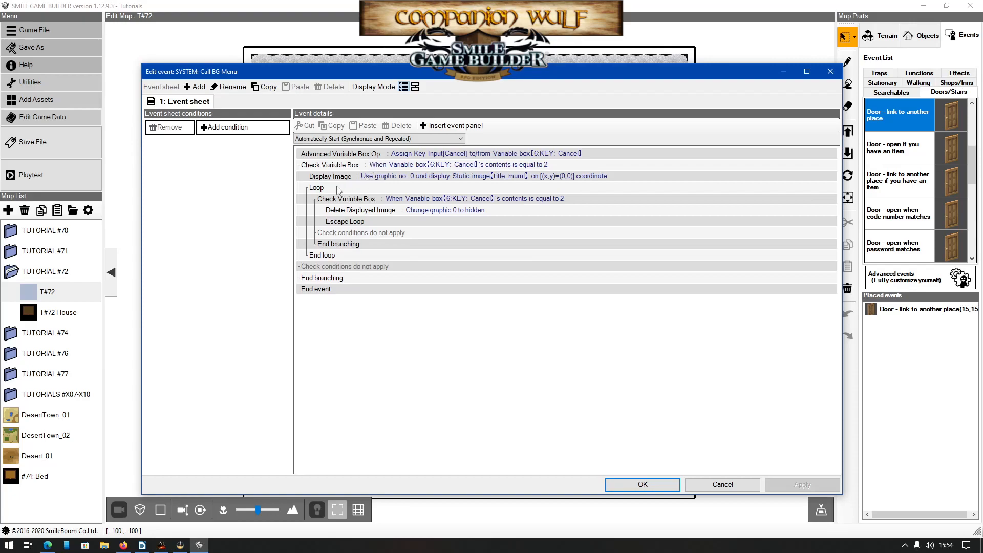
click(317, 187)
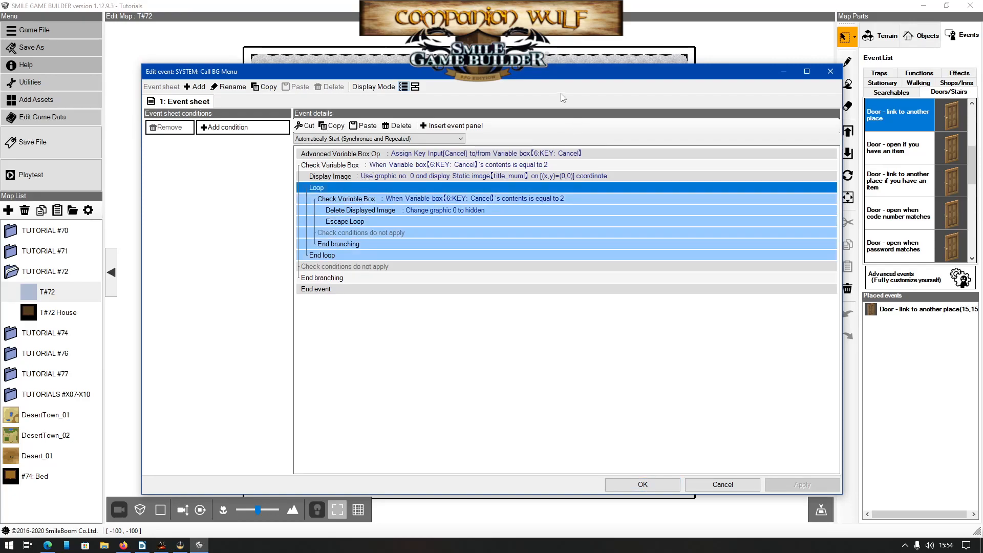
click(450, 126)
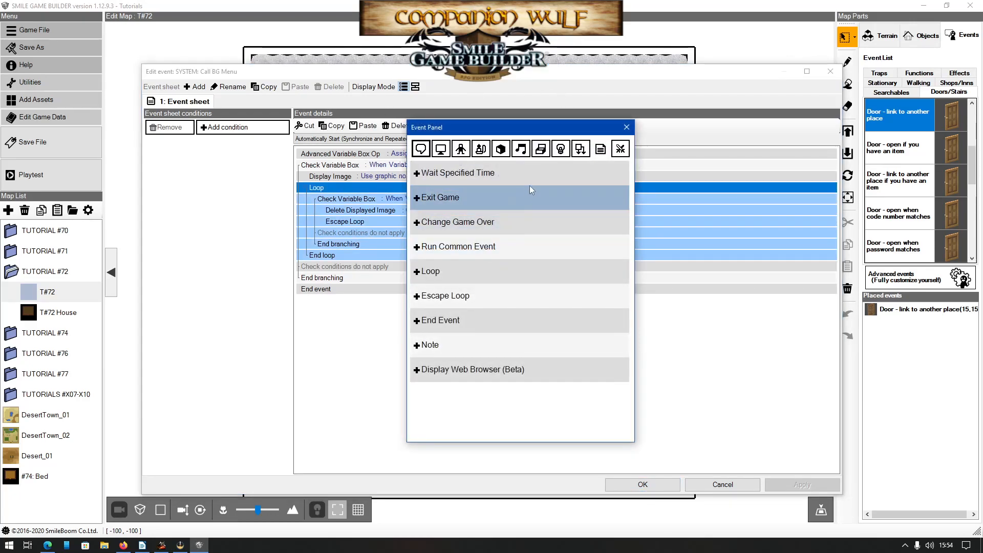
mouse_move(520, 155)
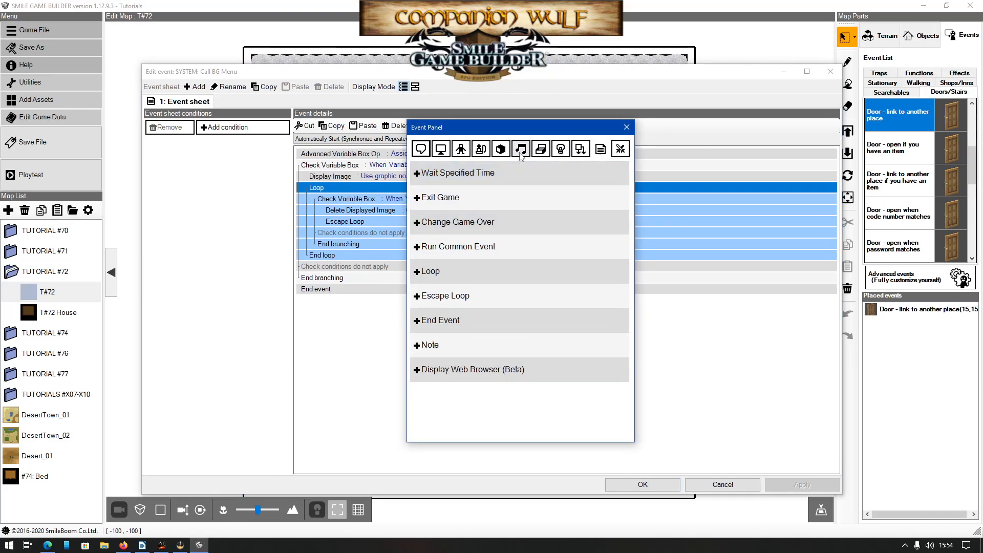
- Add a Play Music step for BGM_lastboss after Display Image
click(520, 148)
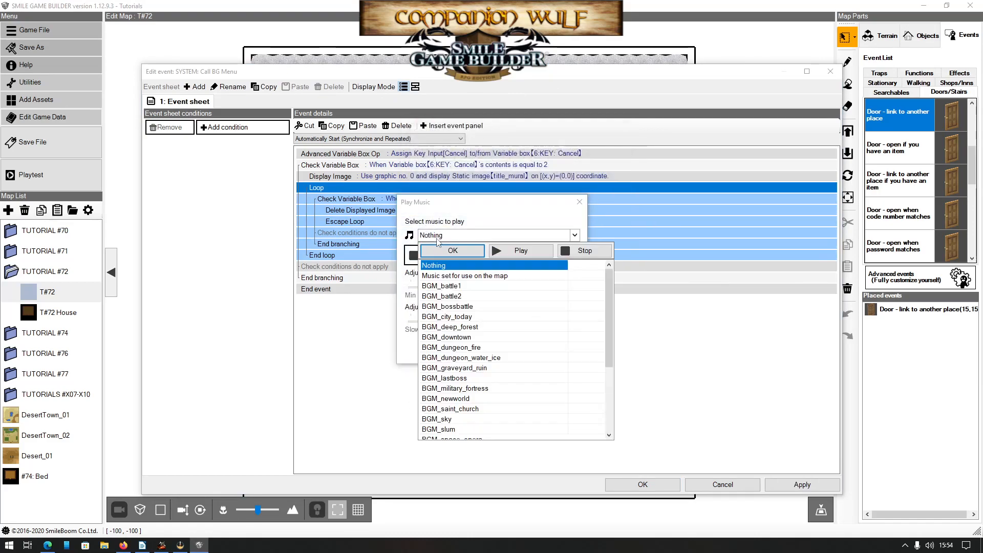
click(445, 377)
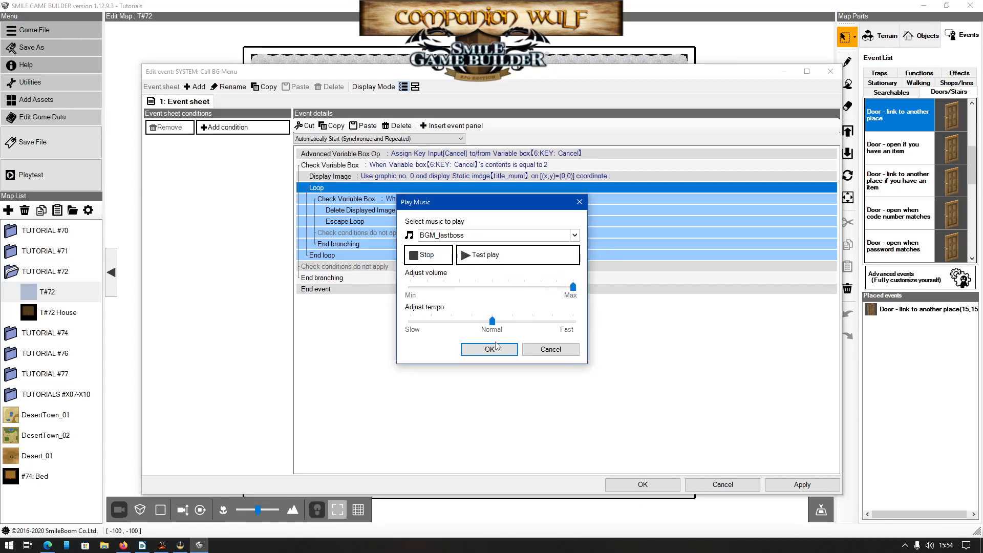
click(489, 349)
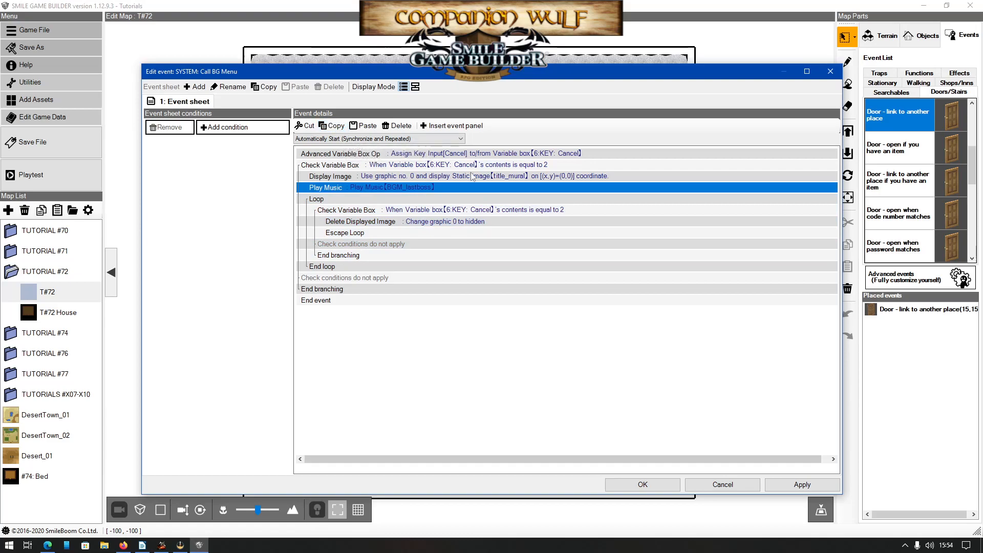
mouse_move(439, 179)
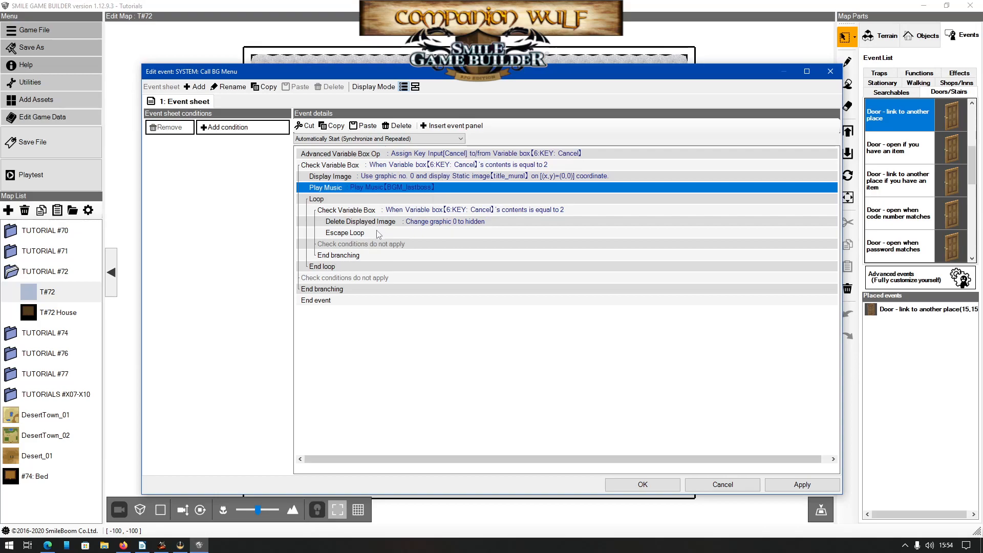
- Add a Play Music step set to 'Music set for use on the map' after hiding the image
click(345, 233)
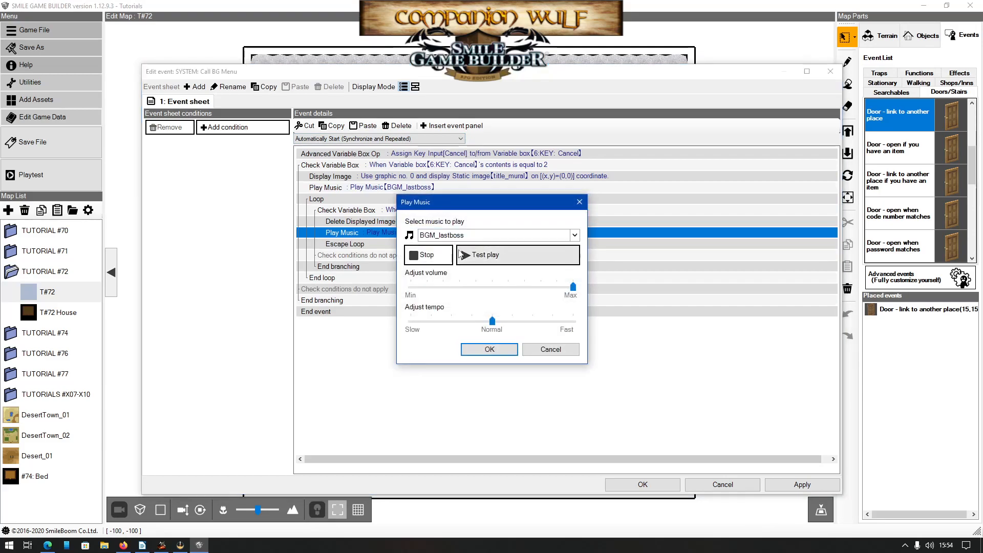
click(573, 234)
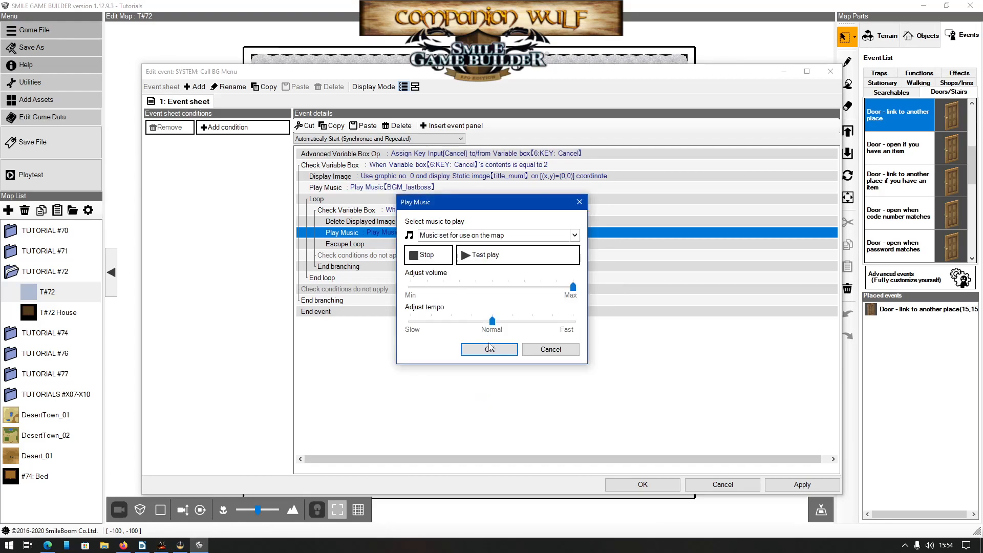
click(489, 349)
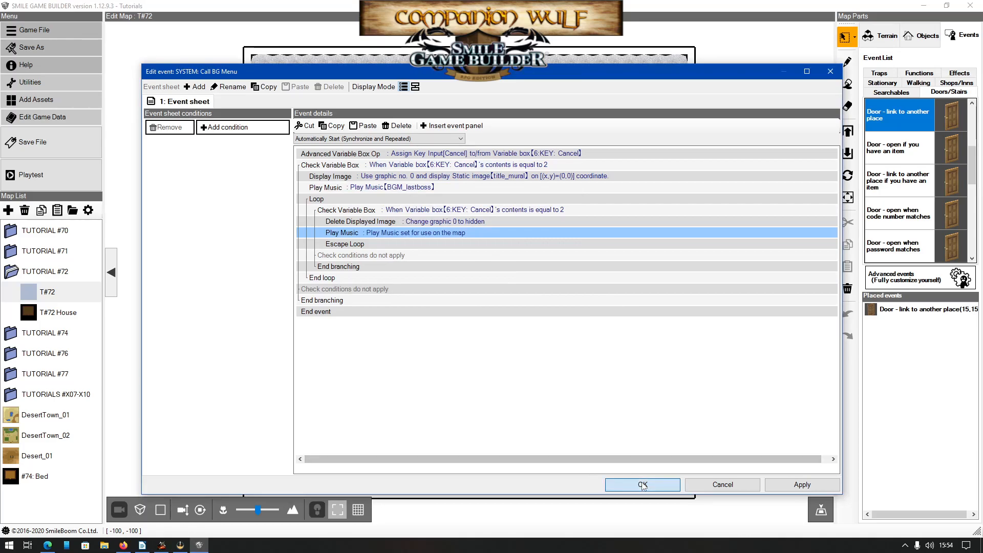
- Save the Call BG Menu event and playtest the mural and music, then close the game
click(642, 484)
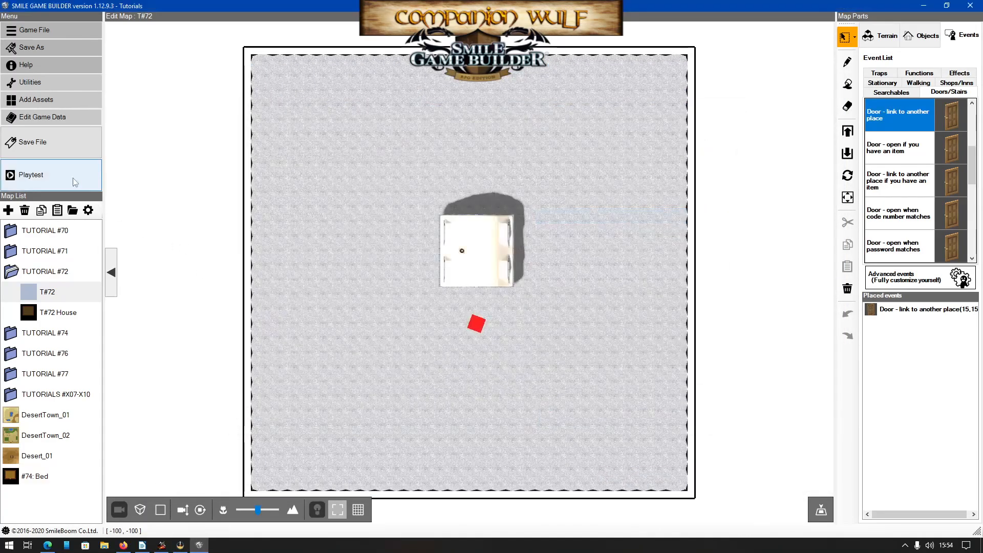
click(30, 174)
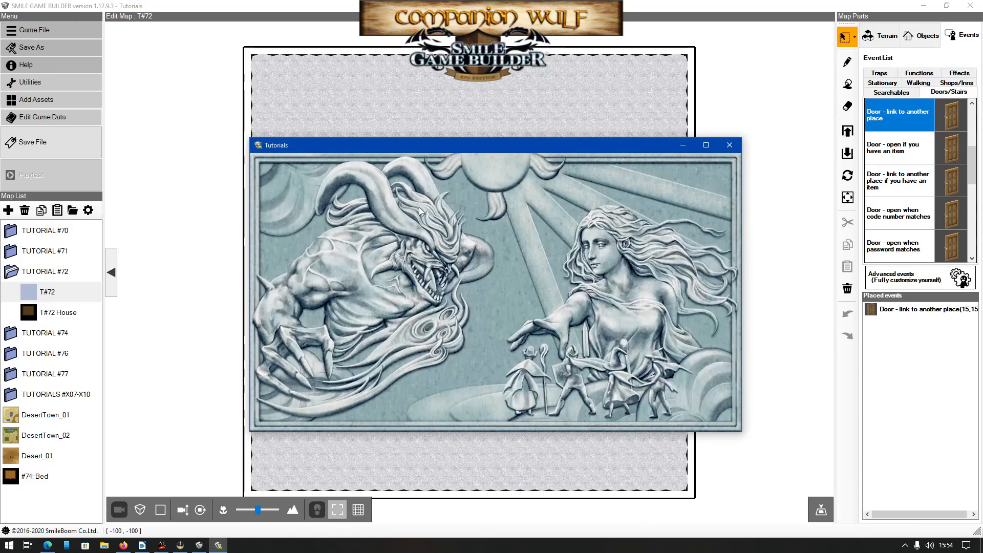
mouse_move(450, 203)
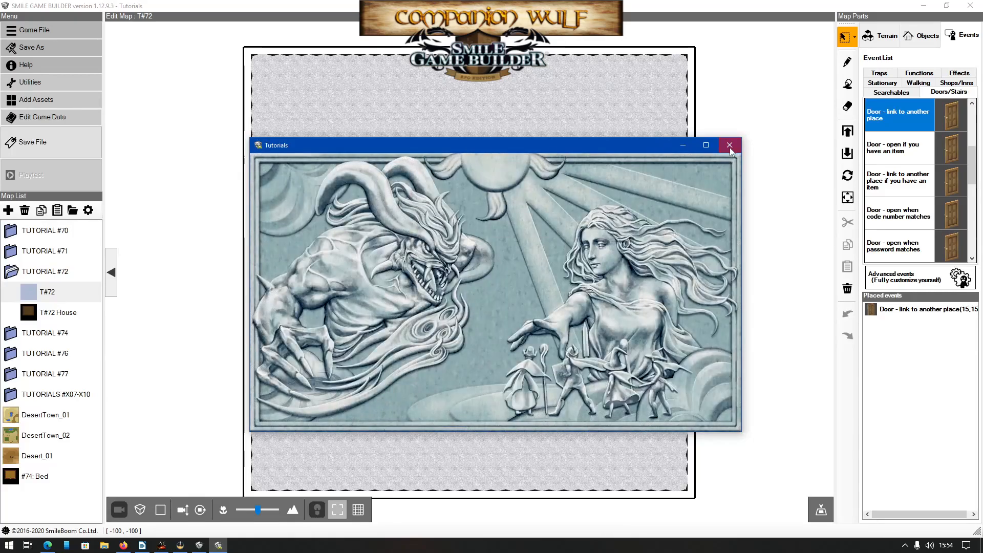
click(729, 145)
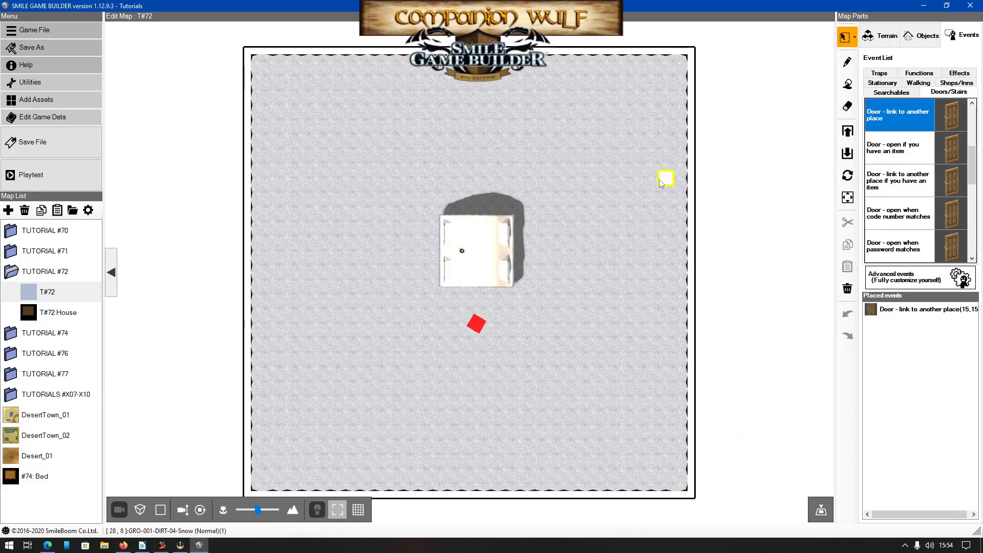
mouse_move(652, 178)
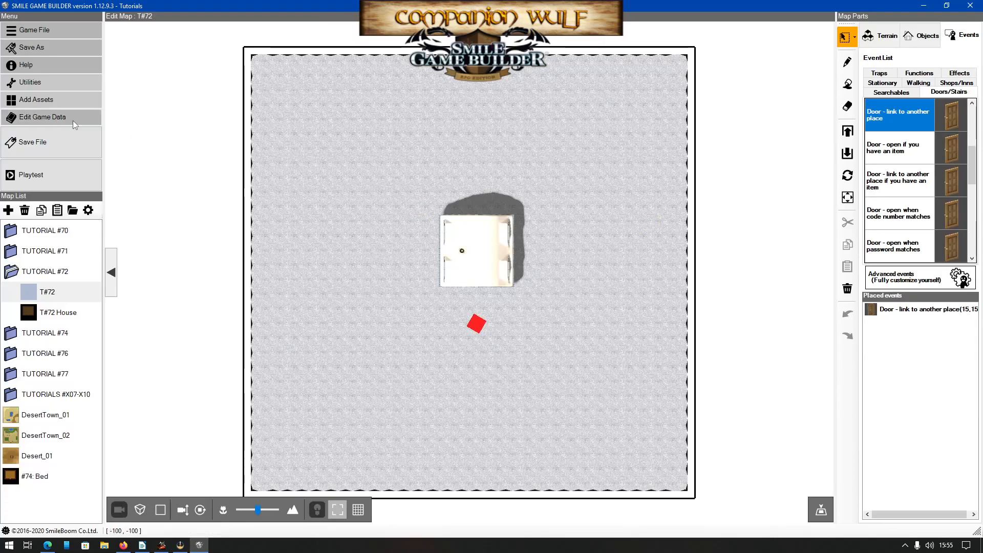
- Open the Common Events list in Edit Game Data, showing SYSTEM: Call BG Menu
click(43, 117)
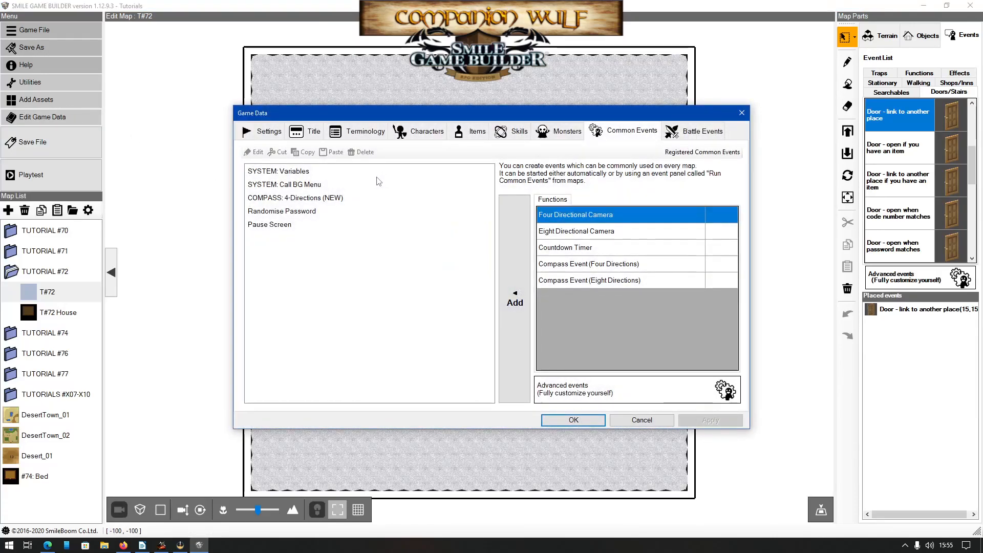
mouse_move(274, 186)
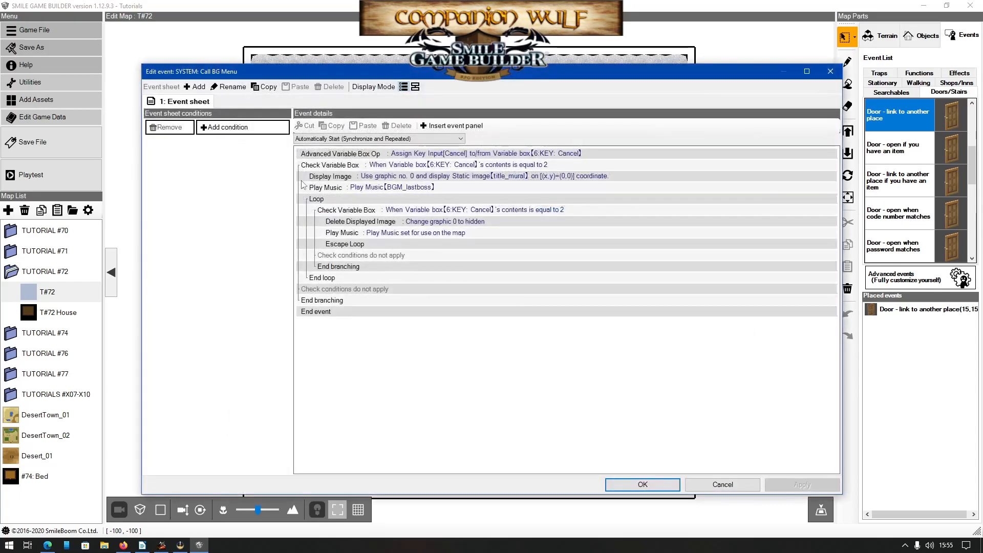
mouse_move(413, 188)
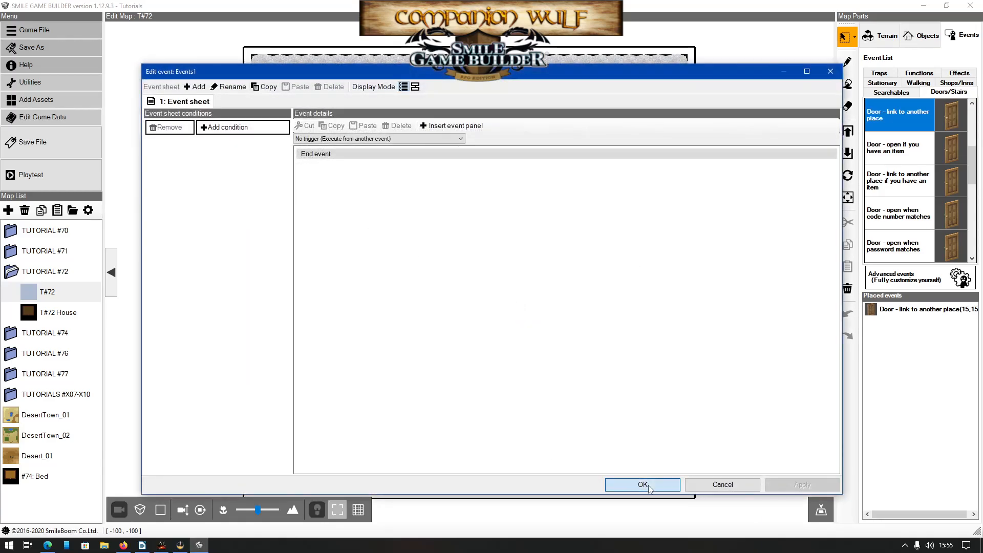
- Name the new common event 'SYSTEM: Play Menu BG Music'
click(642, 485)
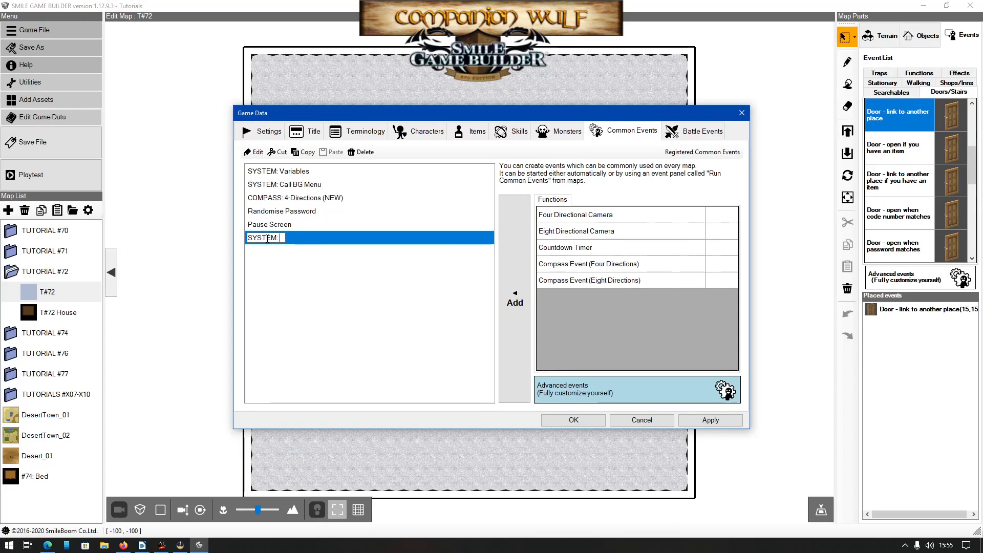
text(Play)
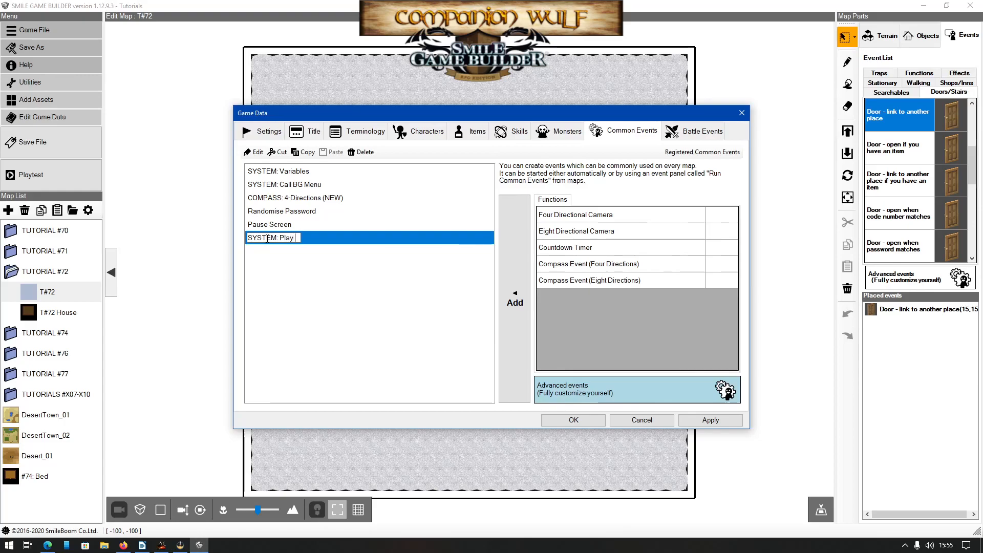
text(Menu)
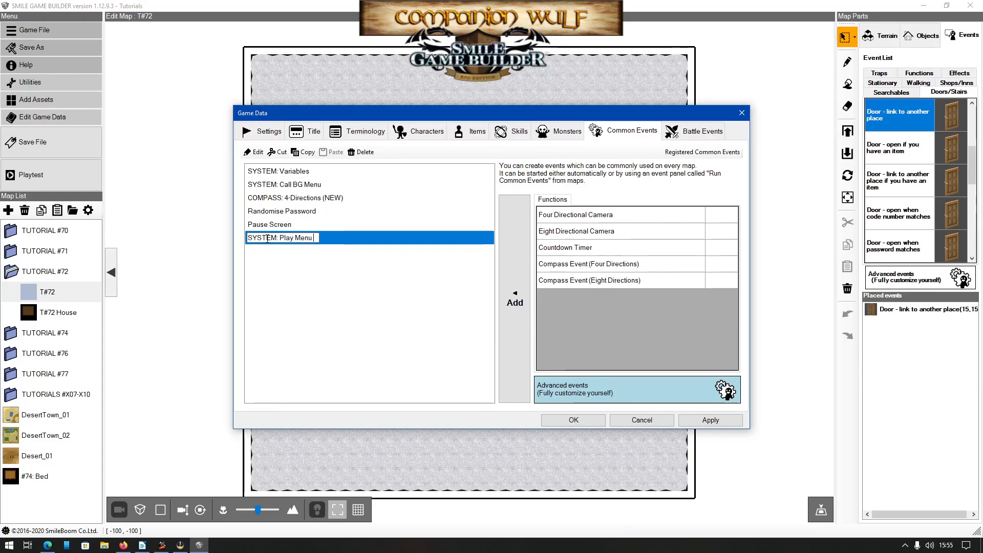
text(GB)
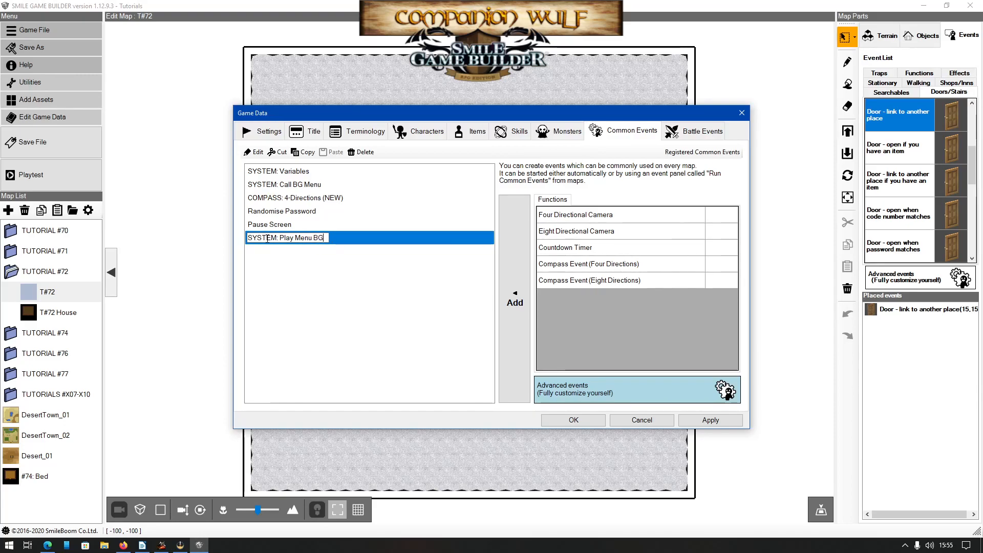
text(Music)
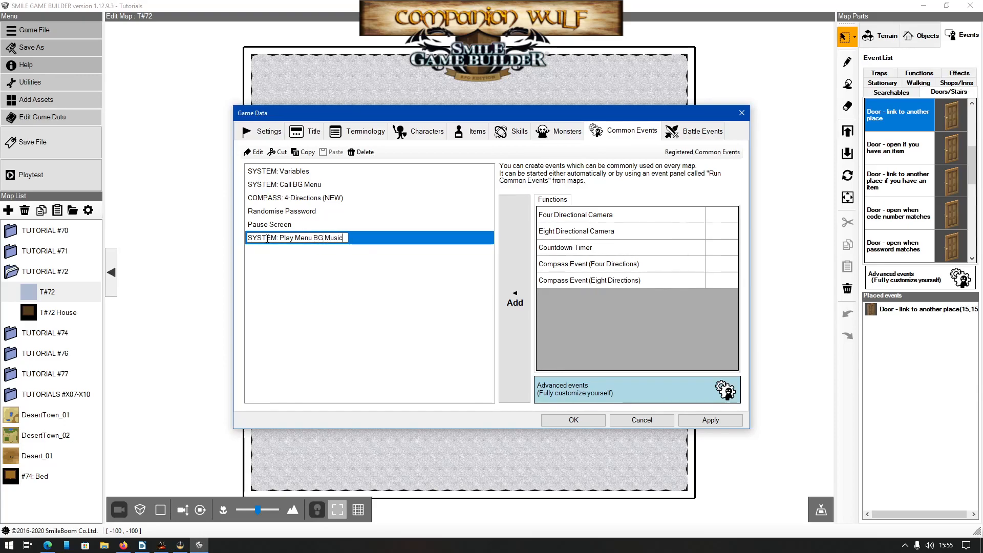
- Open the event, try the auto-repeat trigger and audio commands, then discard the edits
click(296, 198)
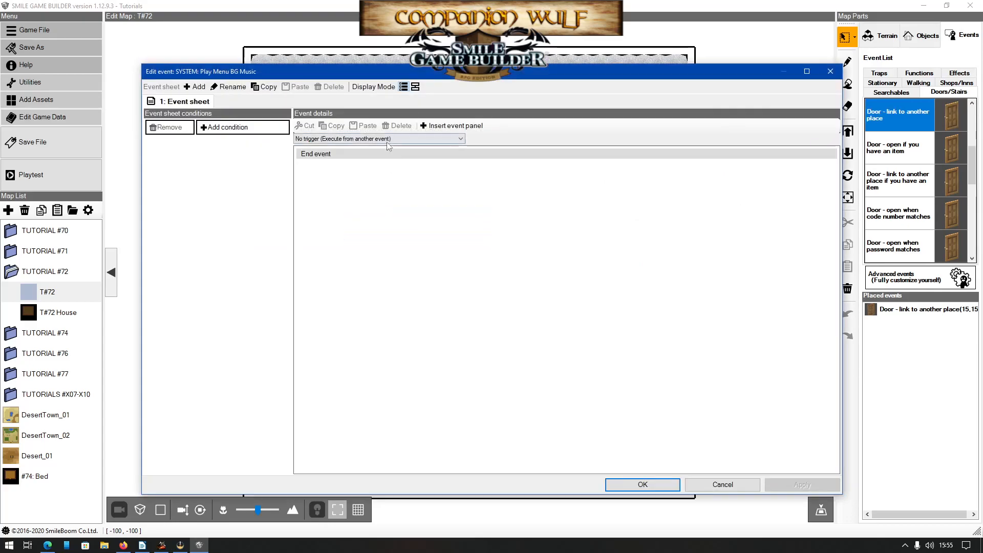
click(380, 138)
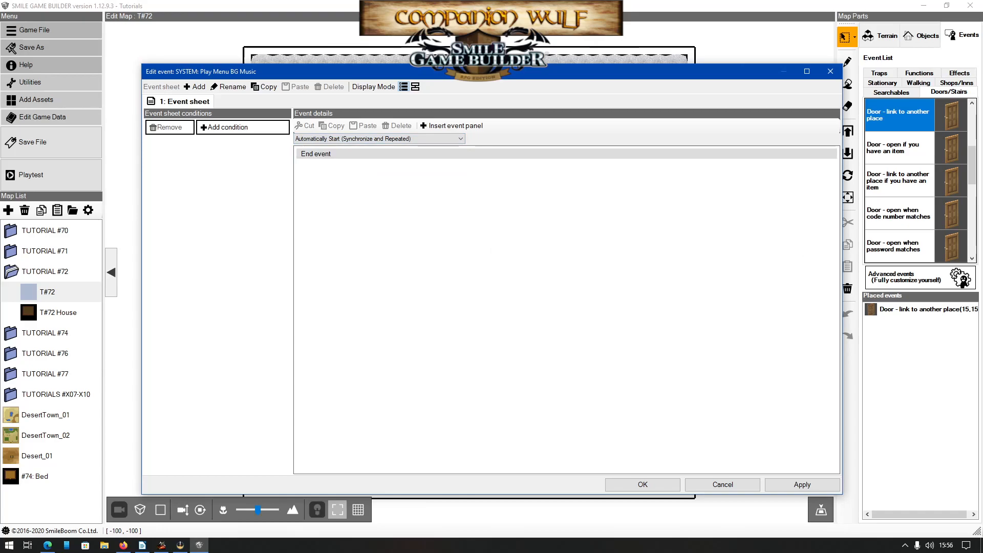
mouse_move(629, 249)
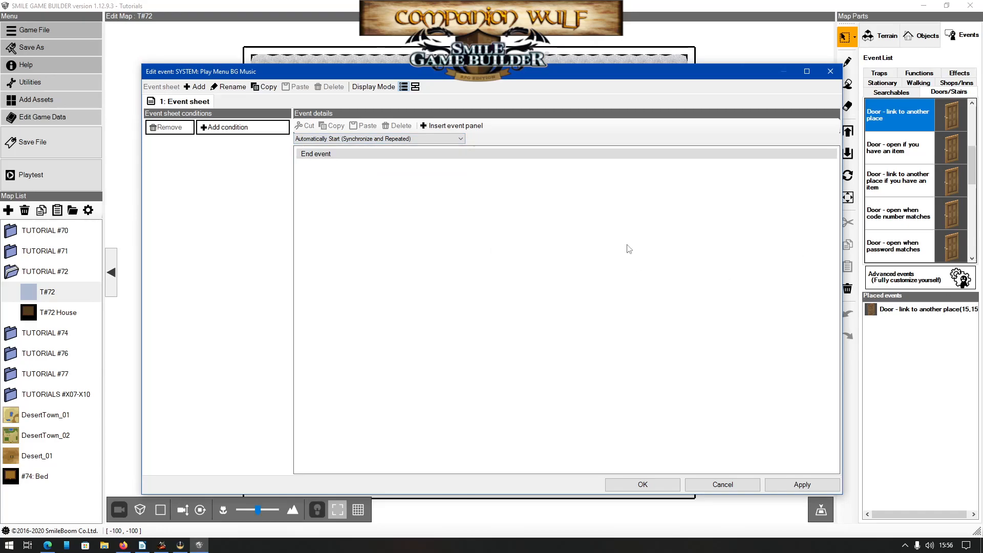
mouse_move(634, 246)
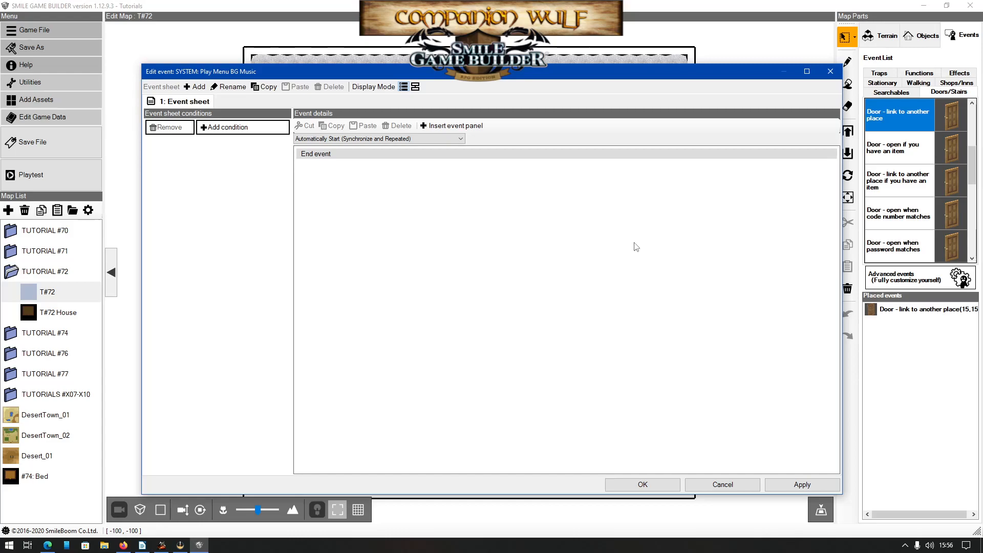
mouse_move(421, 165)
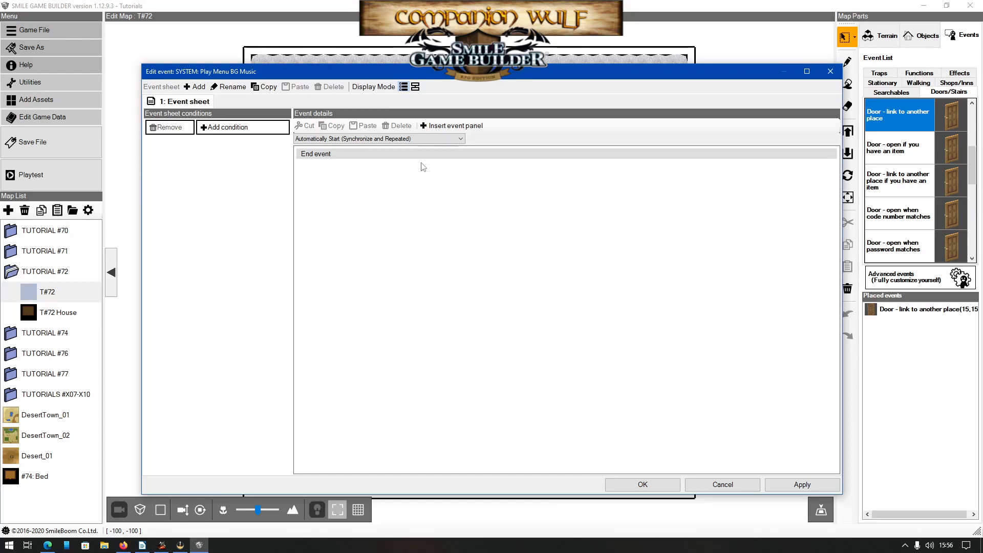
click(450, 125)
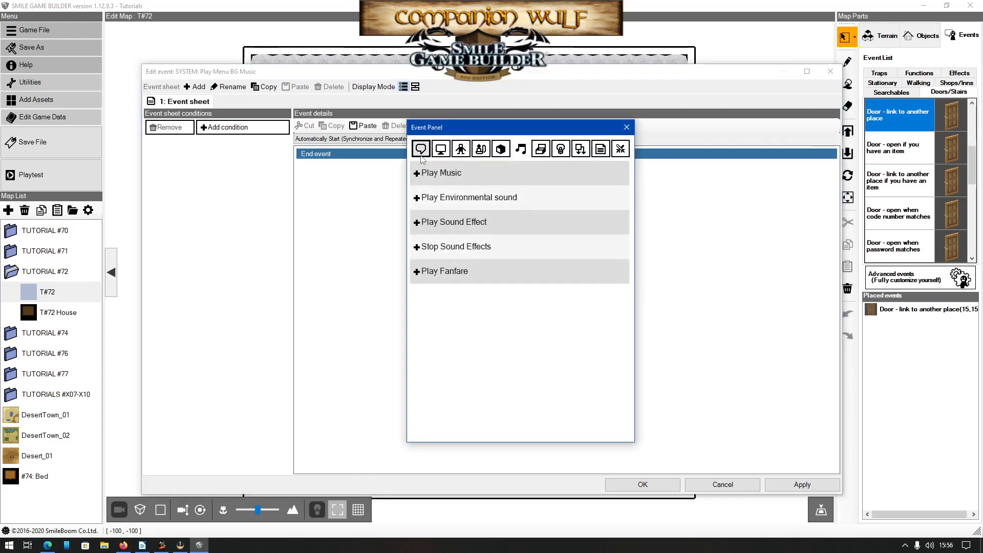
mouse_move(421, 148)
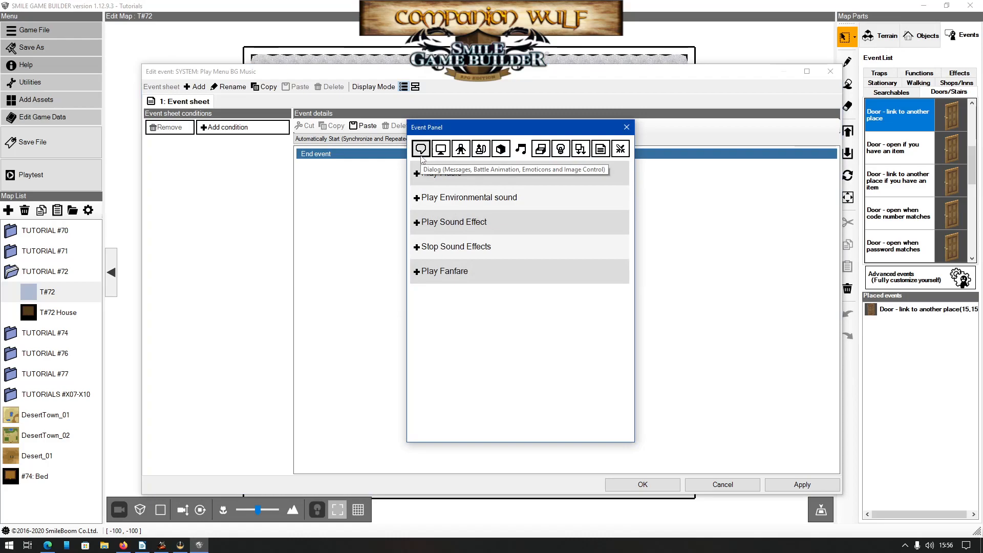
click(626, 127)
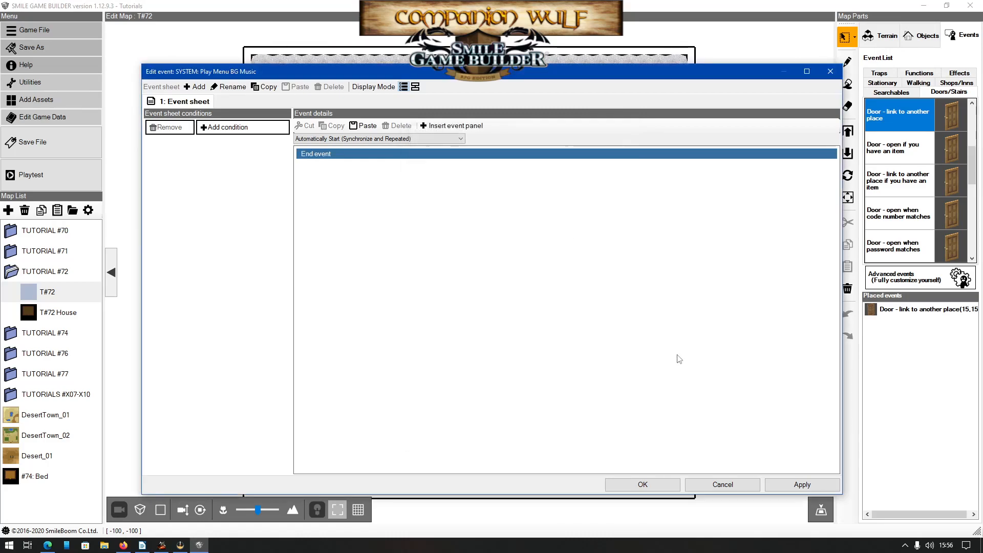
mouse_move(722, 484)
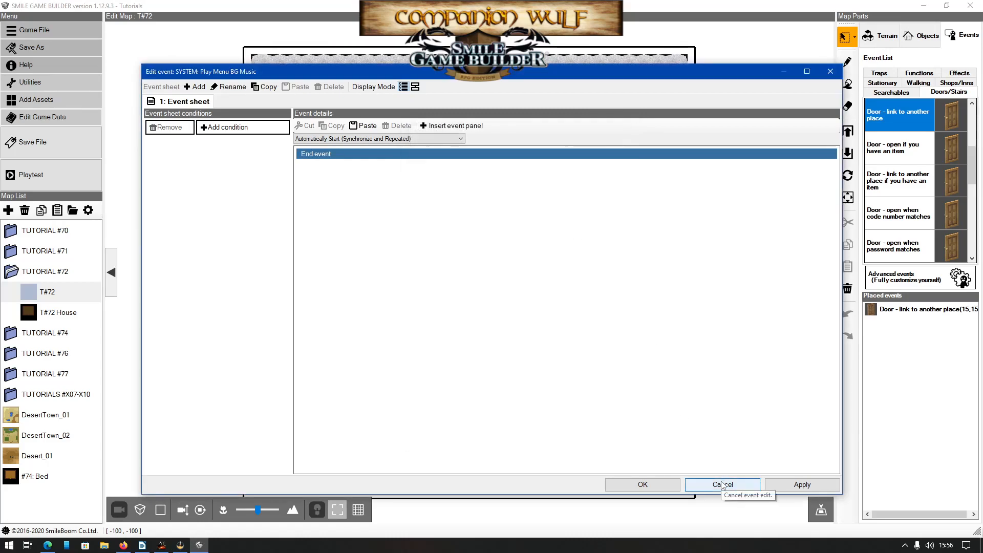
click(722, 484)
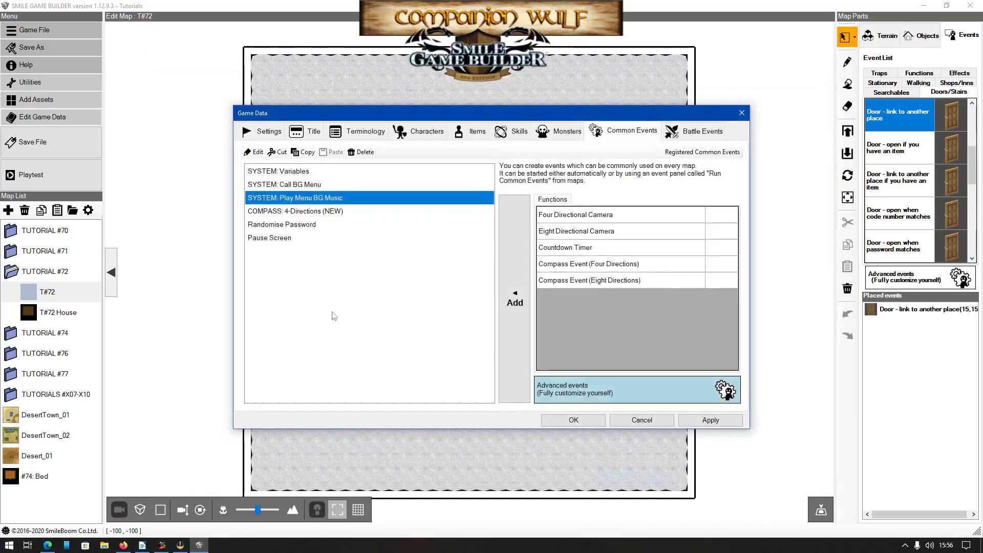
mouse_move(289, 184)
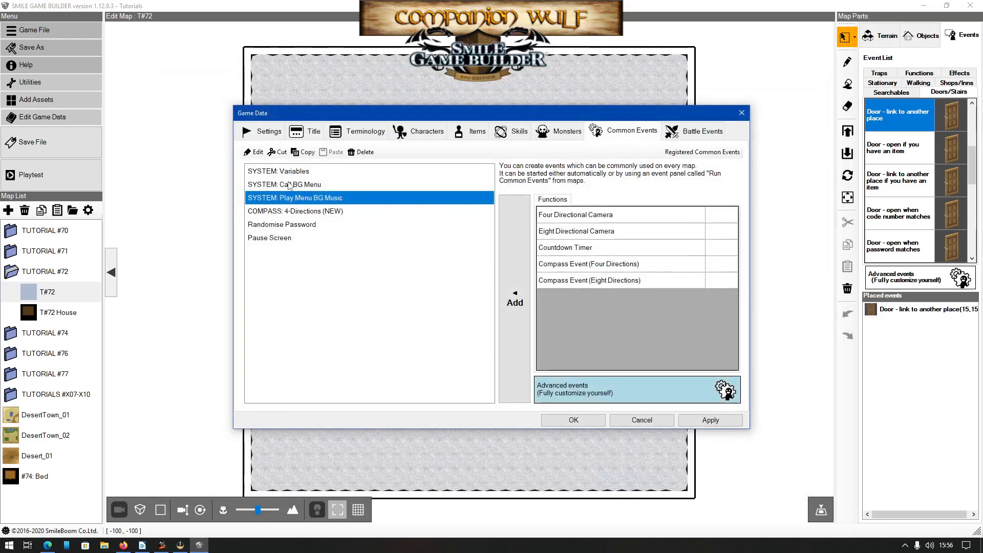
- Insert an Event Switch turning on 2: Menu BGM before Display Image
double_click(284, 184)
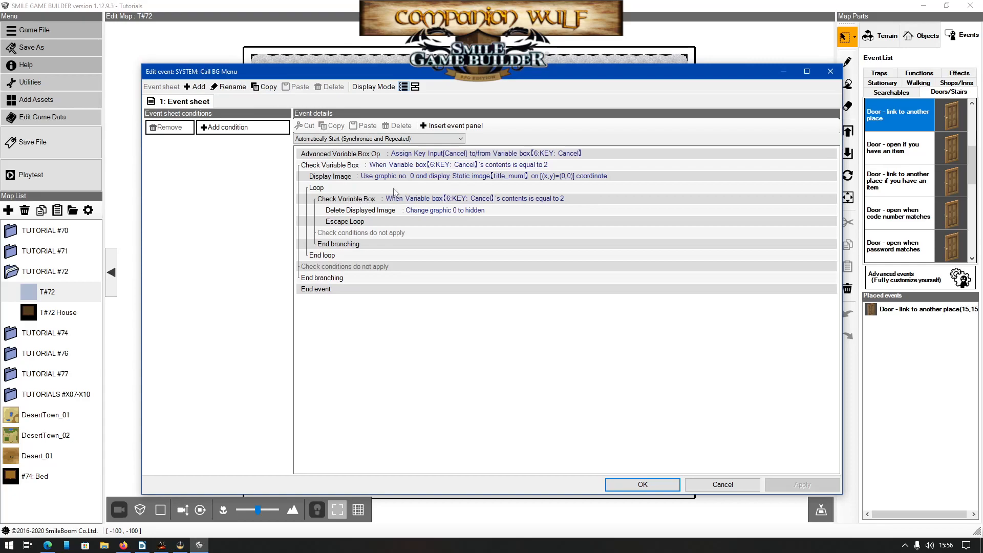
mouse_move(398, 212)
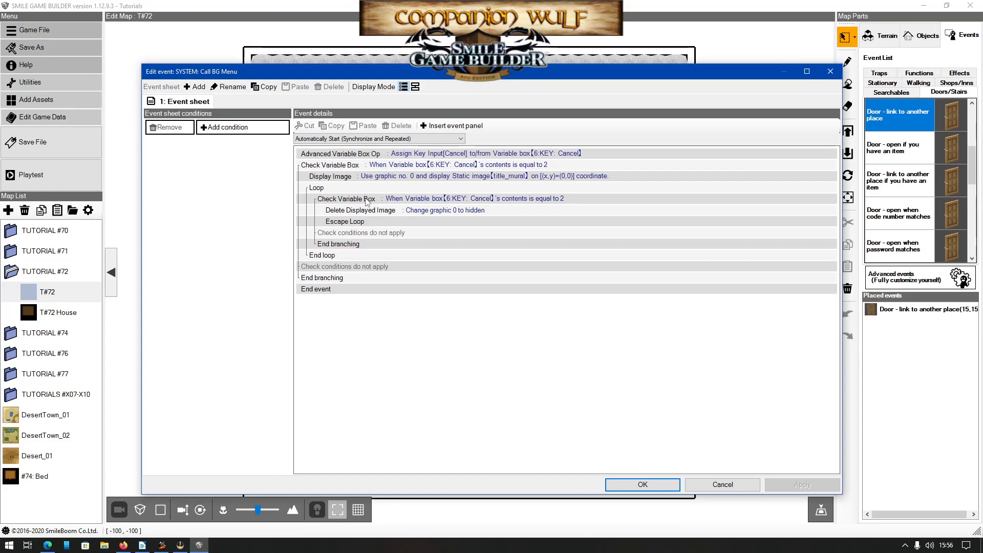
click(330, 176)
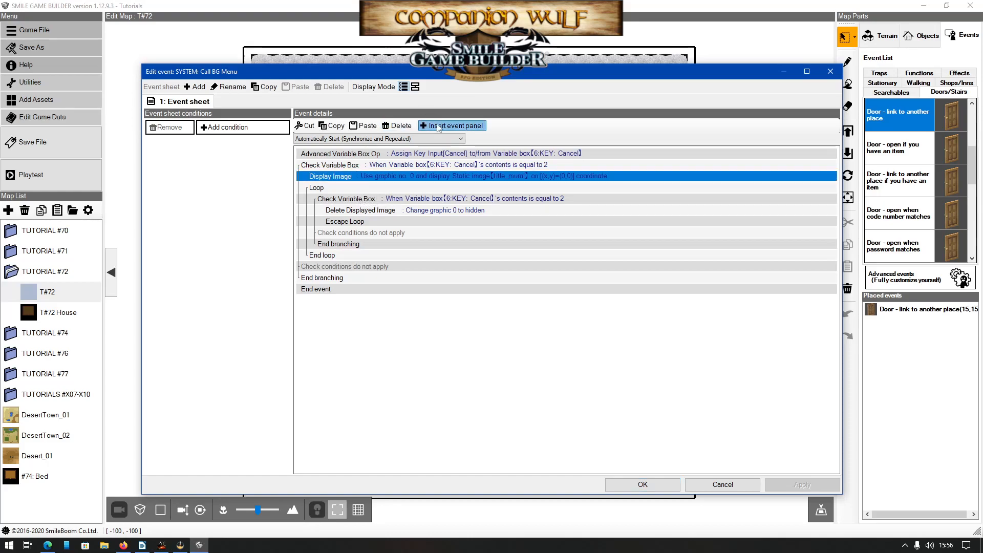
click(452, 125)
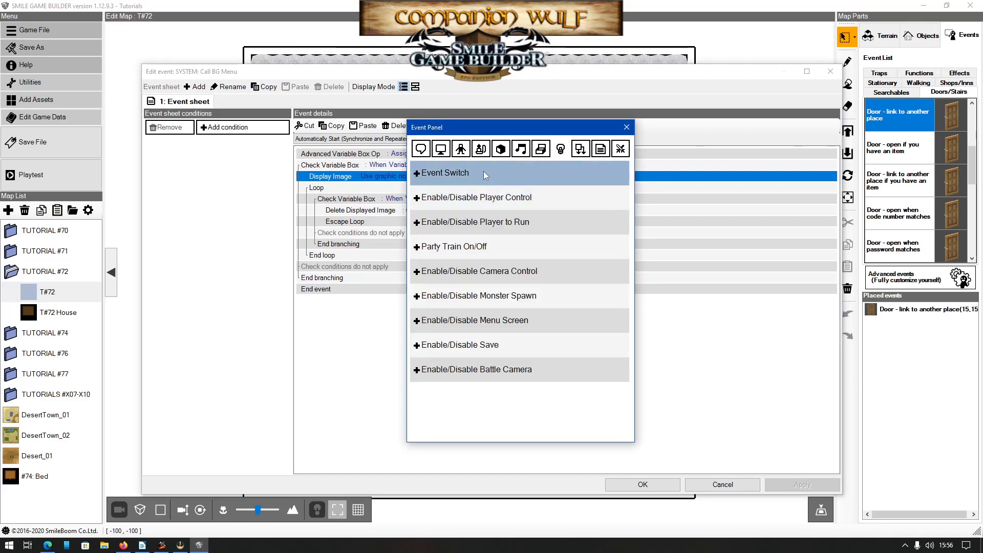
click(445, 173)
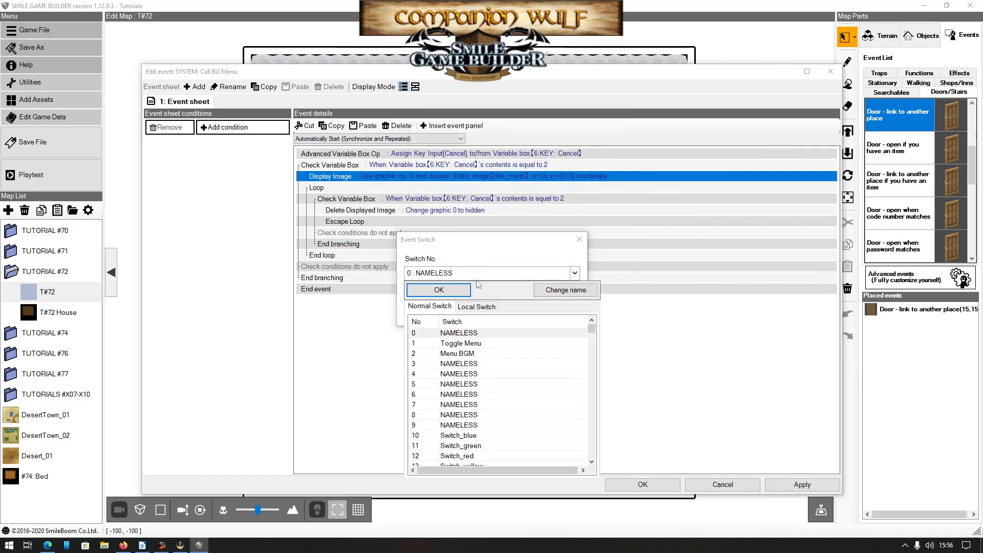
click(457, 353)
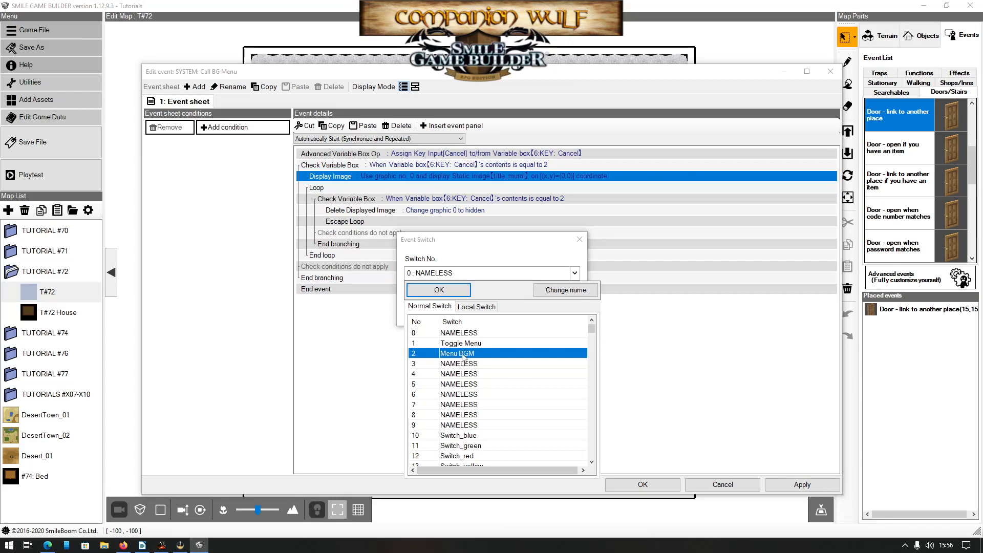
click(439, 290)
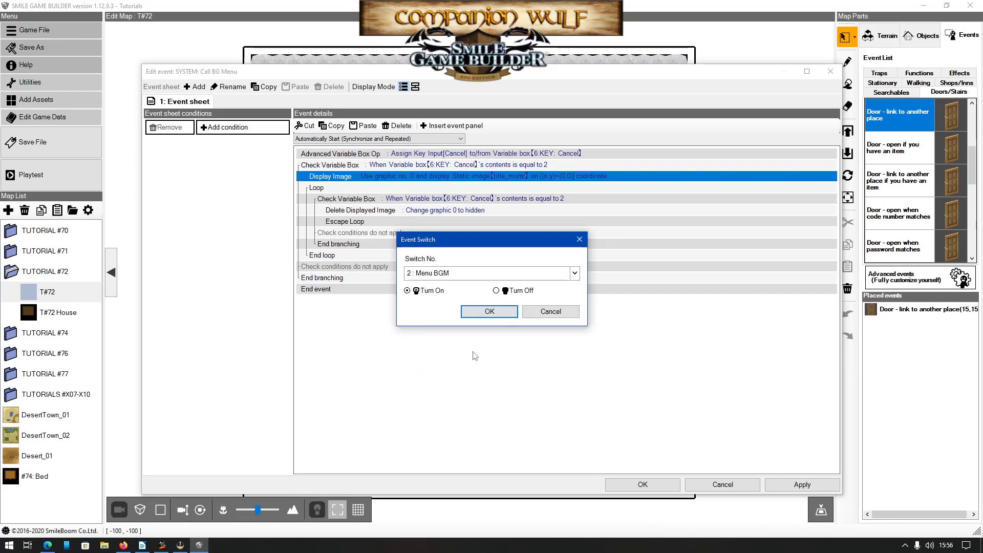
mouse_move(441, 327)
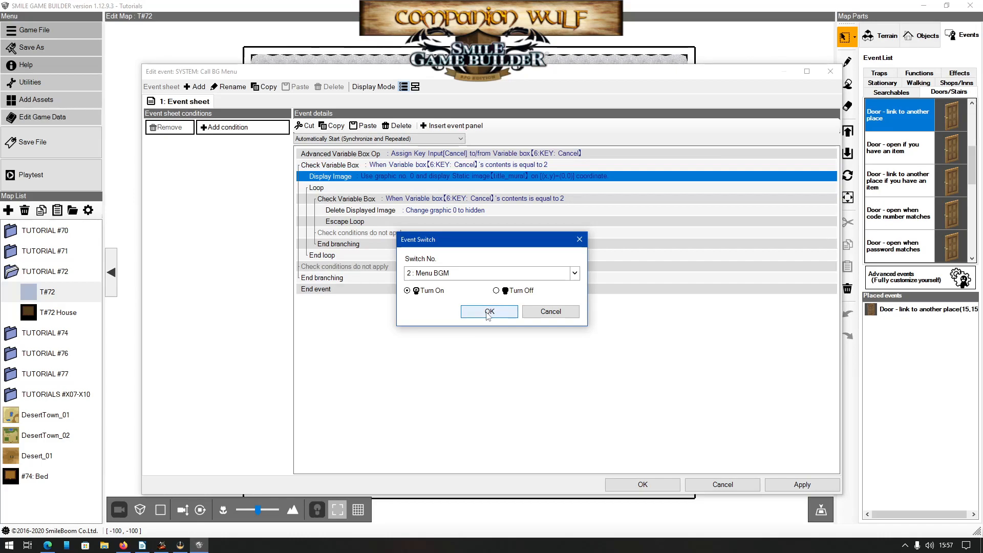
click(488, 311)
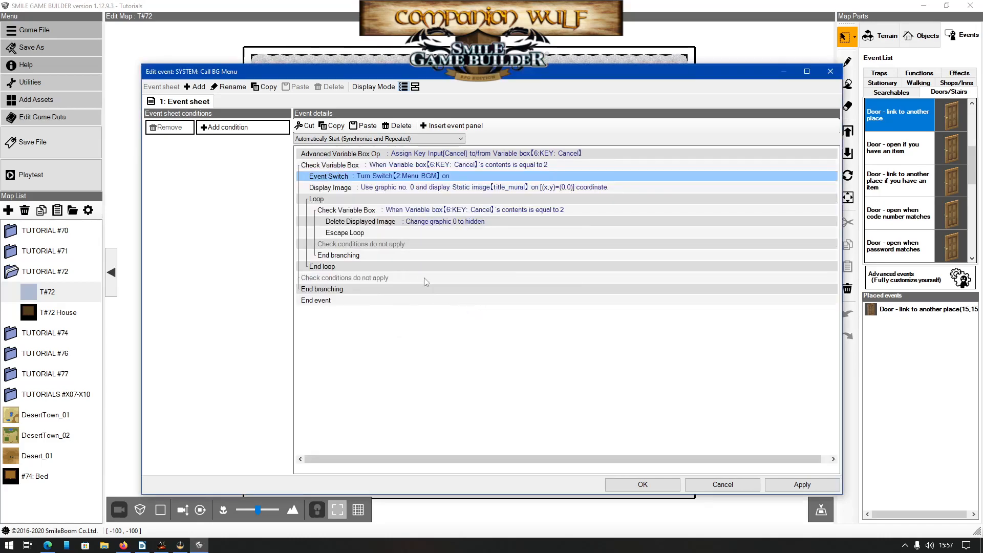
mouse_move(379, 187)
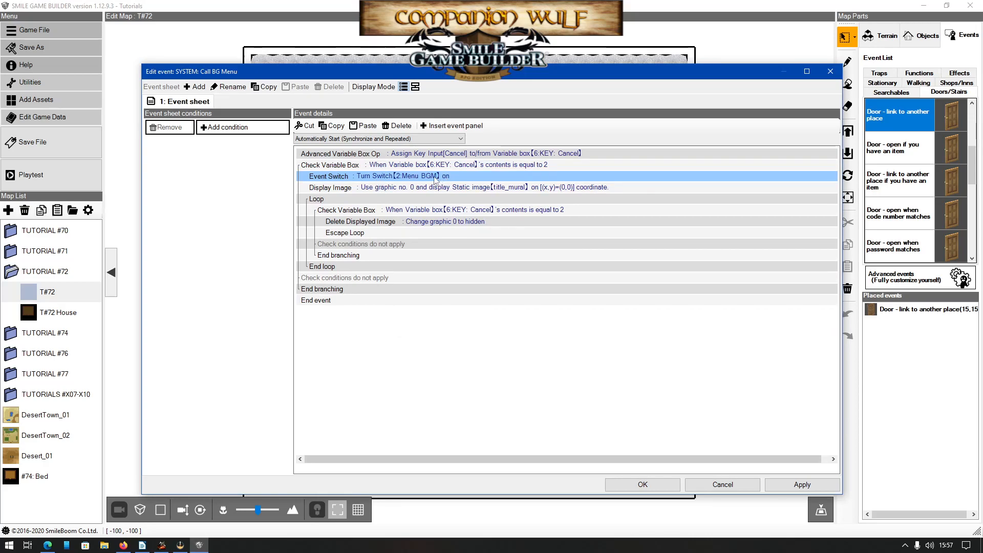
mouse_move(505, 206)
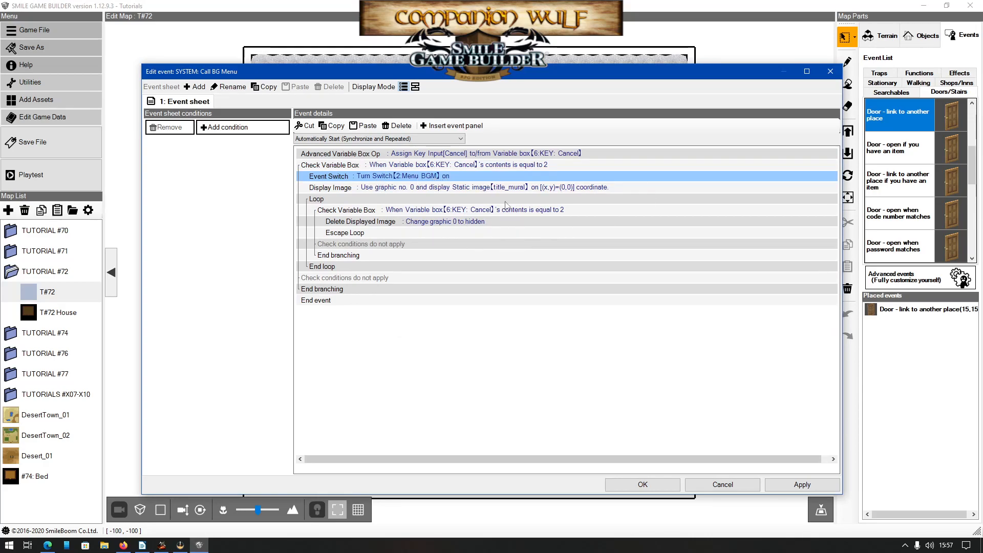
mouse_move(438, 179)
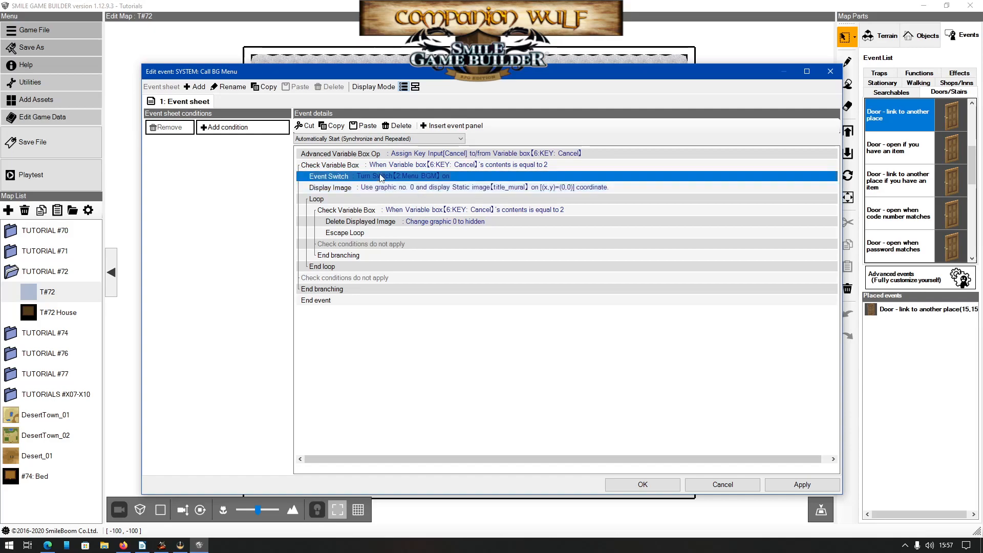
mouse_move(363, 237)
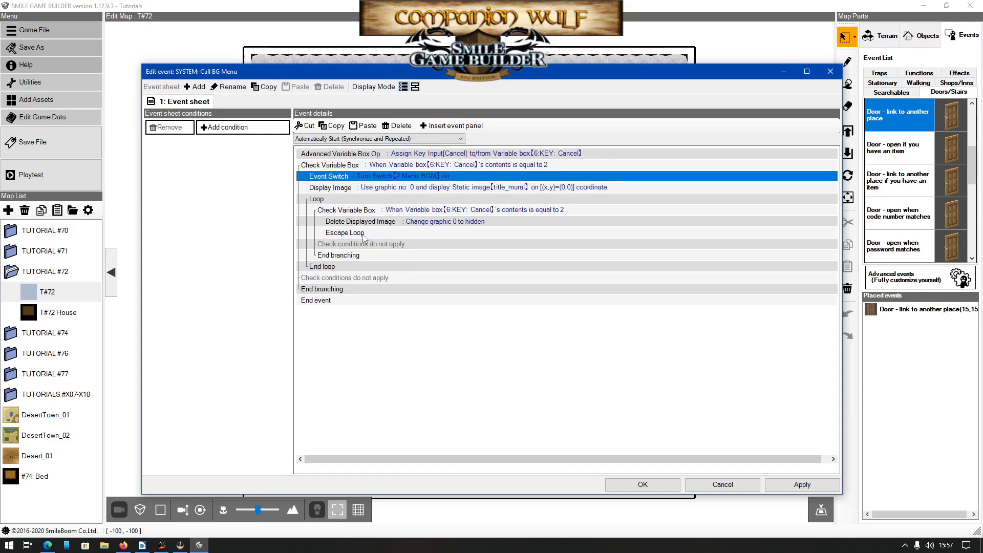
- Insert an Event Switch turning 2: Menu BGM off before Escape Loop, and close the editor
click(369, 126)
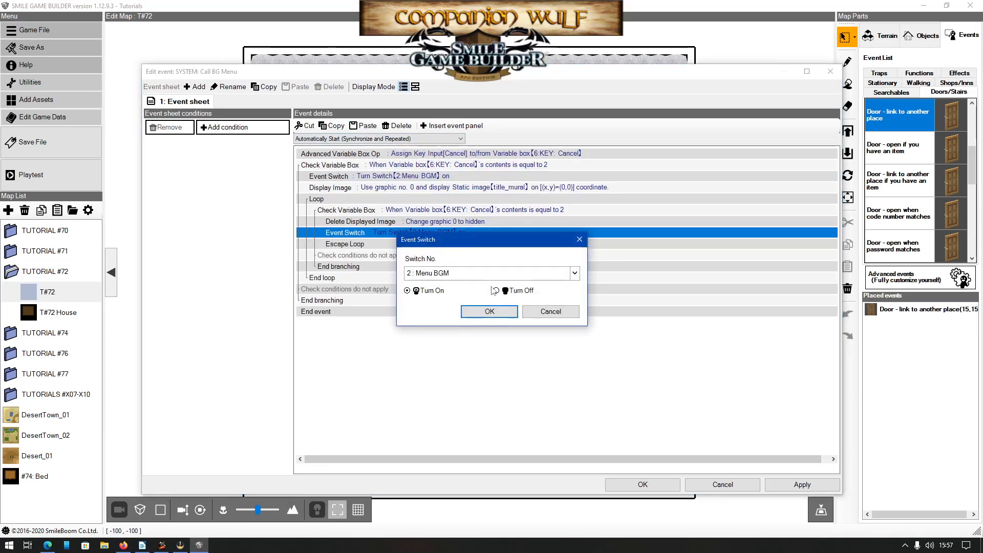
click(489, 311)
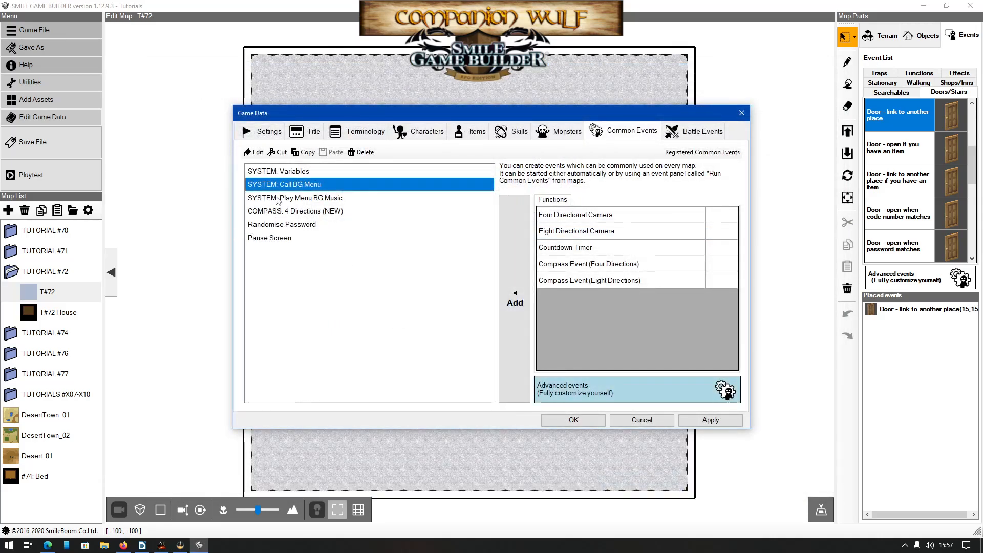
- Open Play Menu BG Music and add a Check Event Switch for Menu BGM being on
double_click(294, 198)
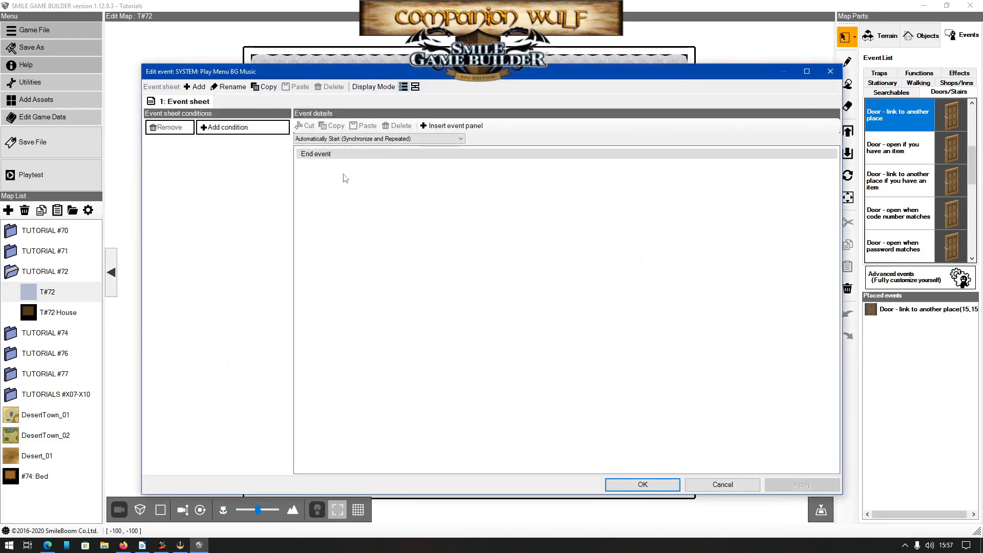
mouse_move(339, 179)
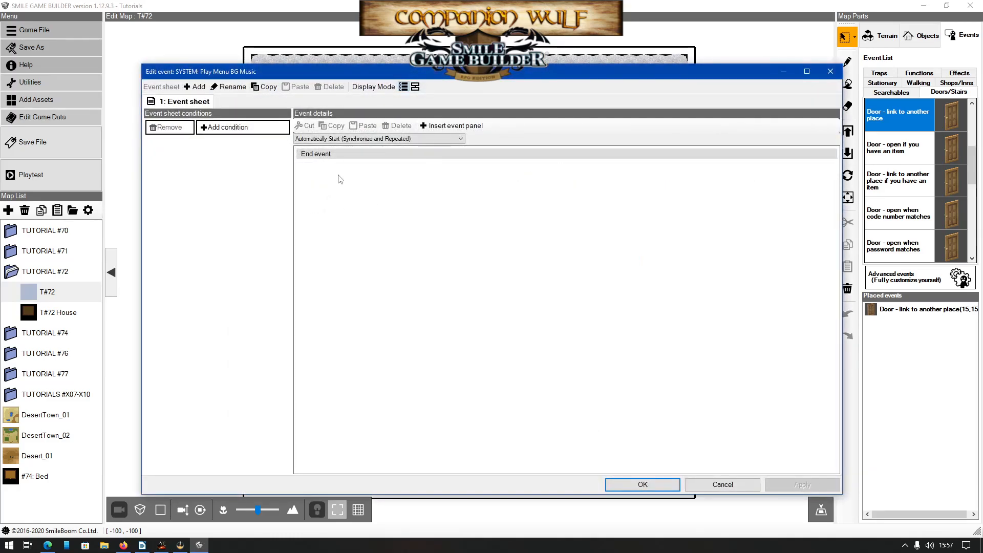
click(450, 126)
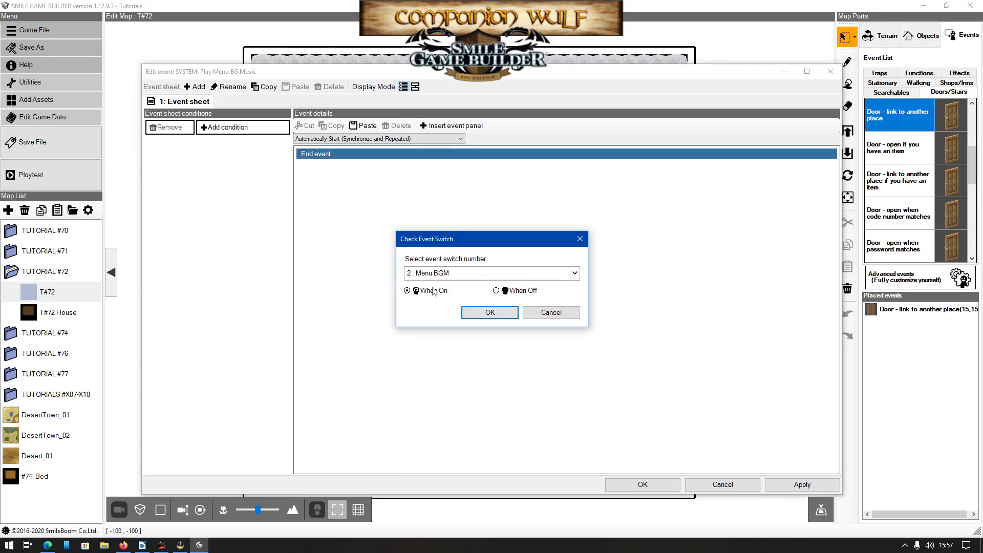
click(489, 313)
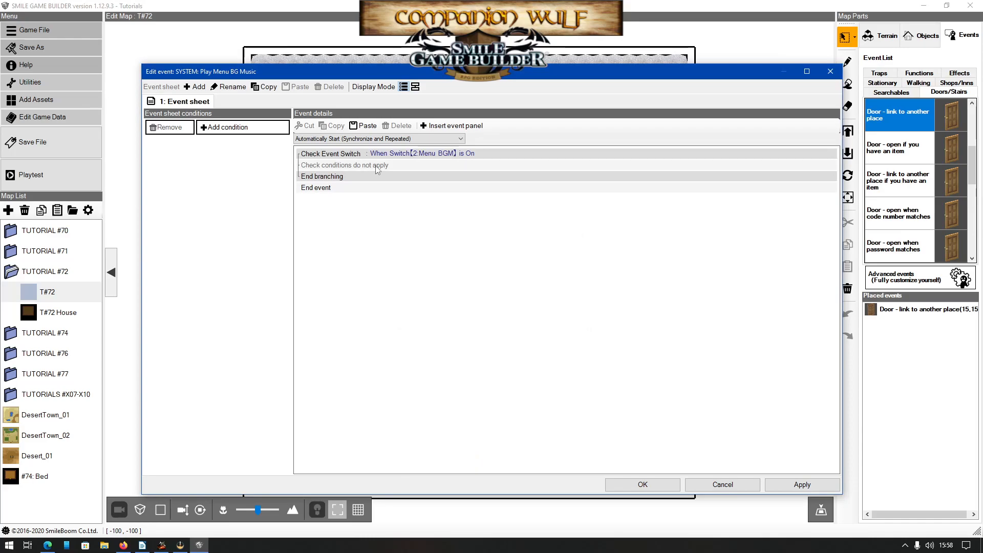
- Play BGM_lastboss in the On branch and set no music in the else branch
click(450, 125)
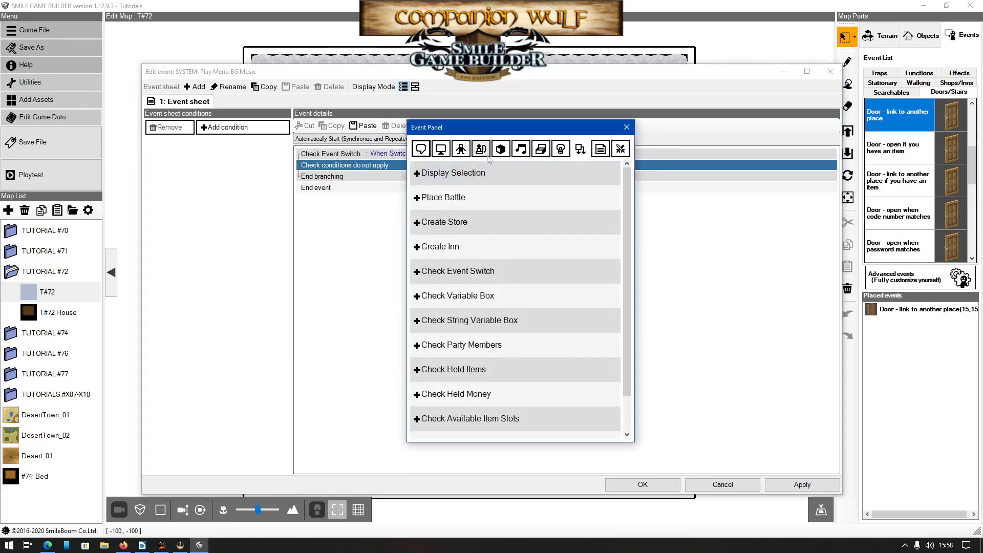
click(521, 149)
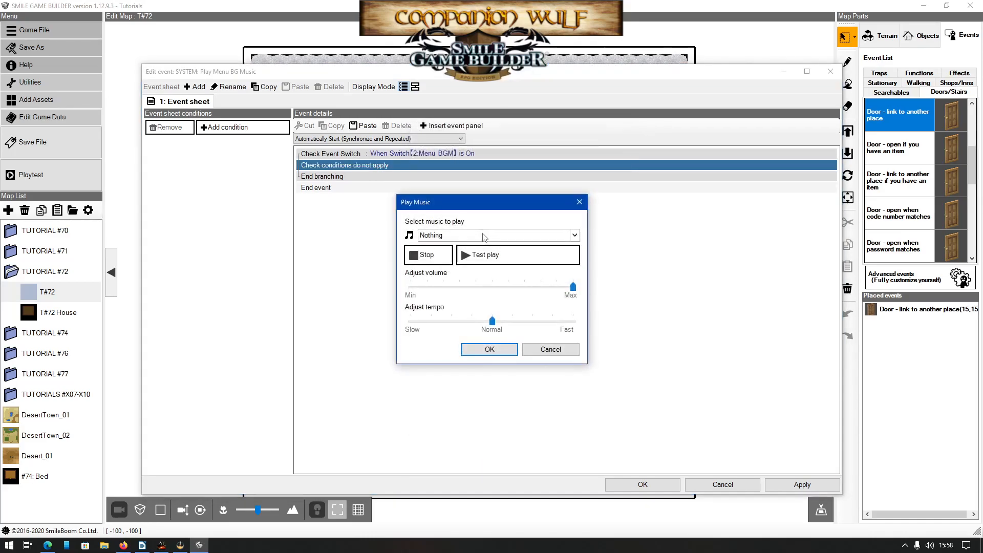
click(572, 235)
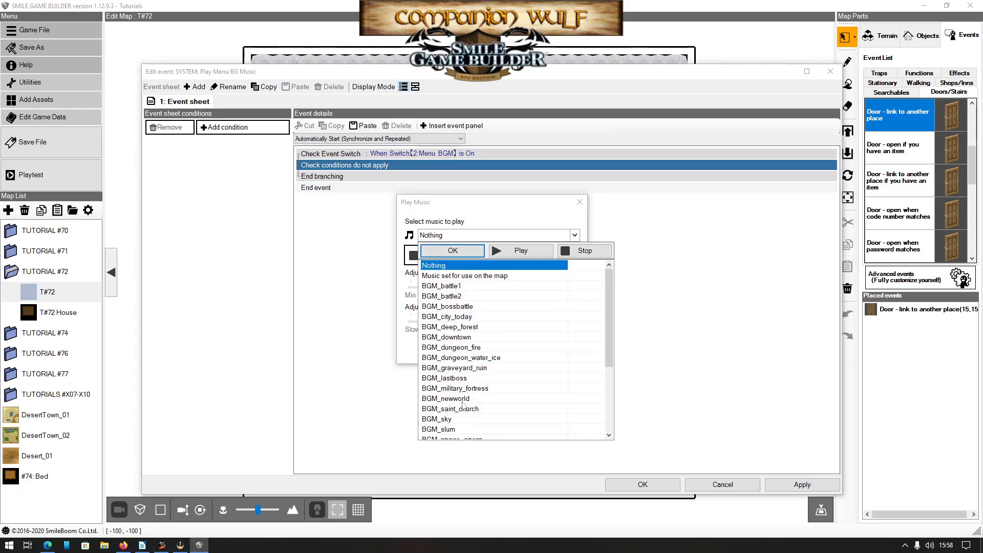
click(444, 378)
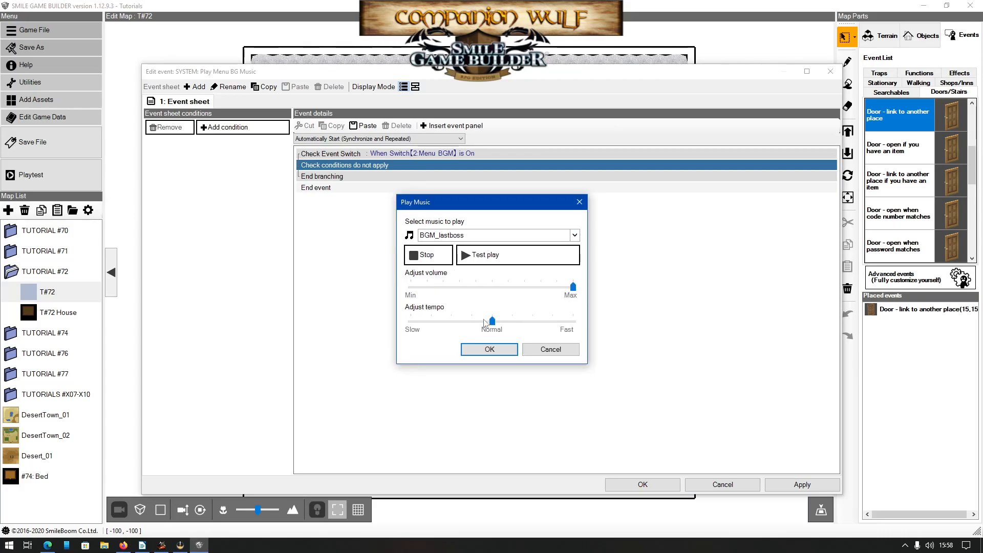
click(489, 349)
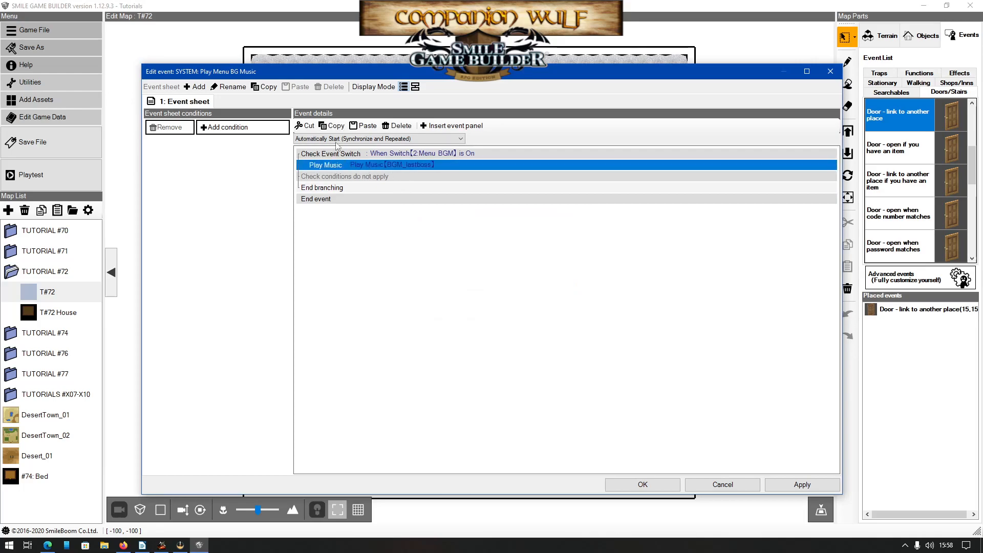
click(322, 187)
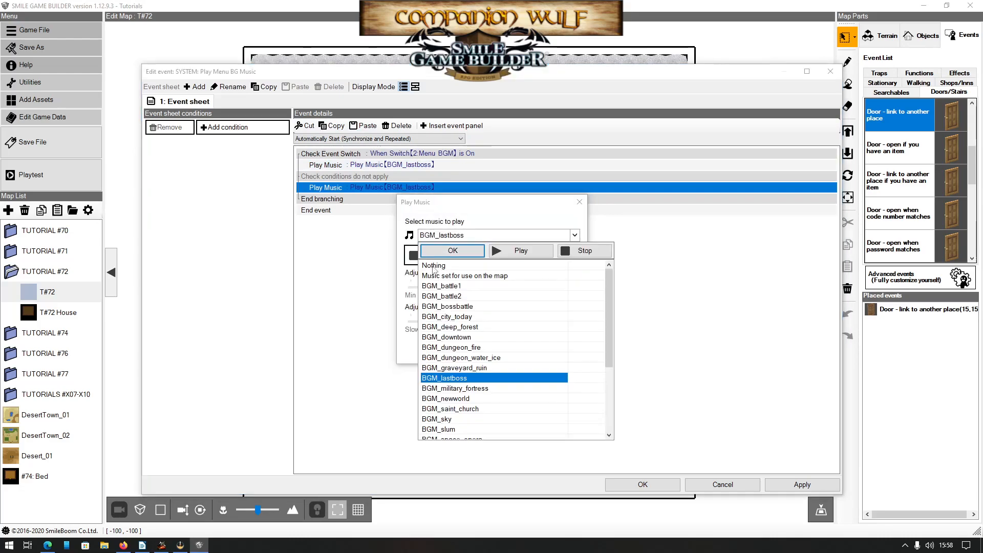
click(433, 265)
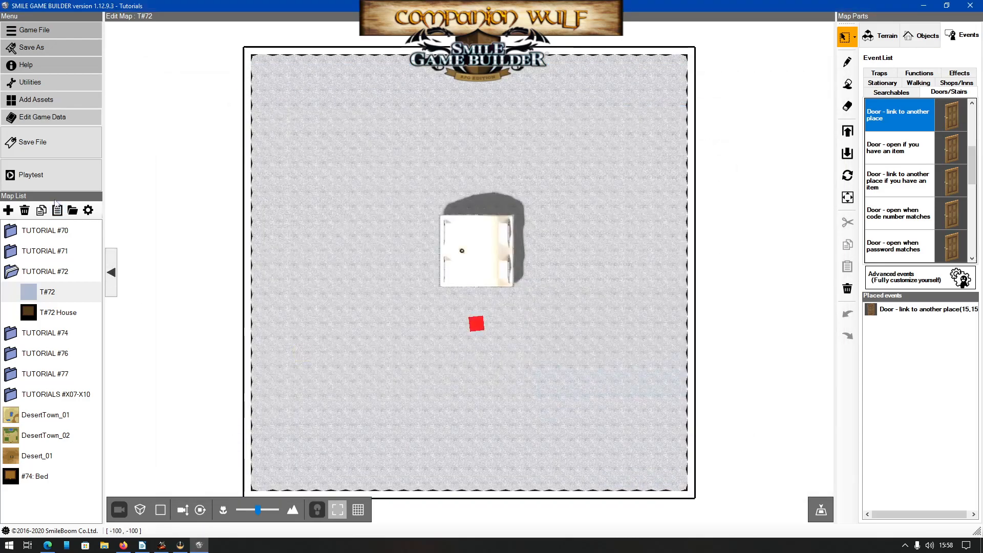
click(30, 174)
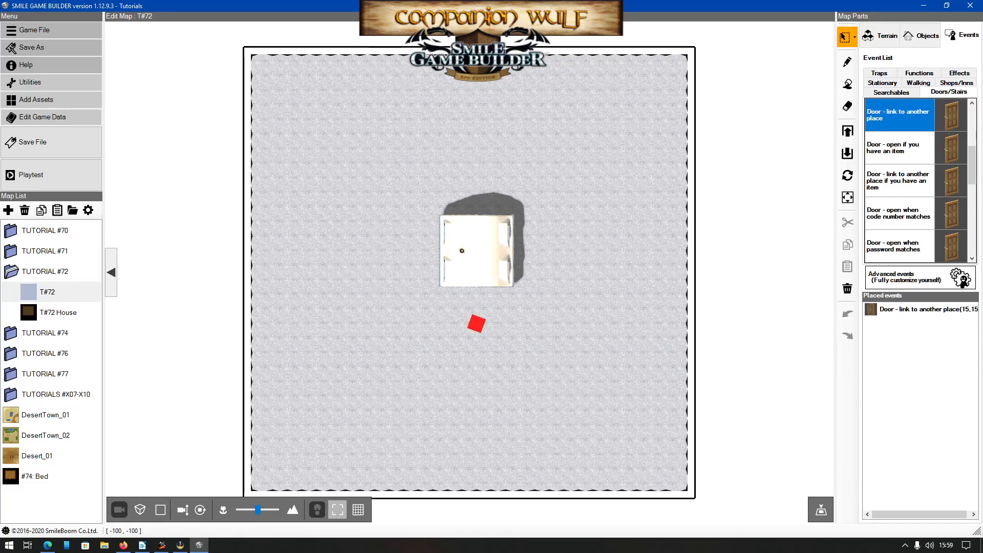
mouse_move(737, 238)
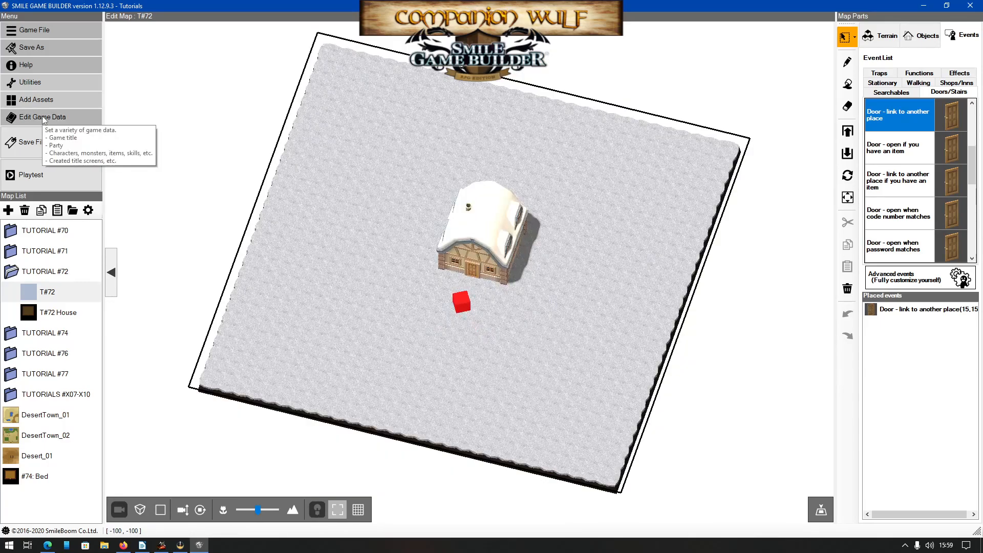
- Review SYSTEM: Variables' Toggle Menu branch with Enable/Disable Menu Screen commands, then close it
click(43, 116)
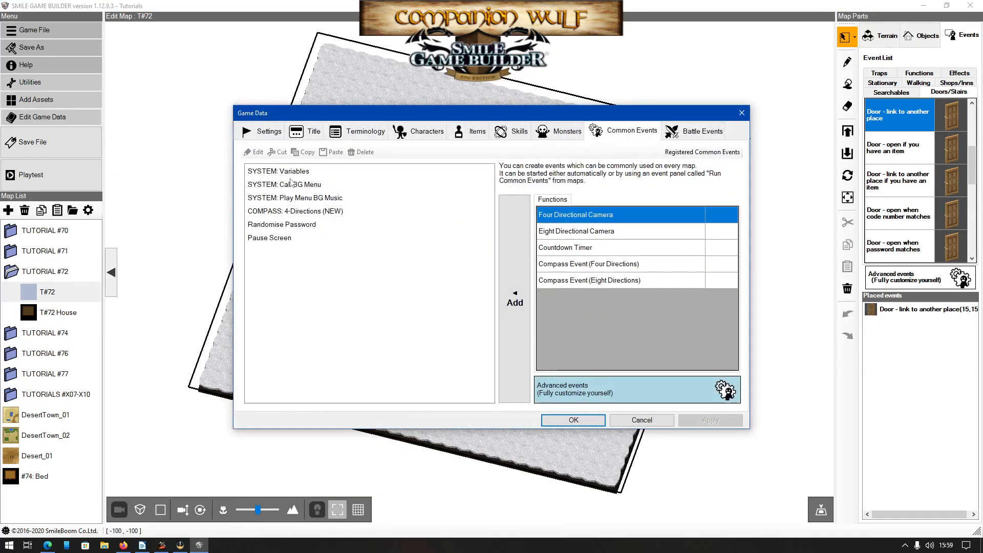
double_click(277, 171)
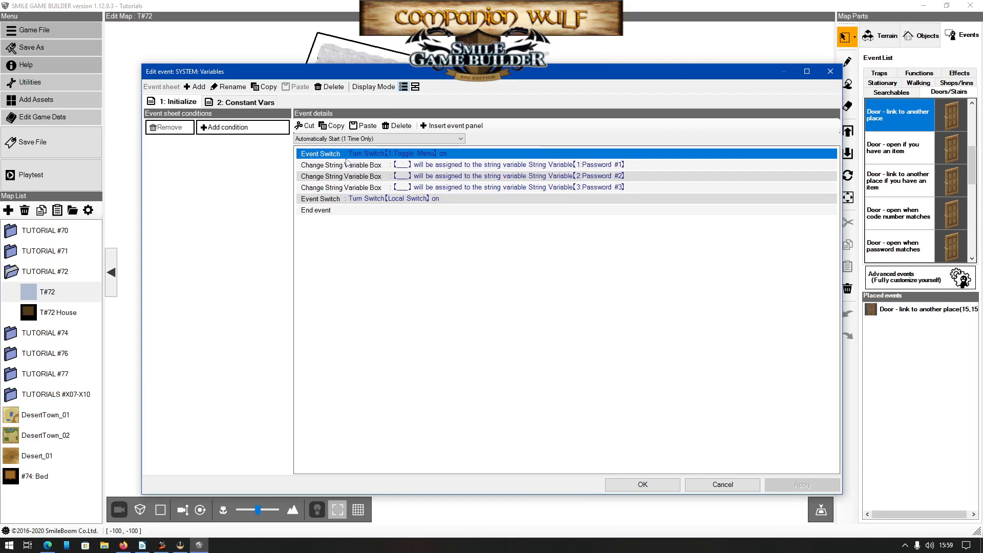
mouse_move(456, 163)
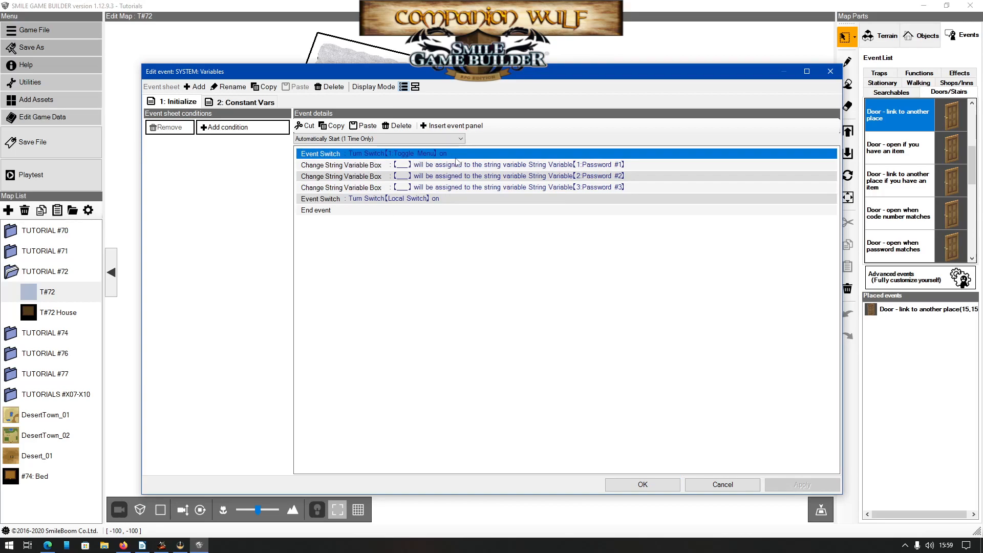
mouse_move(527, 192)
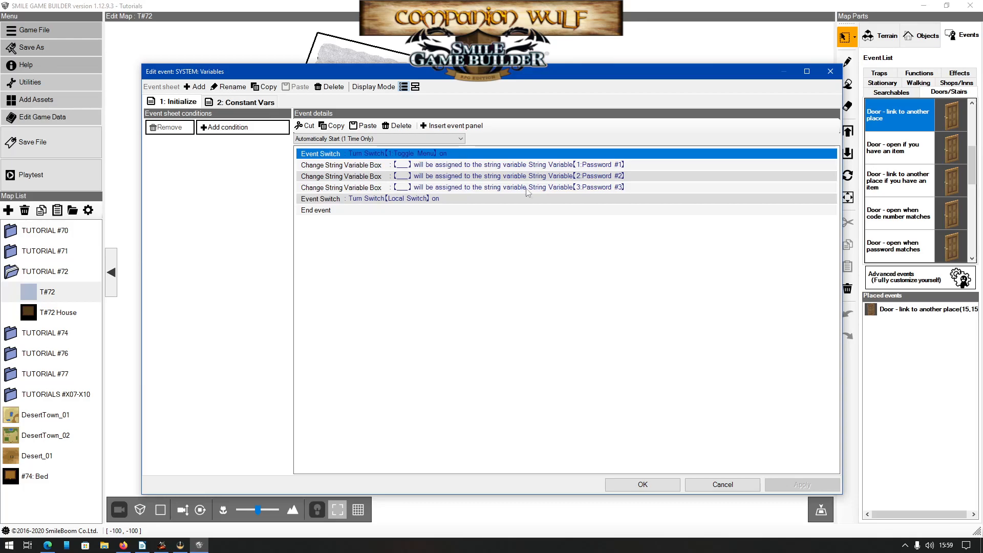
mouse_move(626, 379)
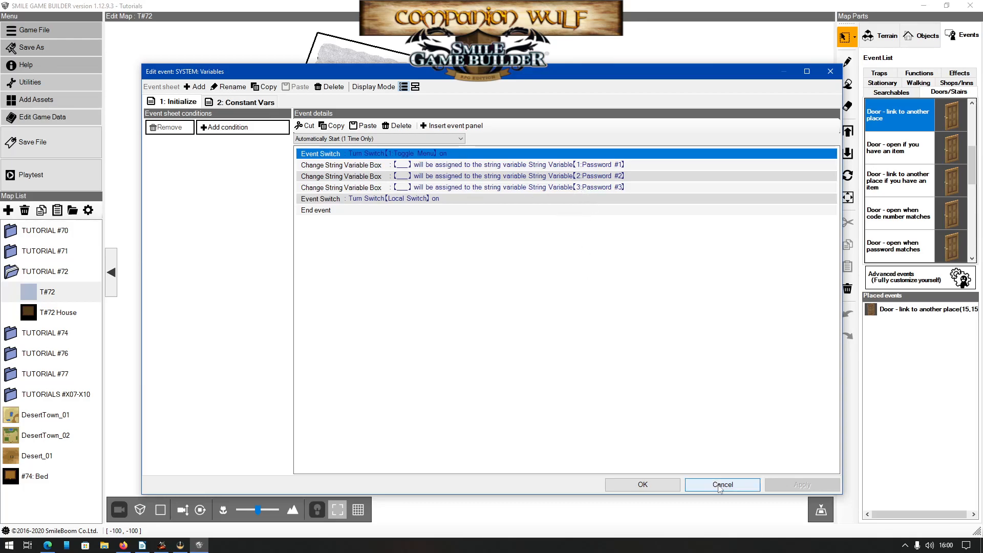
click(721, 485)
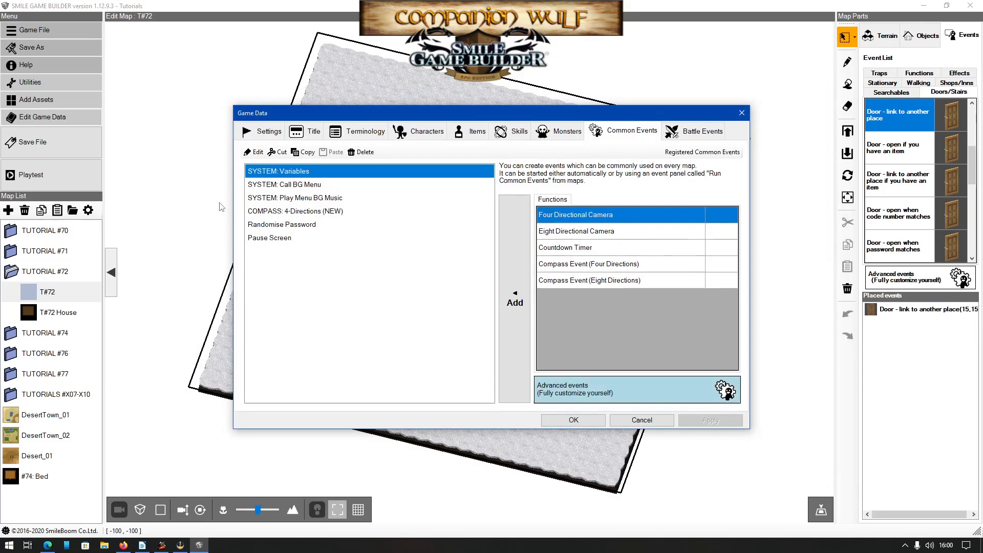
mouse_move(263, 189)
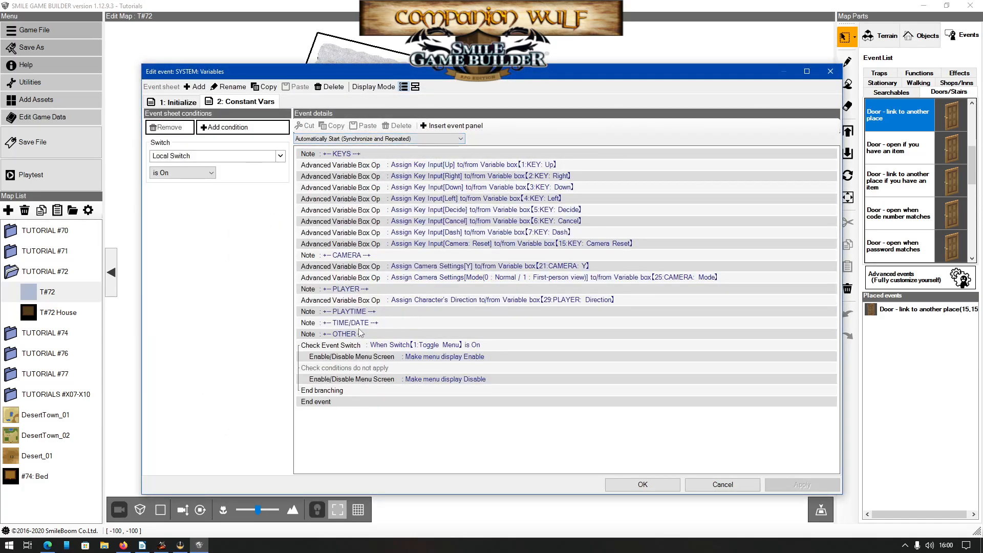
click(330, 344)
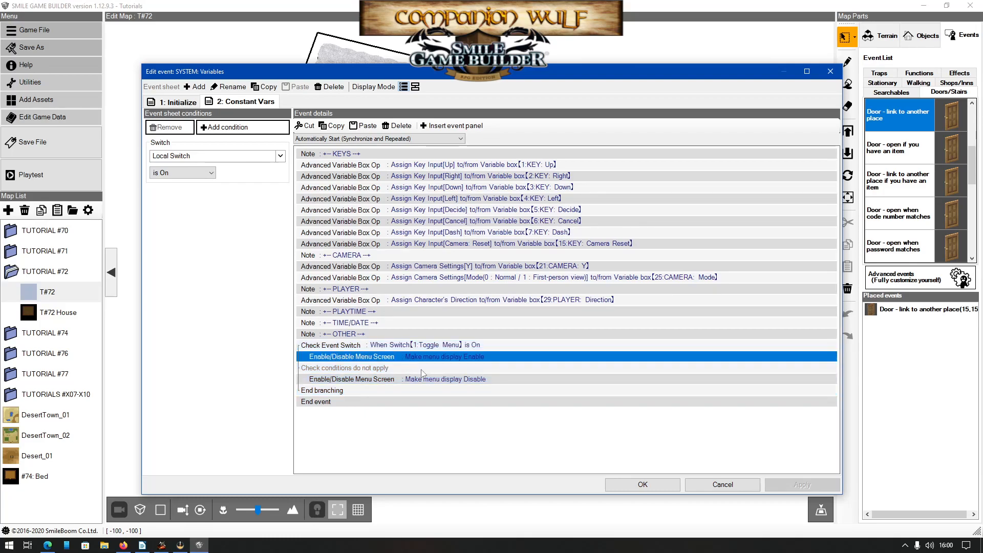
mouse_move(472, 365)
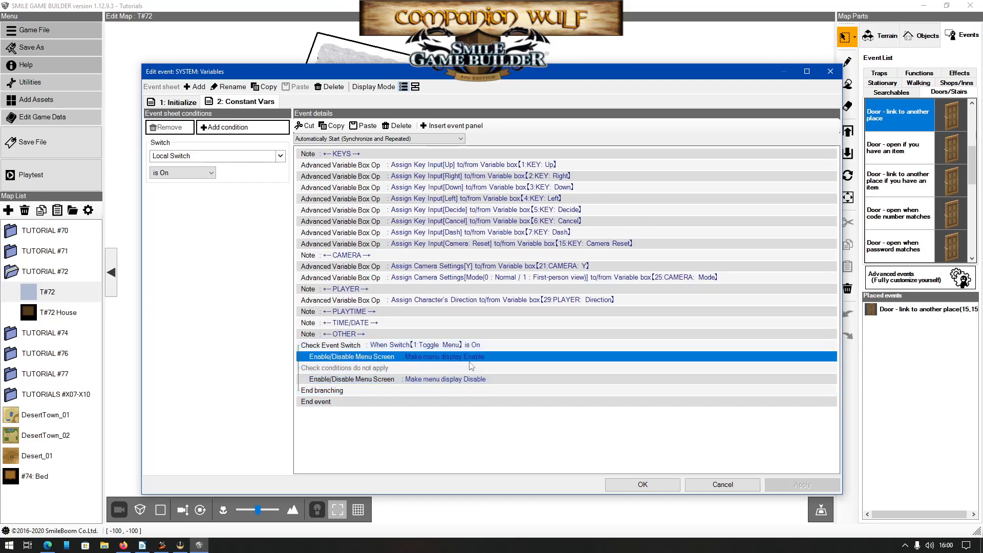
mouse_move(426, 383)
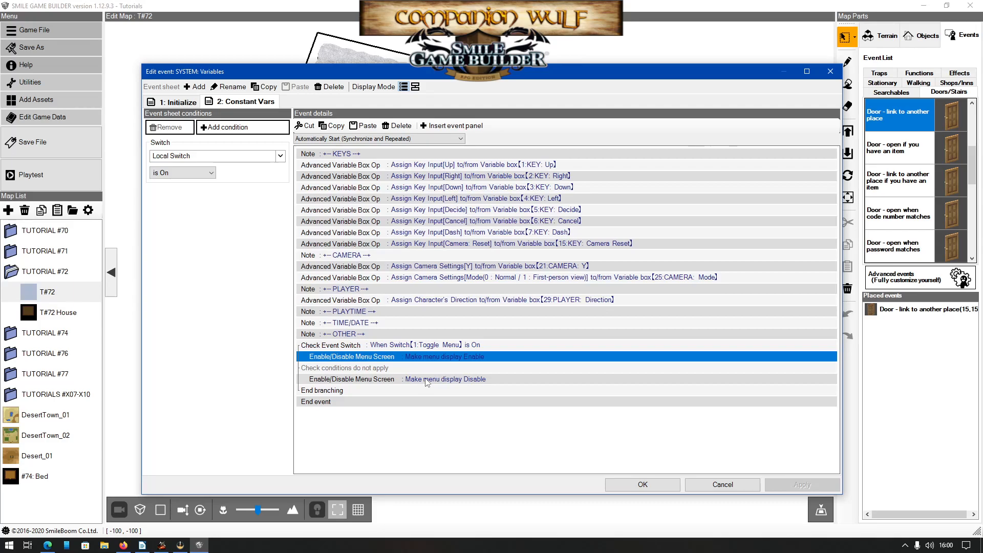
click(445, 379)
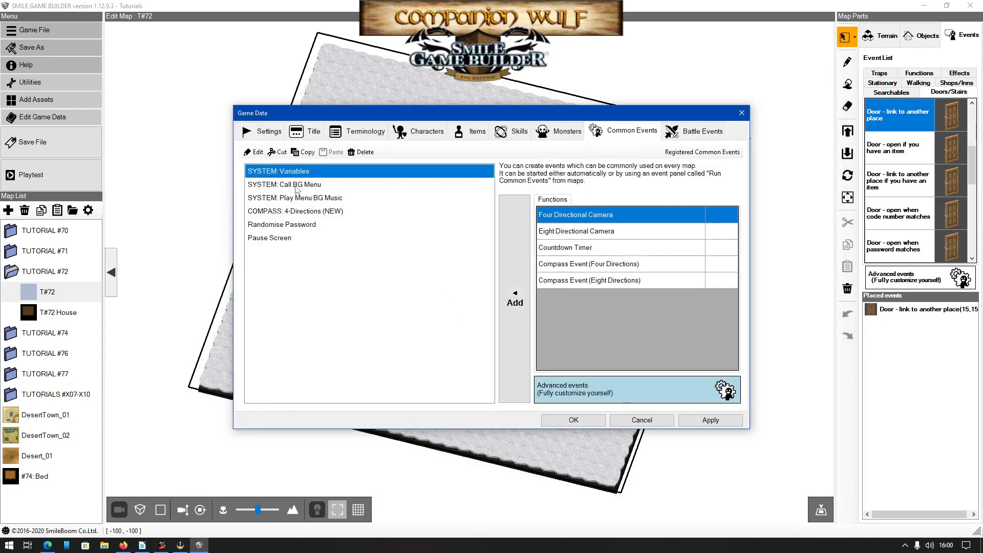
- Wrap SYSTEM: Call BG Menu's commands in a Check Event Switch on 1: Toggle Menu
double_click(284, 185)
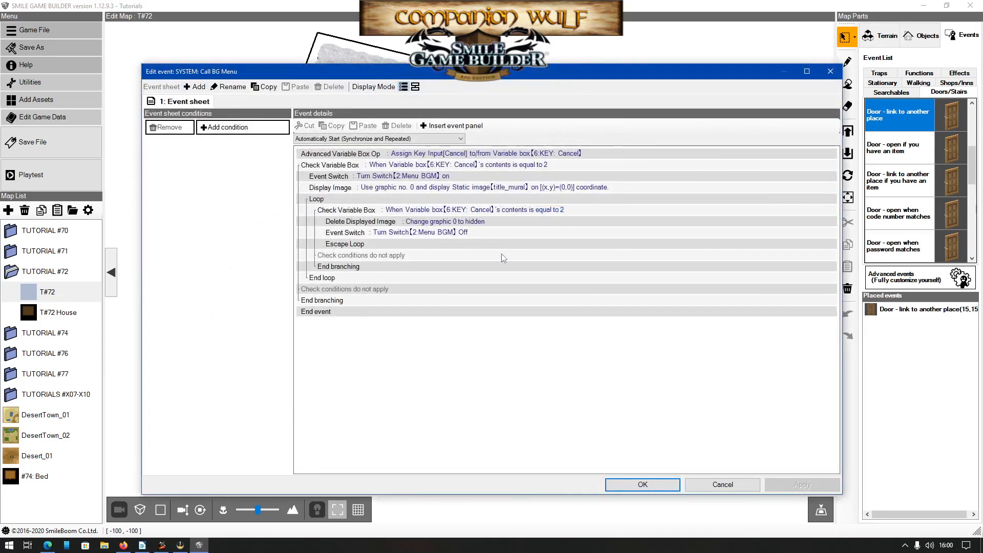
mouse_move(519, 265)
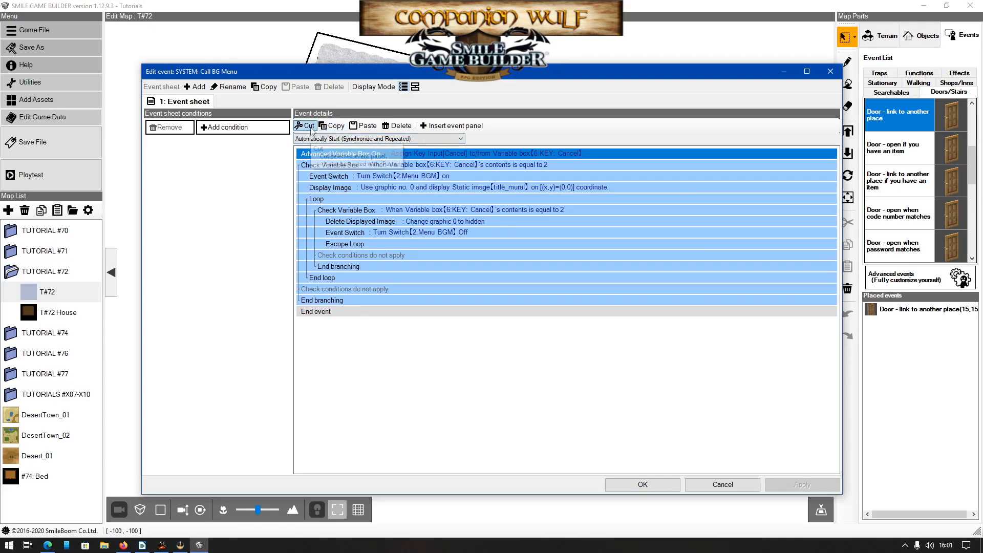
mouse_move(306, 126)
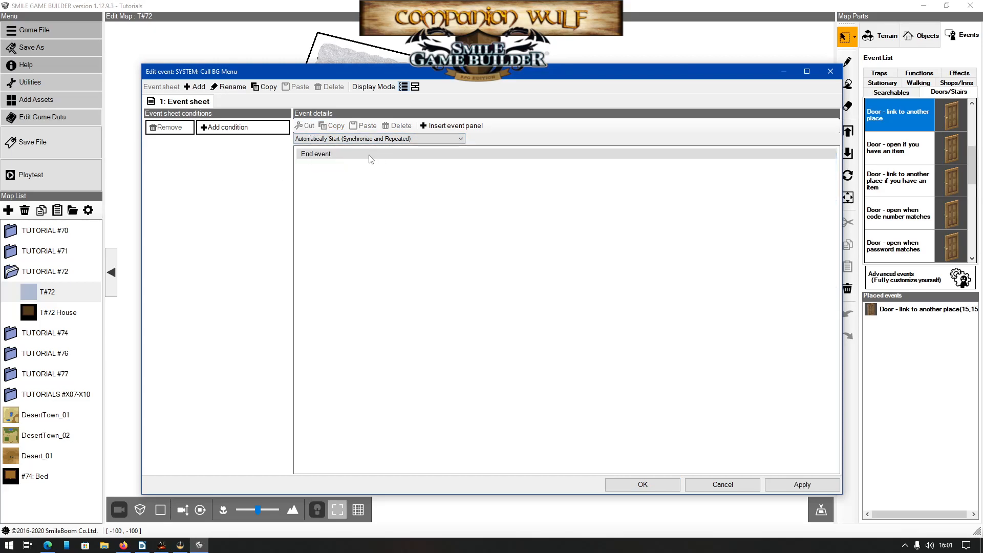
click(450, 125)
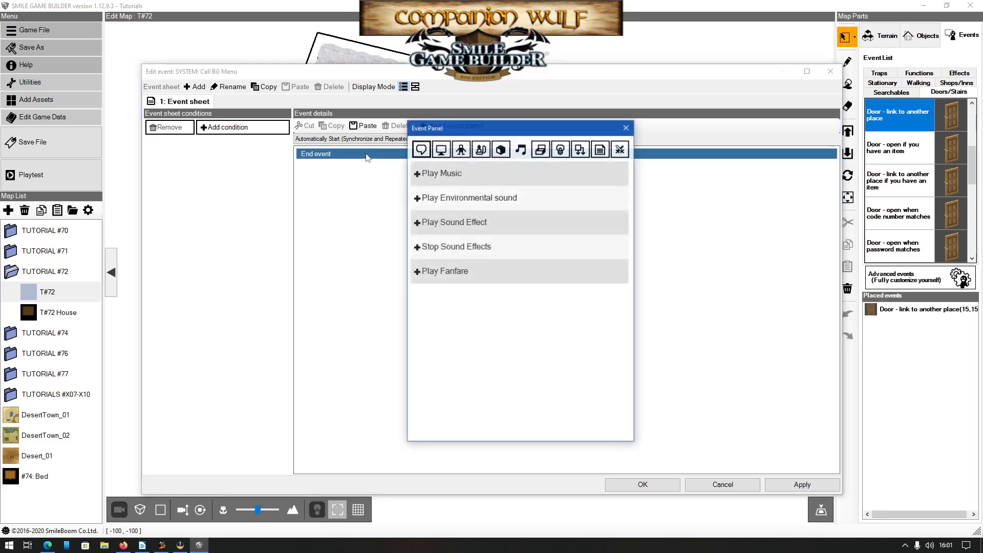
mouse_move(581, 149)
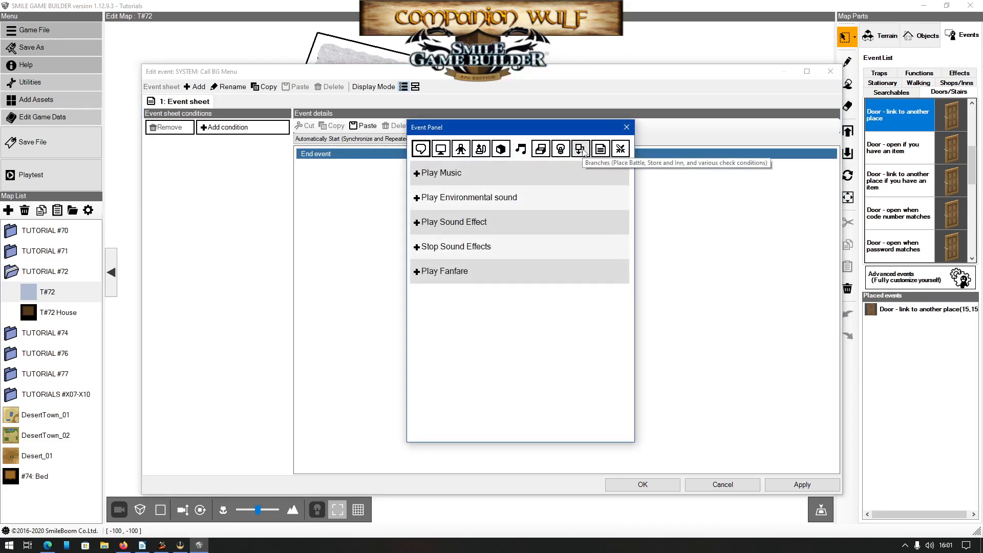
click(580, 148)
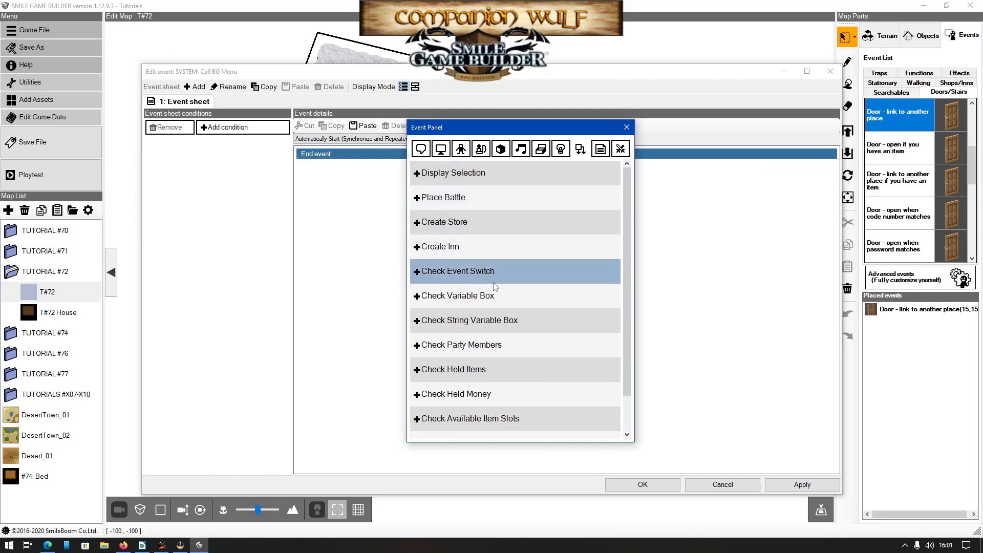
click(458, 270)
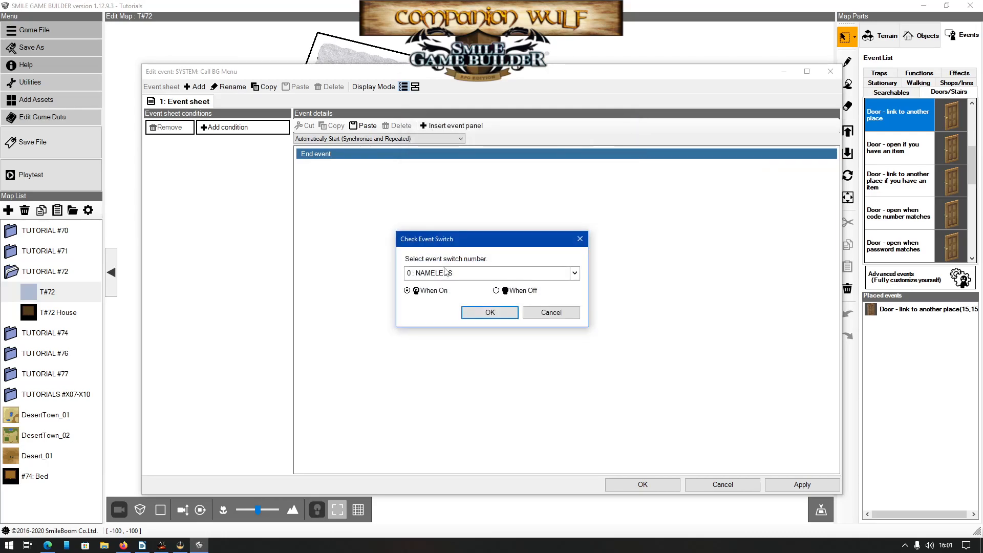
click(572, 273)
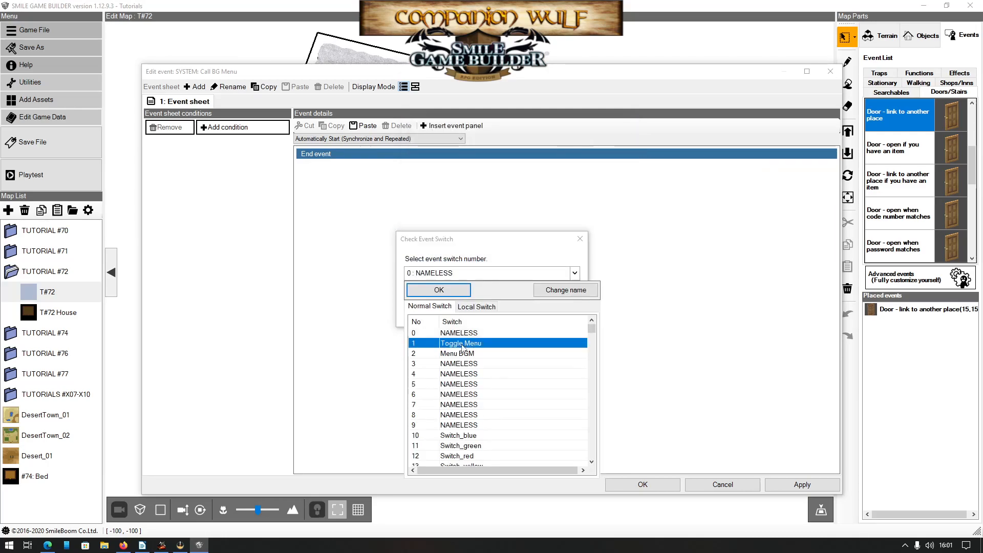
click(438, 289)
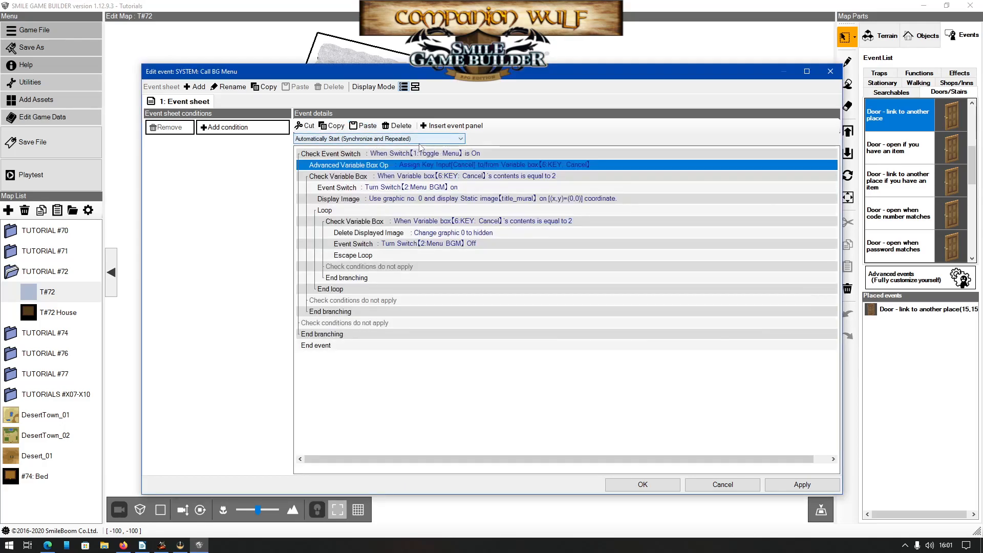
mouse_move(424, 170)
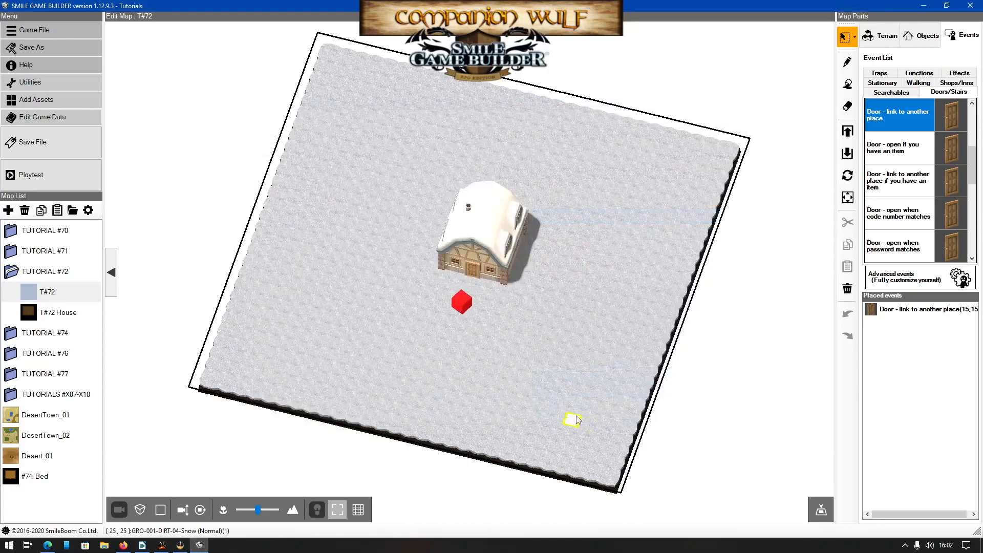
mouse_move(545, 413)
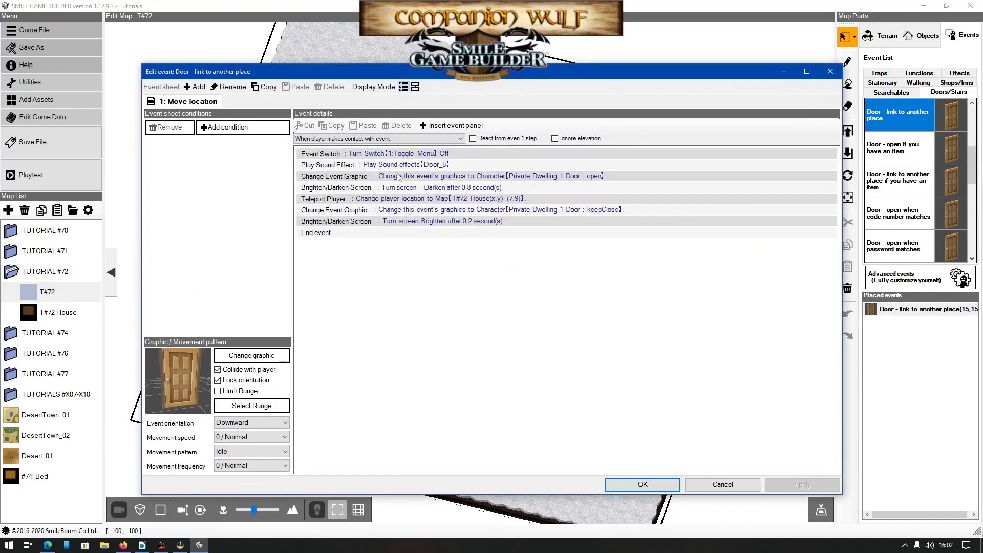
- Verify the T#72 door turns Toggle Menu off and the T#72 House door turns it on
click(320, 153)
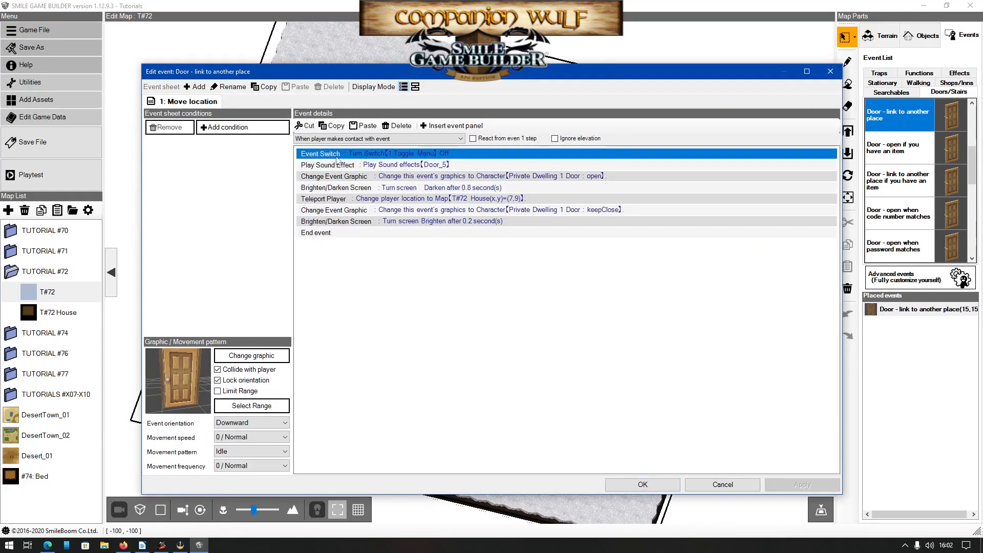
mouse_move(388, 154)
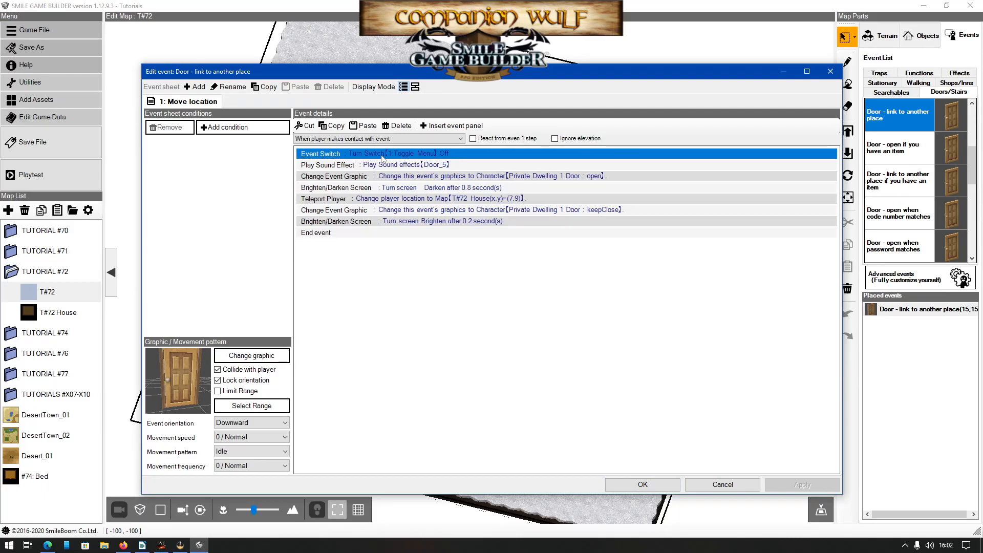
mouse_move(641, 484)
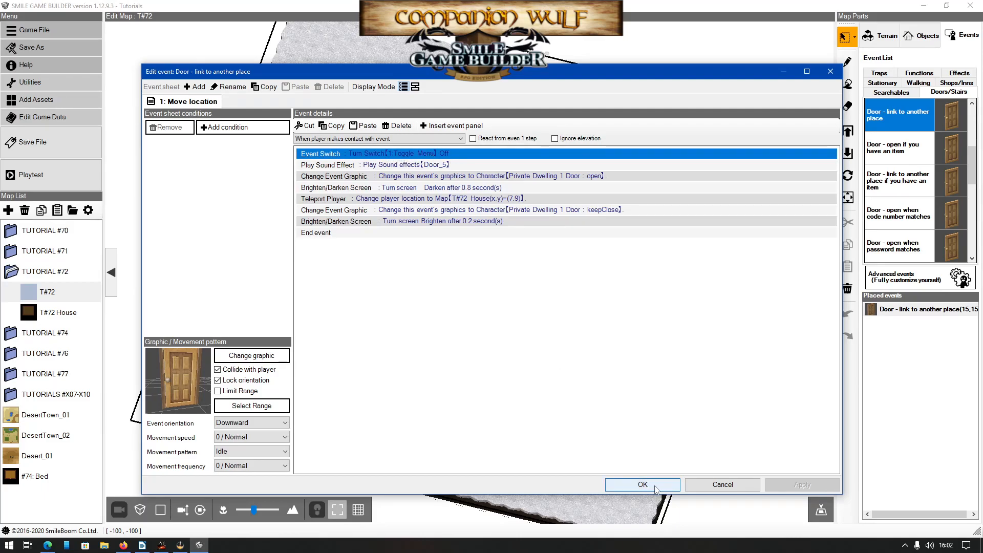
click(640, 484)
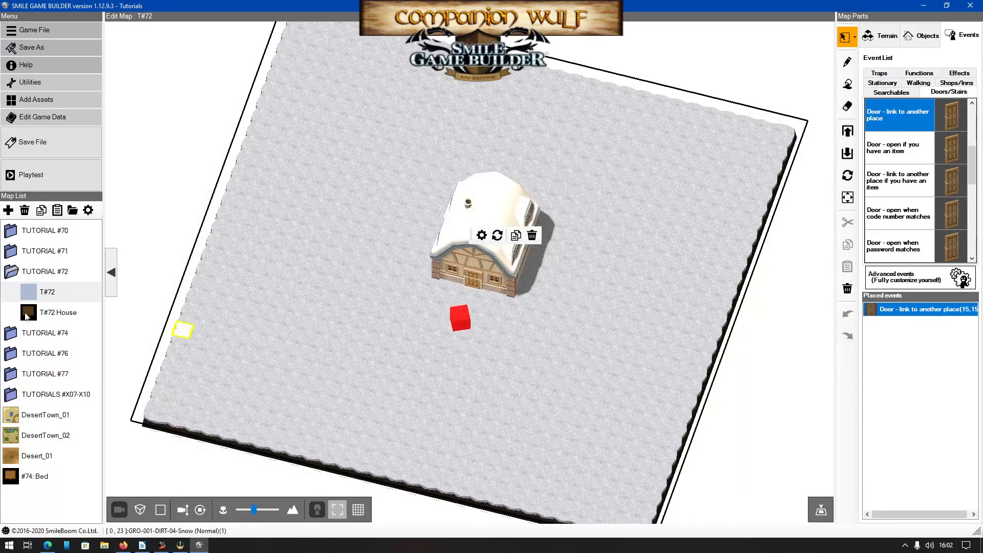
click(58, 312)
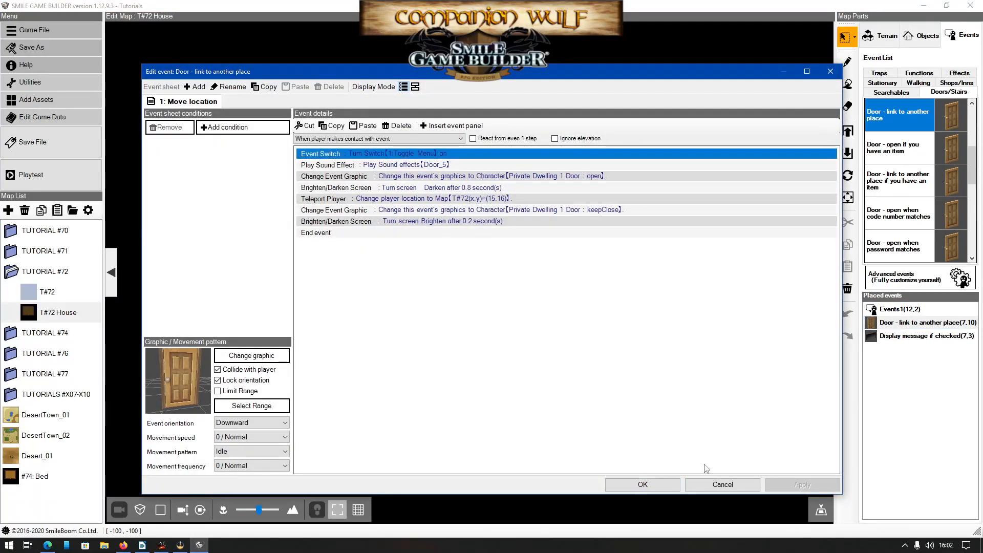
click(641, 484)
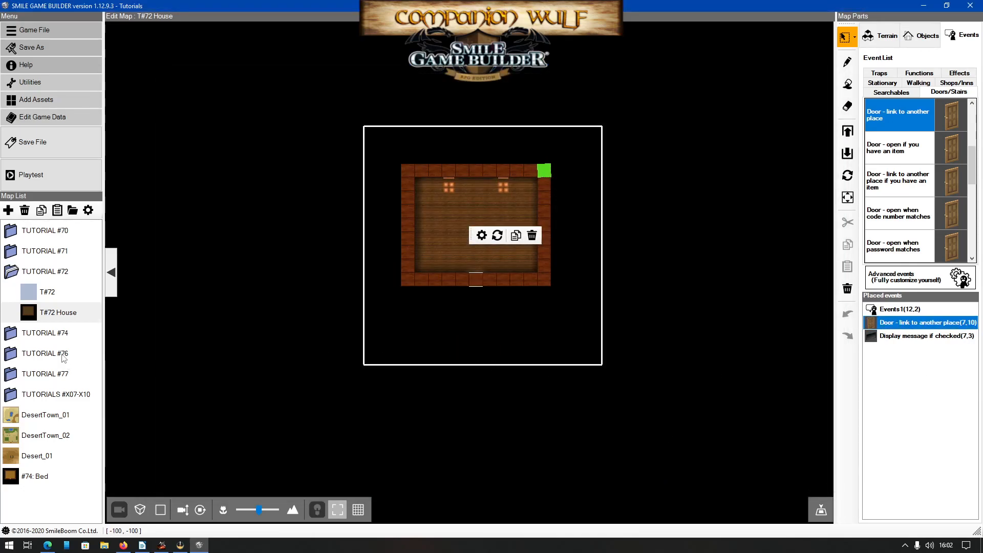
- Launch a Playtest of the Tutorials project, starting beside the snowy house door
click(32, 142)
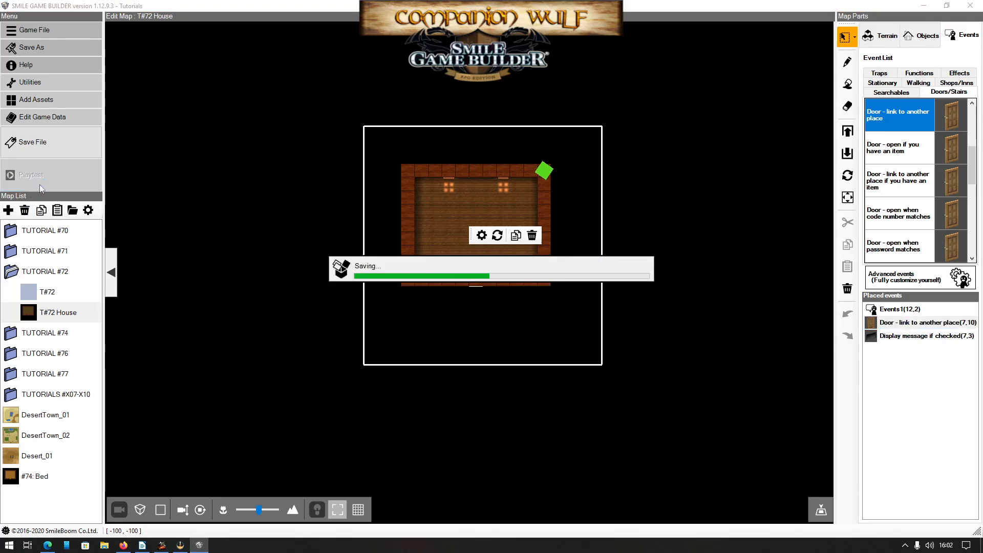
click(30, 174)
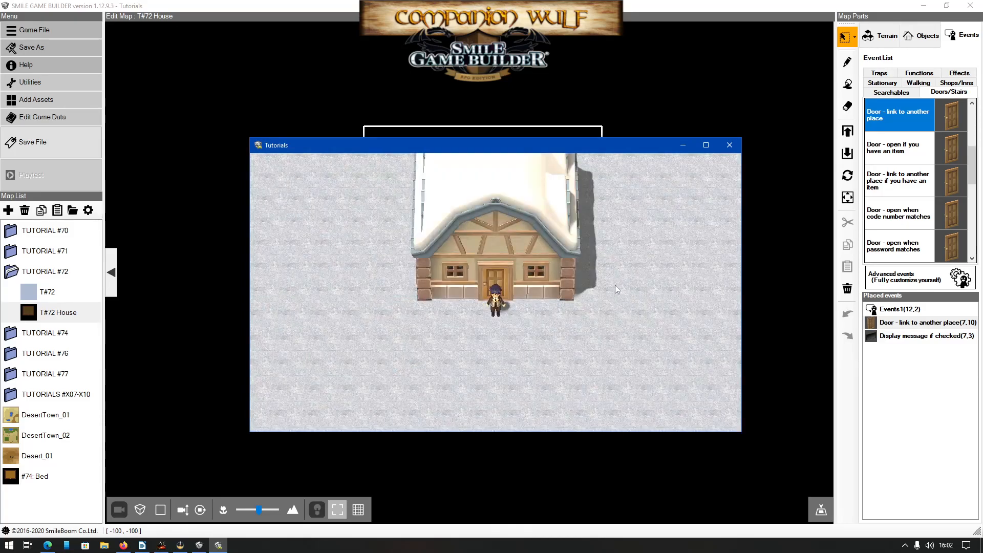
mouse_move(612, 281)
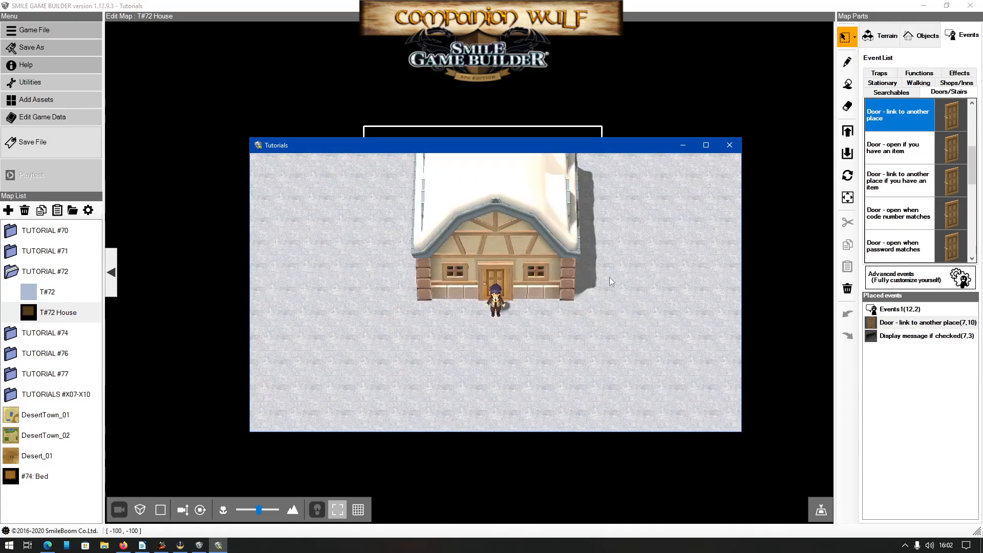